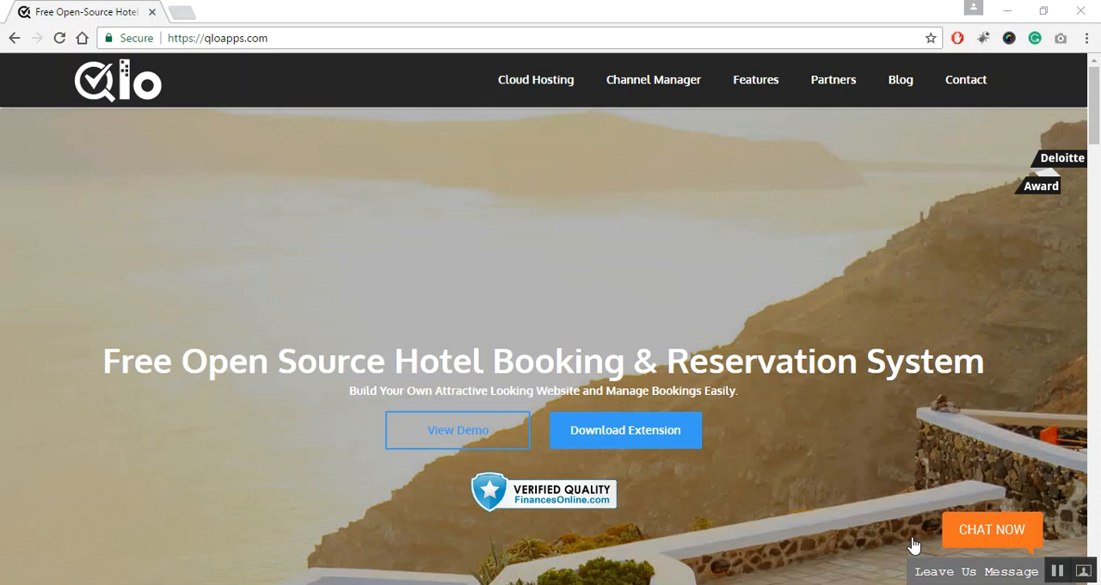
pyautogui.moveTo(1056, 571)
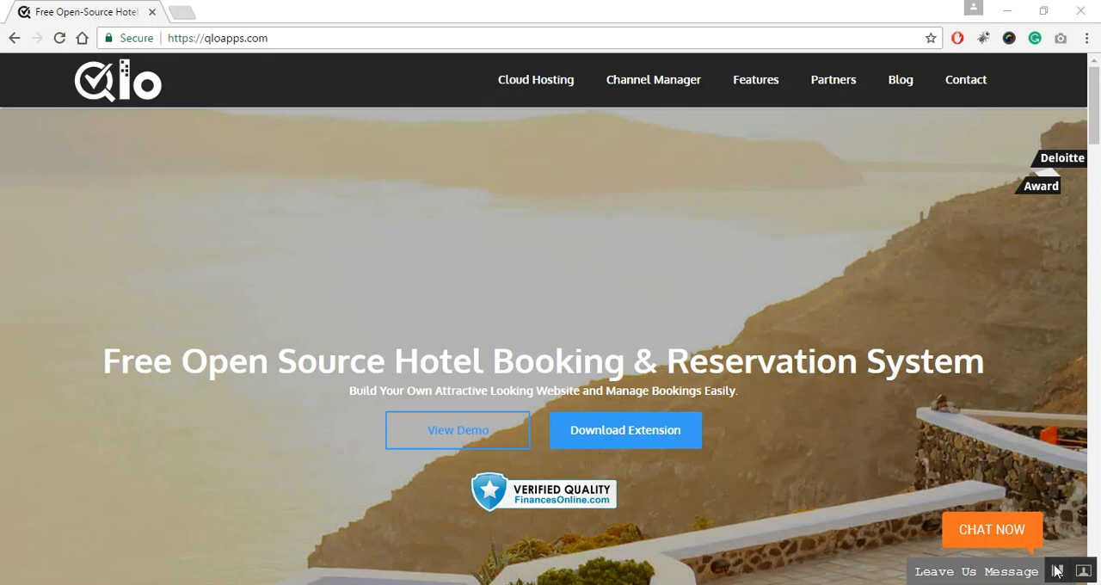
pyautogui.moveTo(676, 565)
pyautogui.write('qlo')
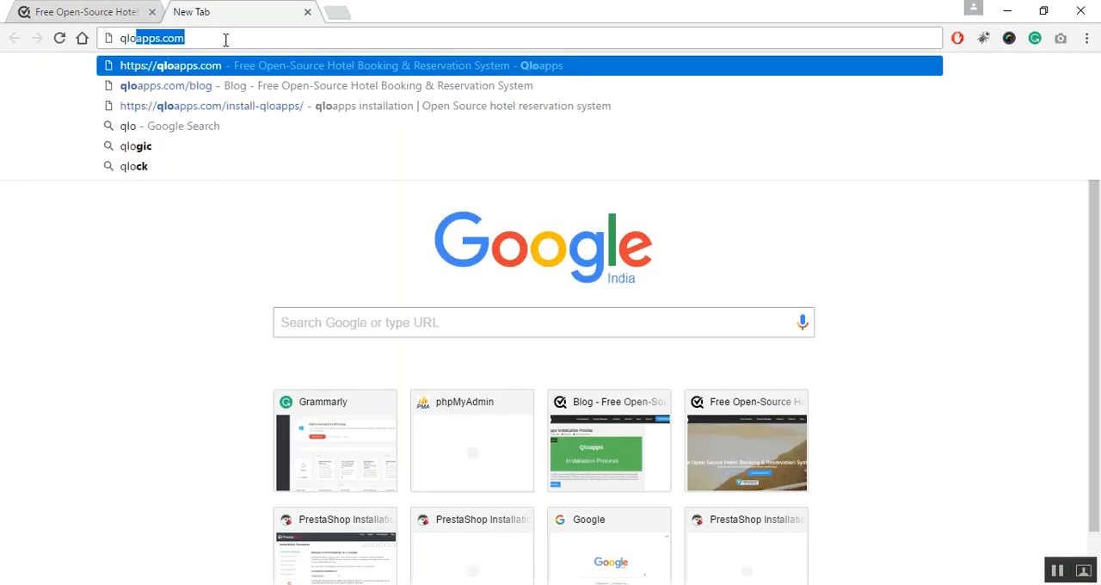
# Step: Open the Qloapps Installation Process article and load the qloapps.com blog posts page in another tab
pyautogui.click(210, 107)
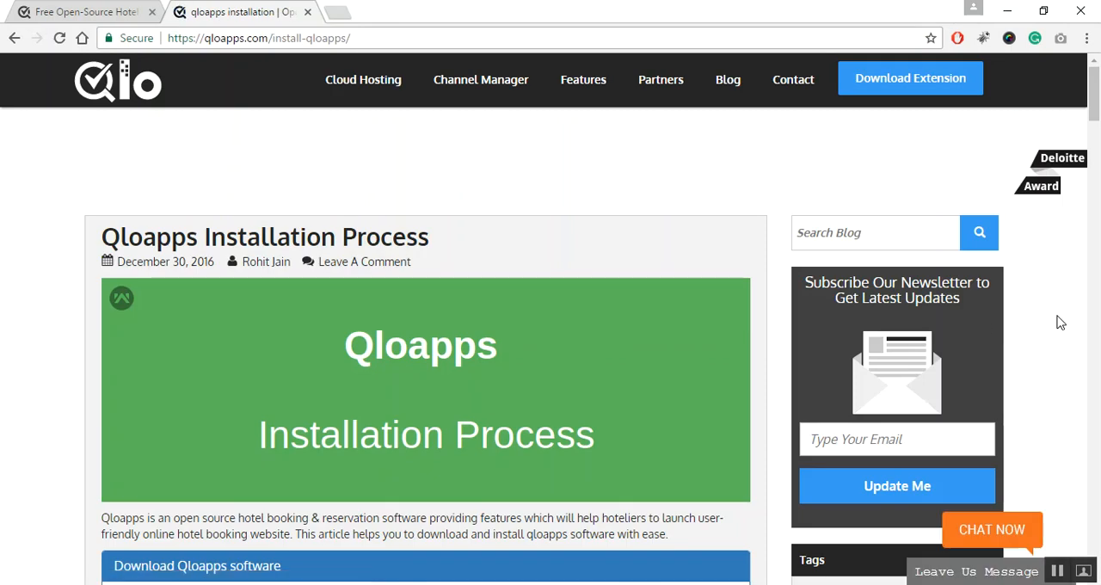
pyautogui.moveTo(1052, 318)
pyautogui.write('qloapps.com/')
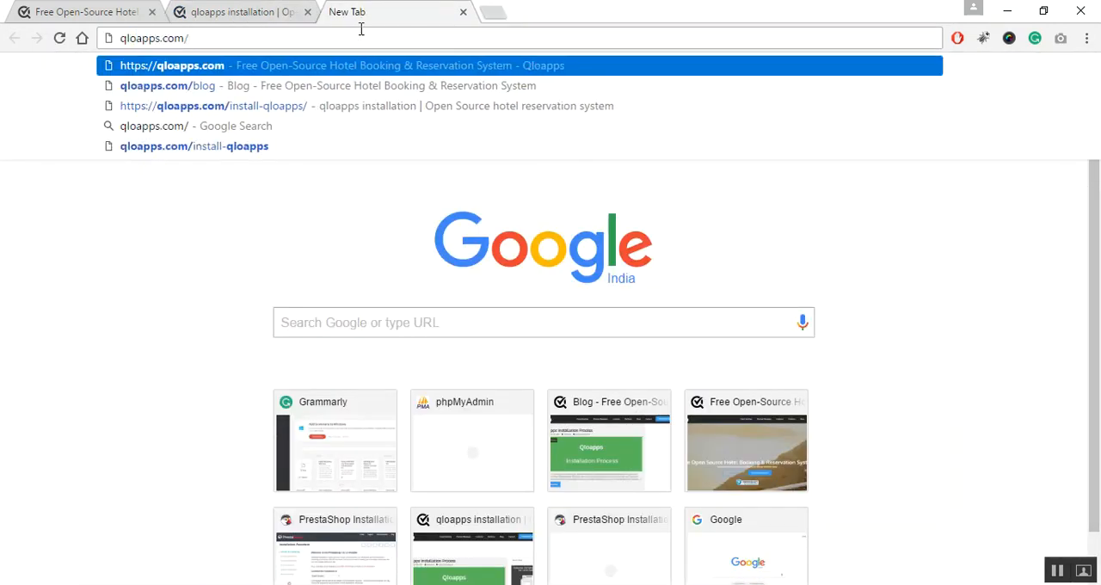
pyautogui.click(327, 86)
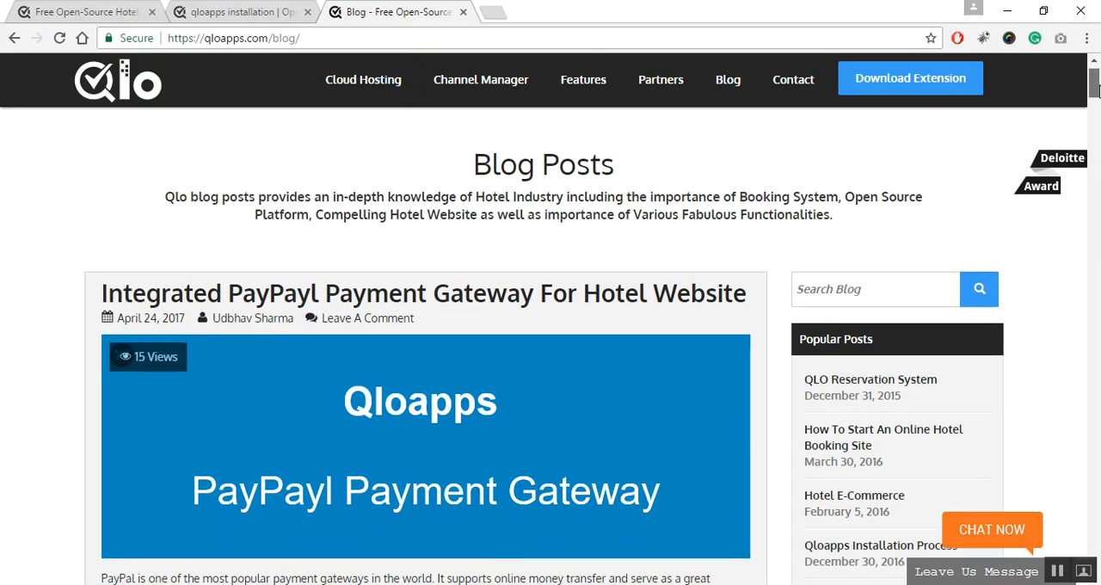
pyautogui.scroll(-3)
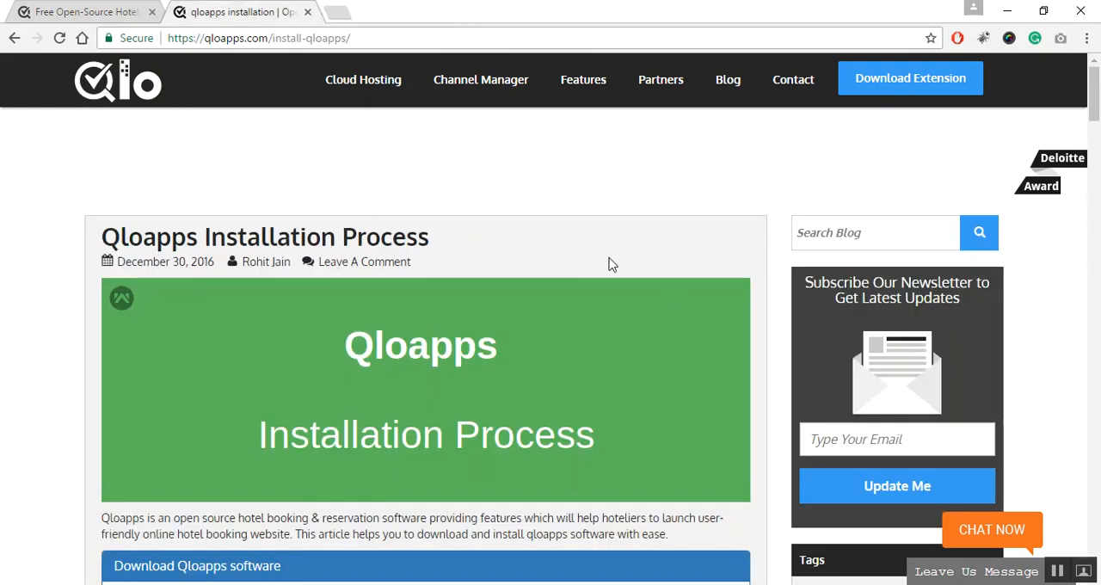
pyautogui.moveTo(1058, 165)
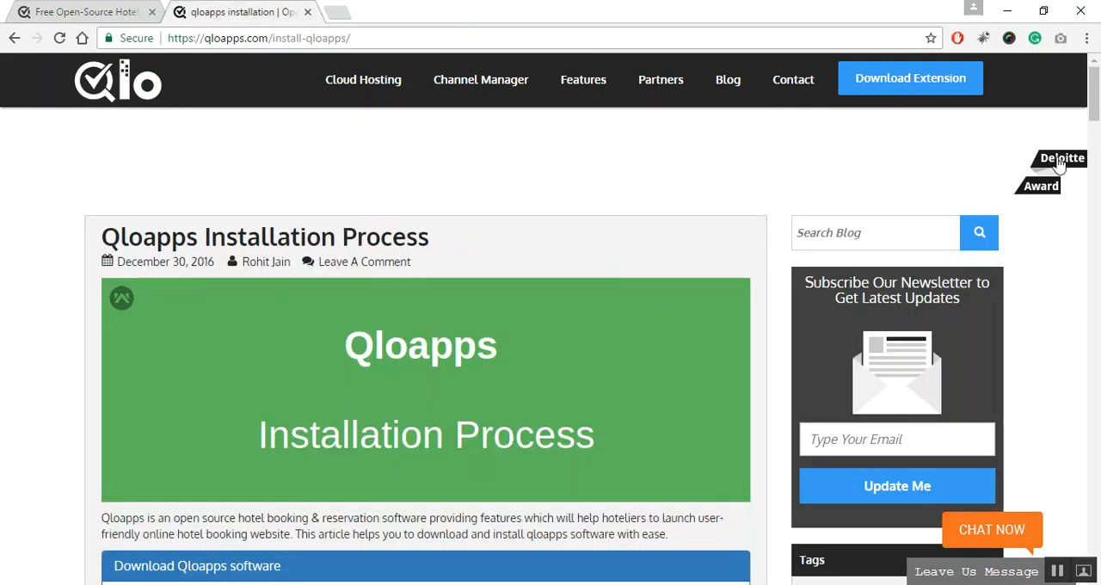
pyautogui.scroll(-3)
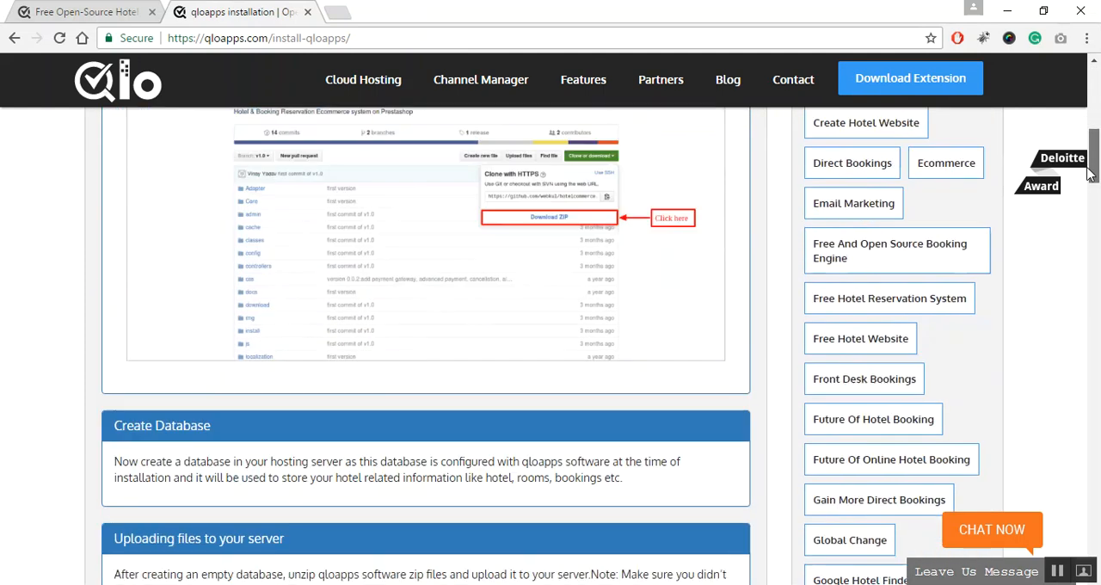
pyautogui.scroll(-3)
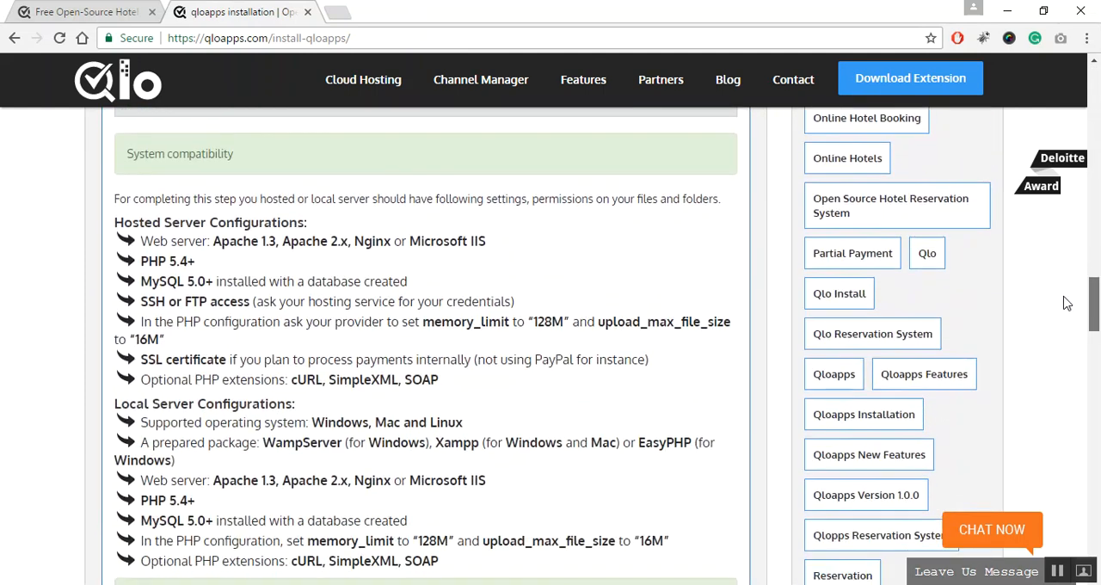
pyautogui.scroll(-3)
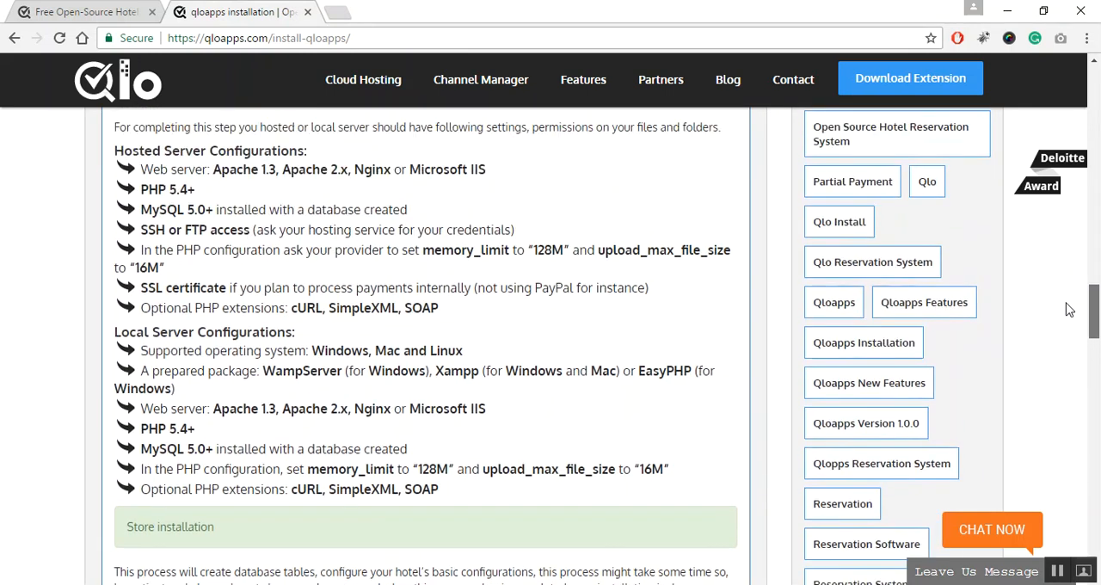
pyautogui.scroll(3)
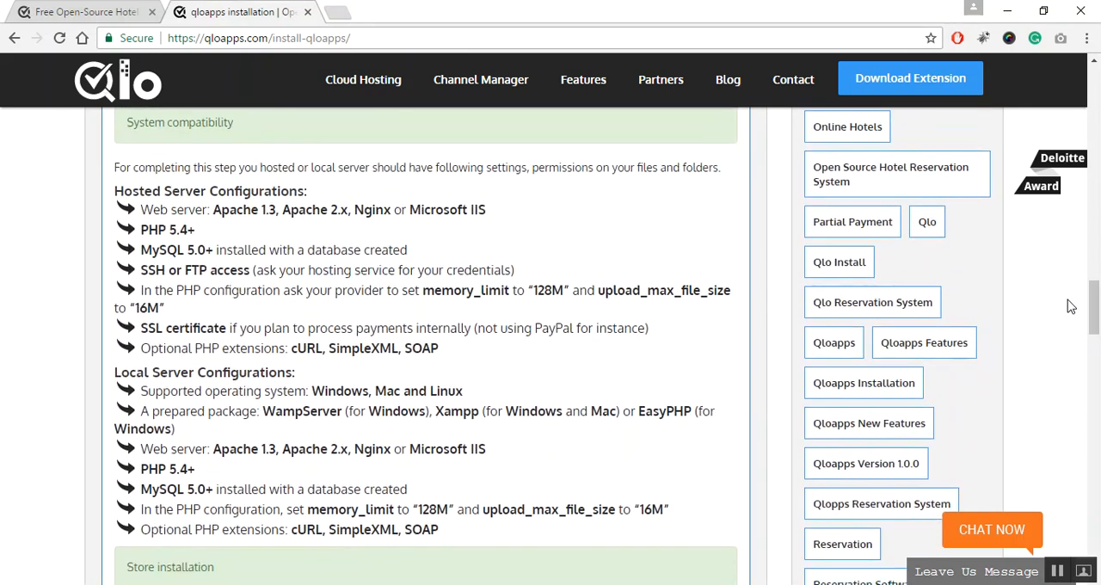
pyautogui.moveTo(736, 294)
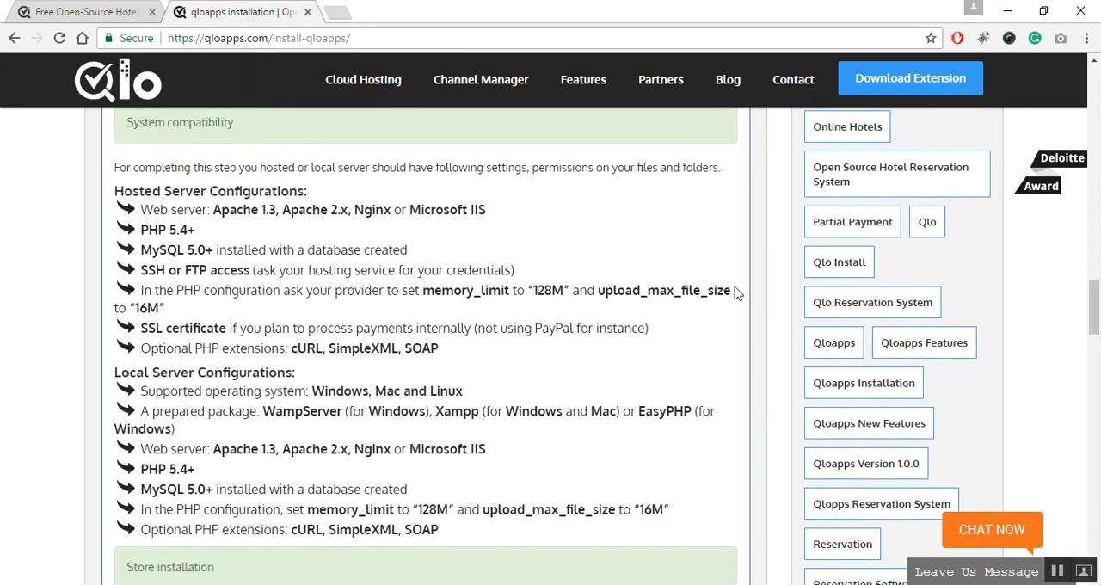
pyautogui.moveTo(767, 305)
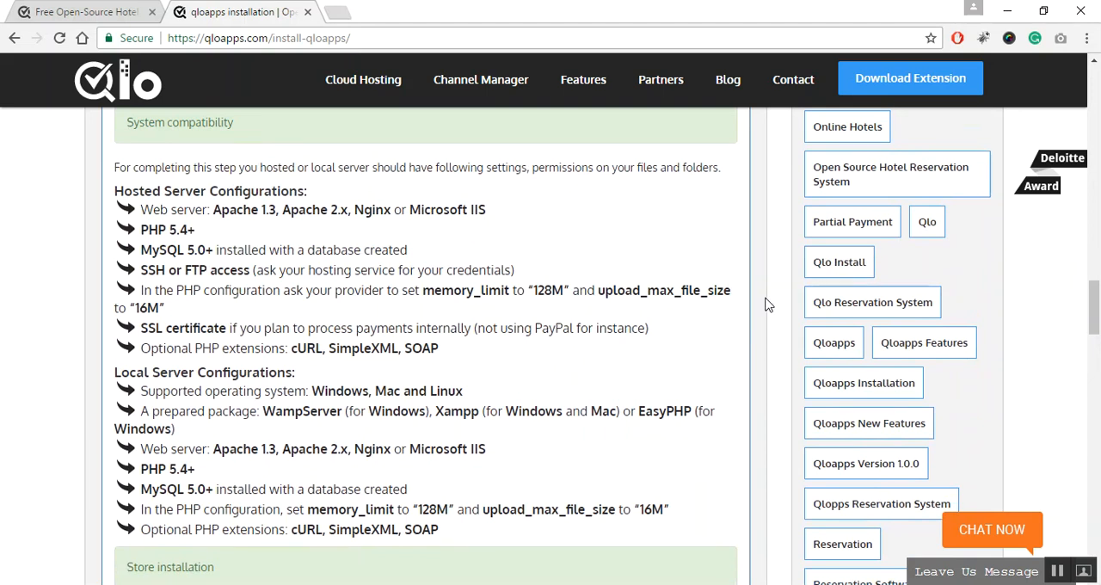
pyautogui.moveTo(761, 309)
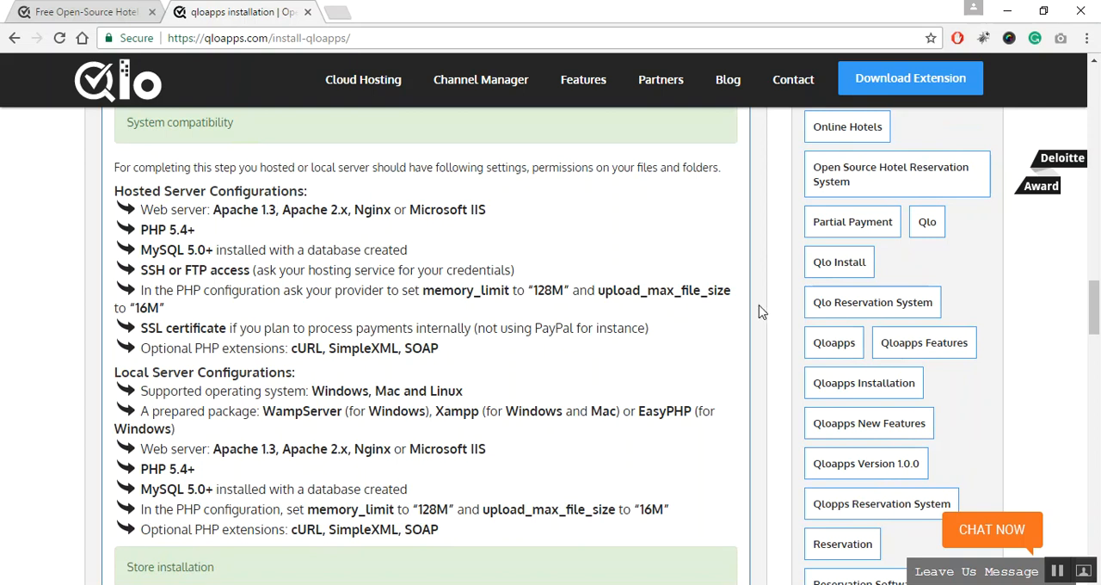
pyautogui.moveTo(1056, 571)
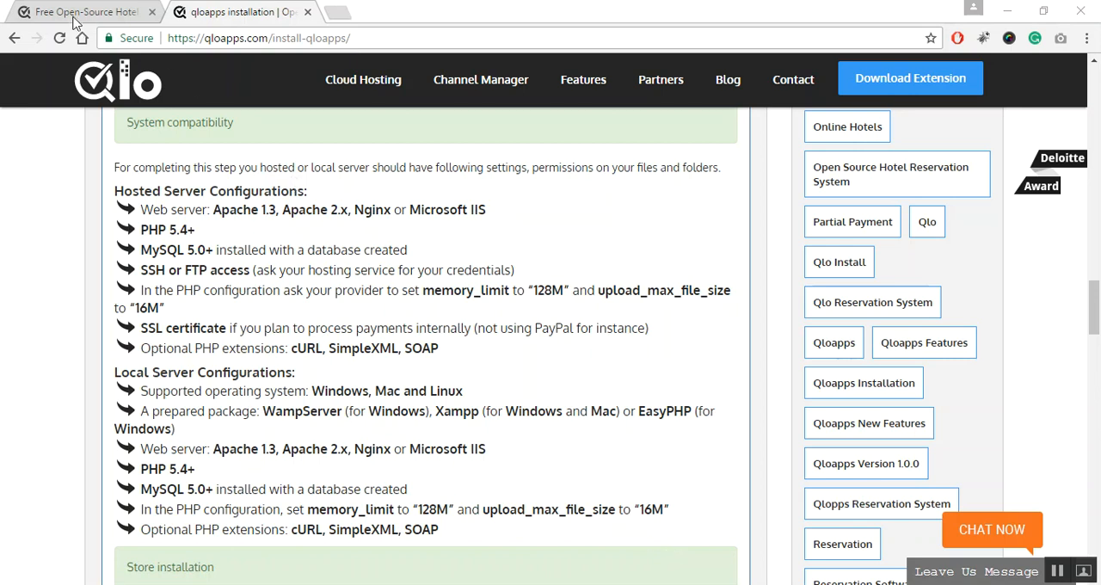
# Step: From the qloapps.com home page, follow Download Extension to the webkul/hotelcommerce GitHub repository
pyautogui.click(117, 79)
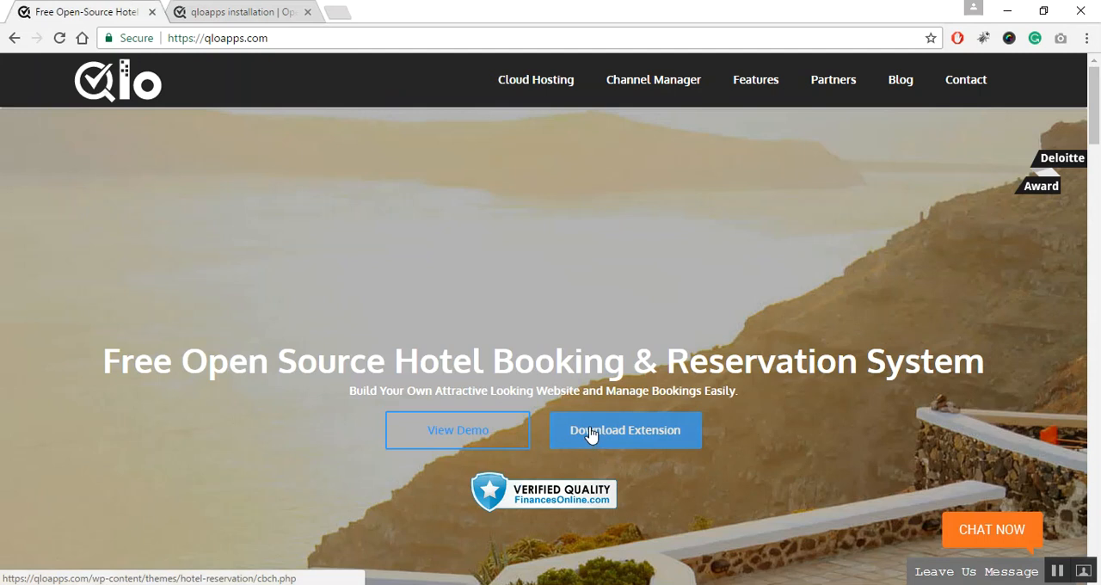
pyautogui.click(626, 430)
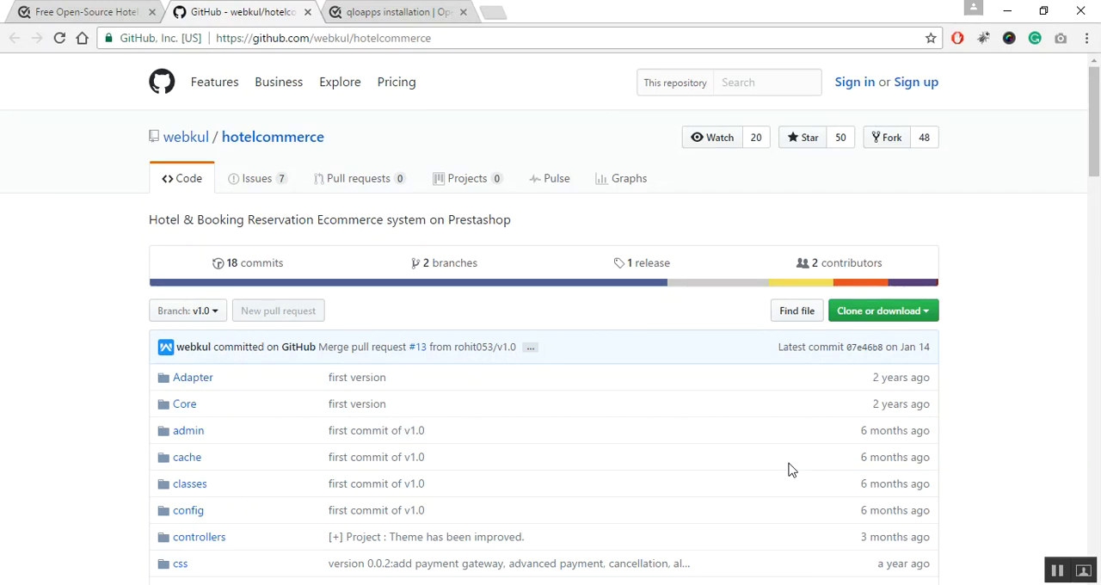
pyautogui.moveTo(1008, 408)
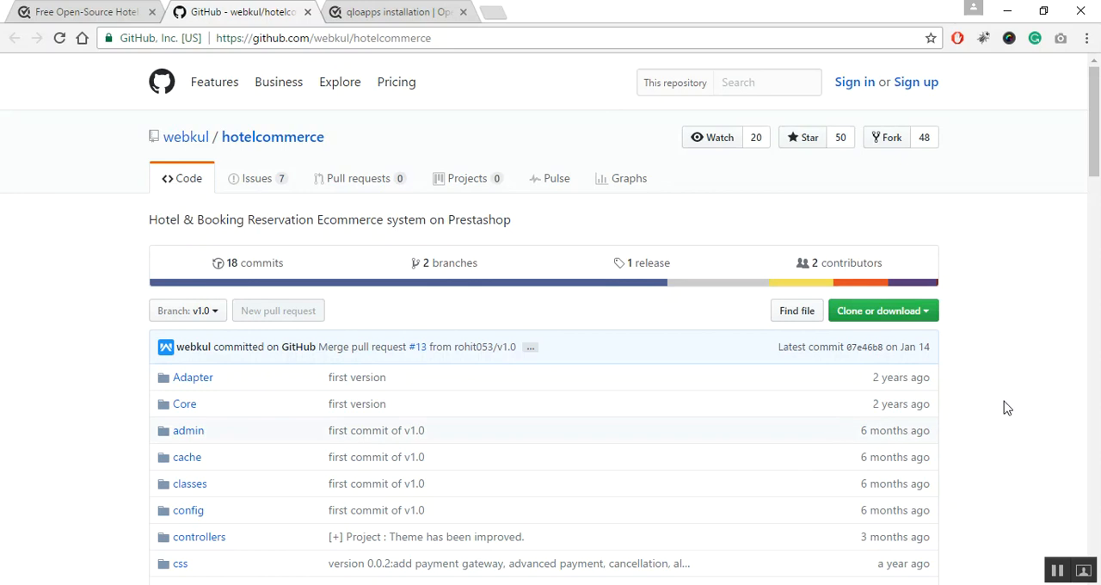
pyautogui.moveTo(1035, 509)
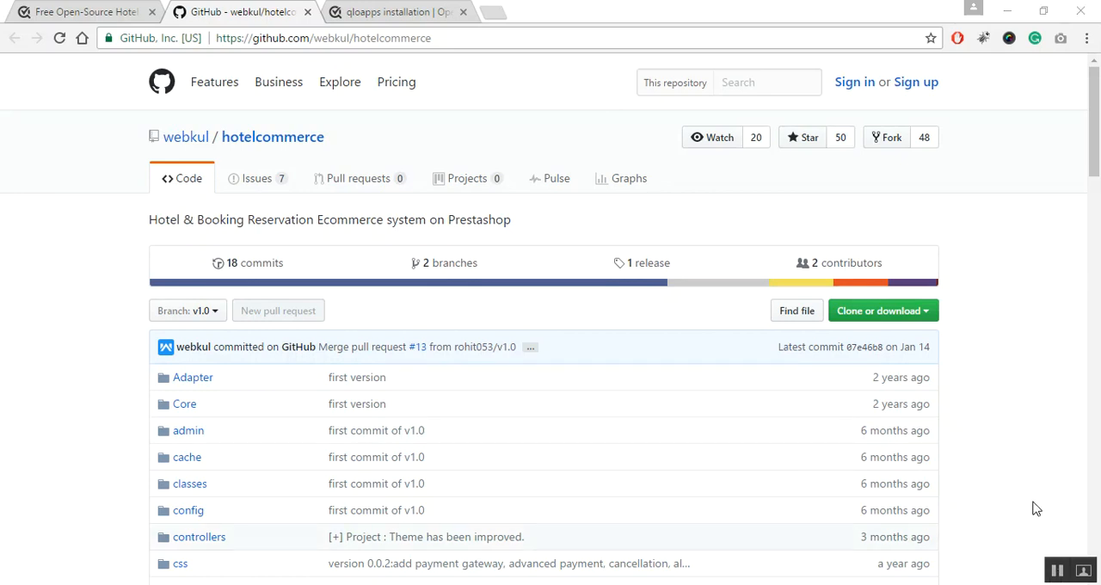
pyautogui.moveTo(936, 306)
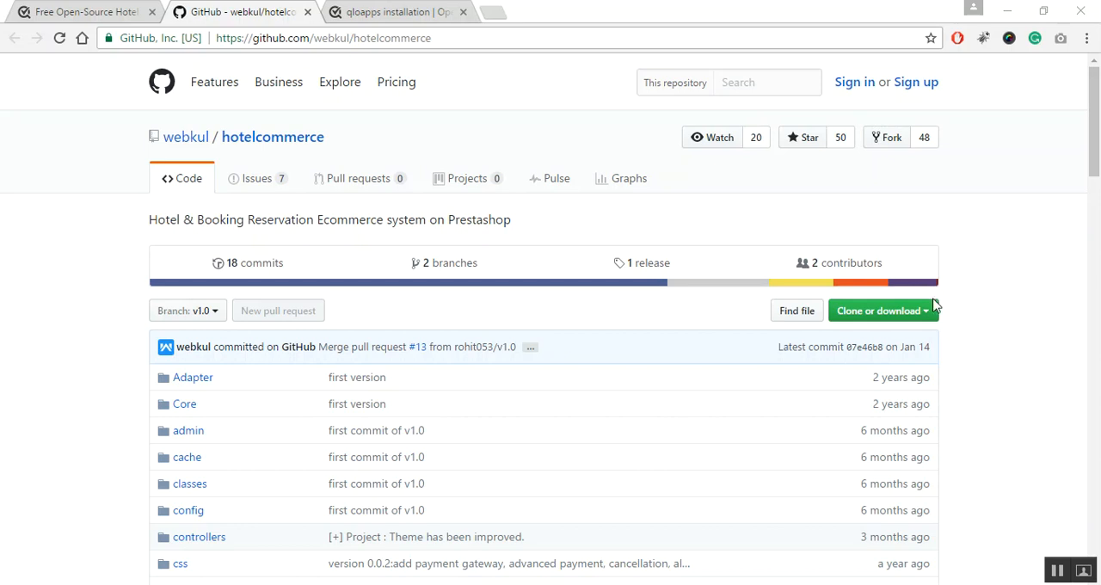
# Step: Start a ZIP download of the hotelcommerce repository, then cancel saving the duplicate hotelcommerce-1.0 copy
pyautogui.click(878, 309)
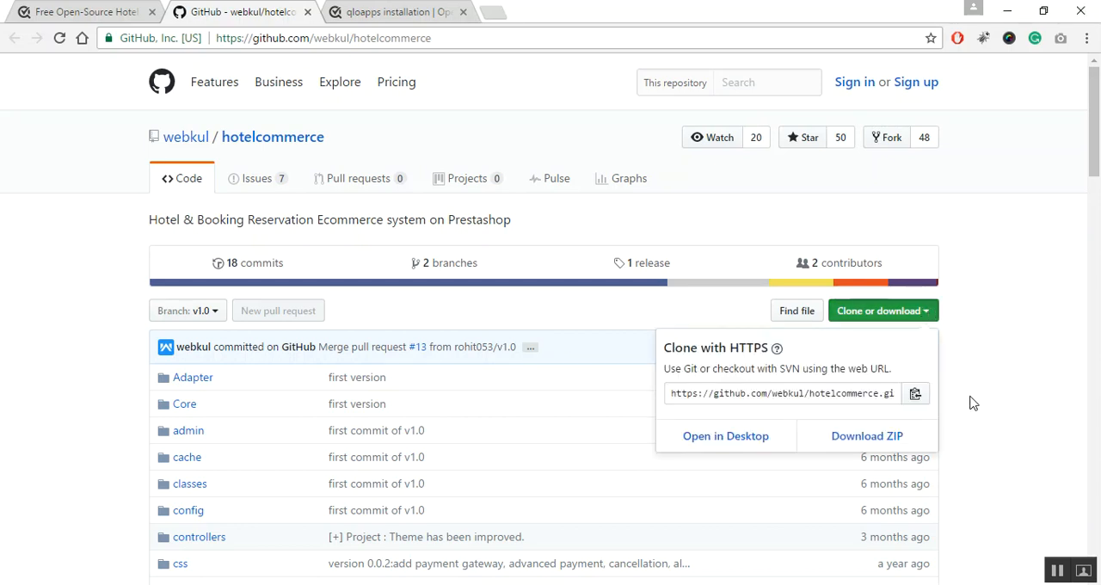
pyautogui.moveTo(867, 437)
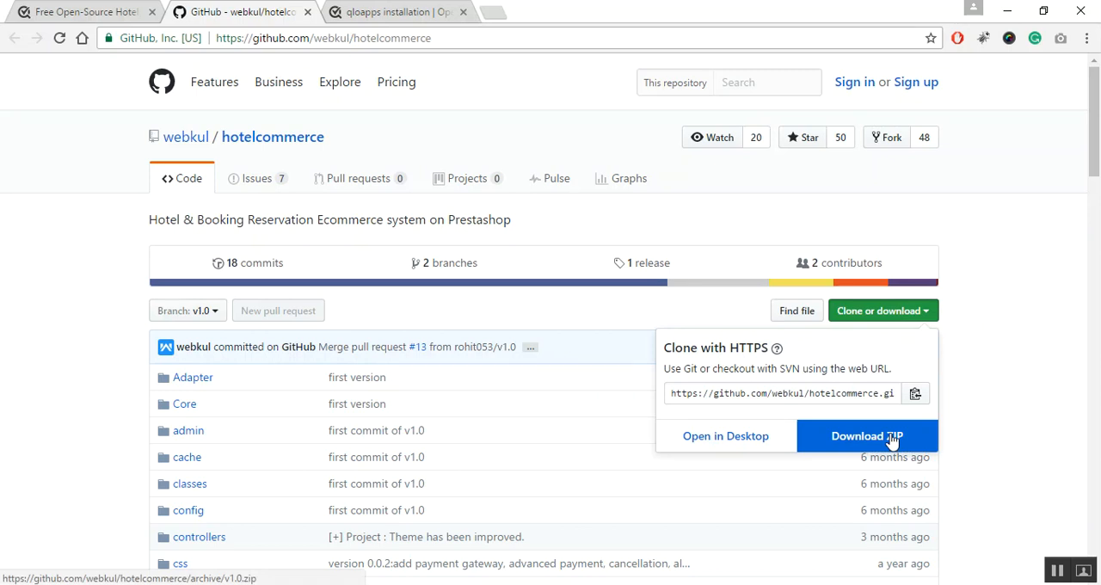
pyautogui.click(782, 394)
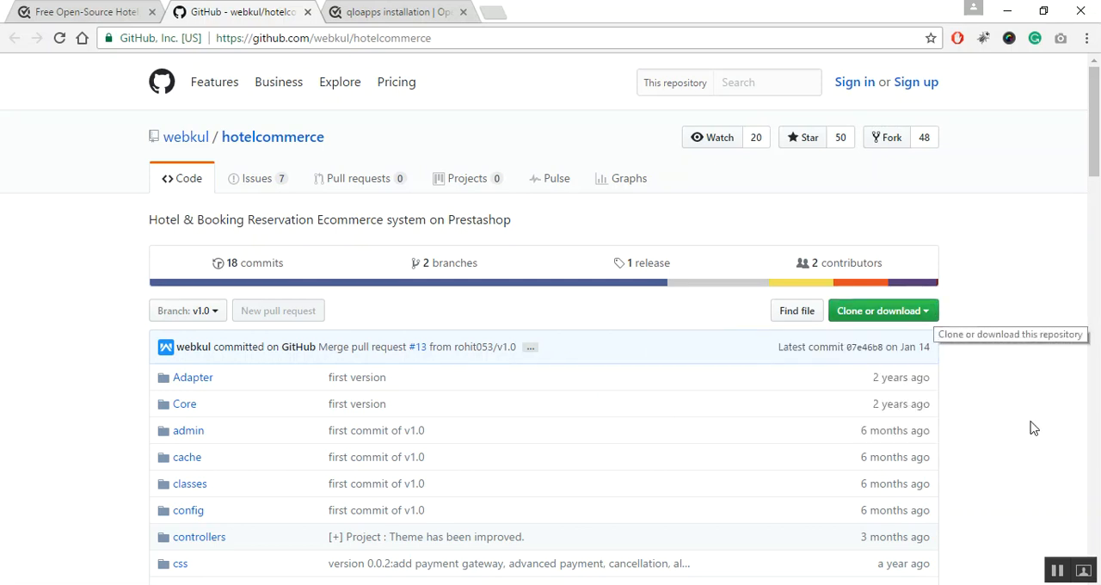
pyautogui.click(877, 310)
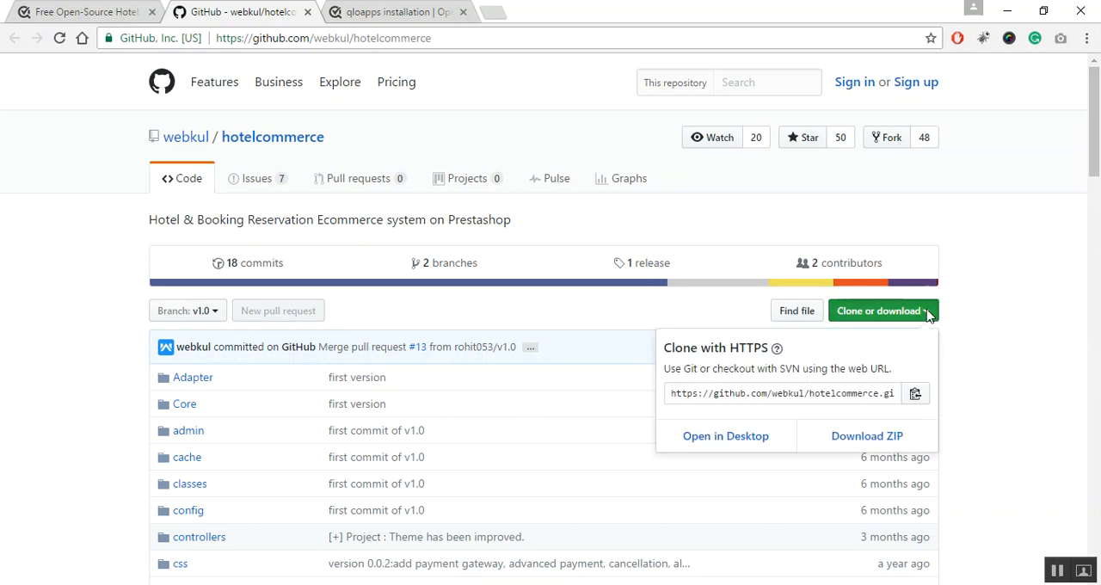
pyautogui.click(867, 435)
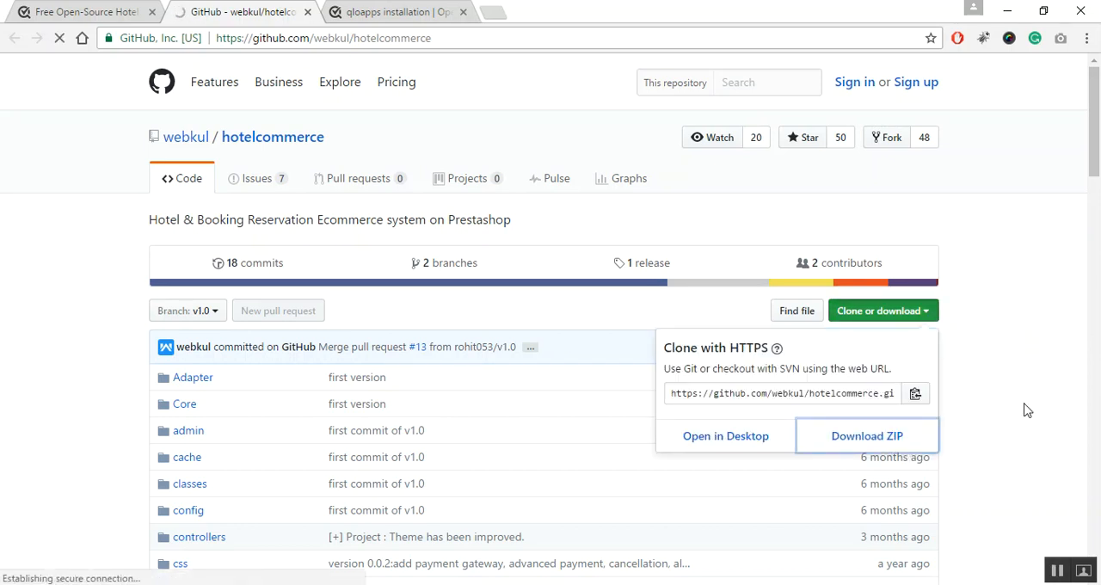
pyautogui.click(867, 436)
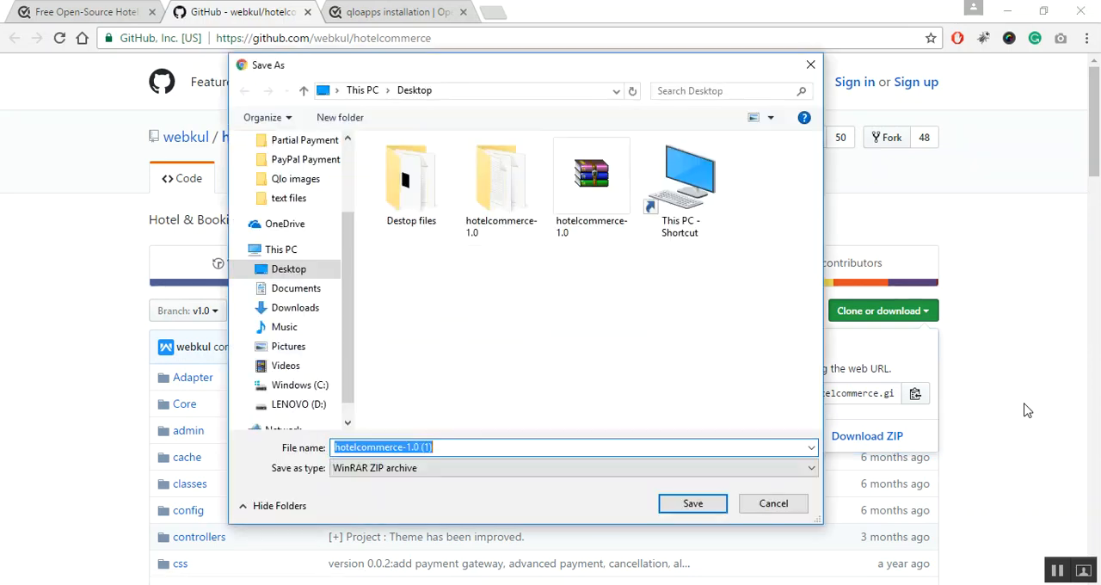
pyautogui.moveTo(977, 423)
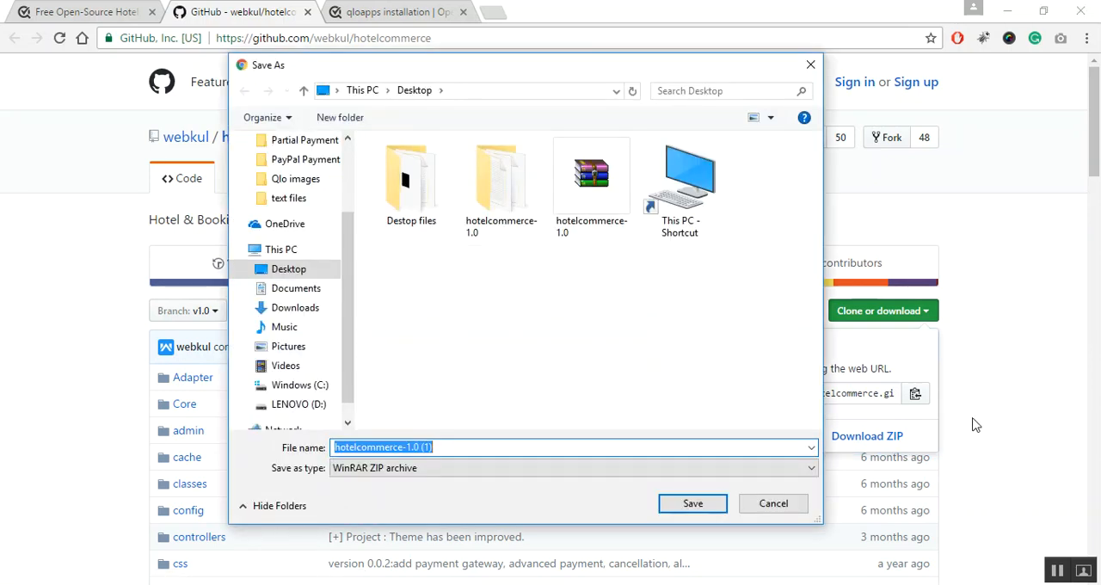
pyautogui.moveTo(966, 409)
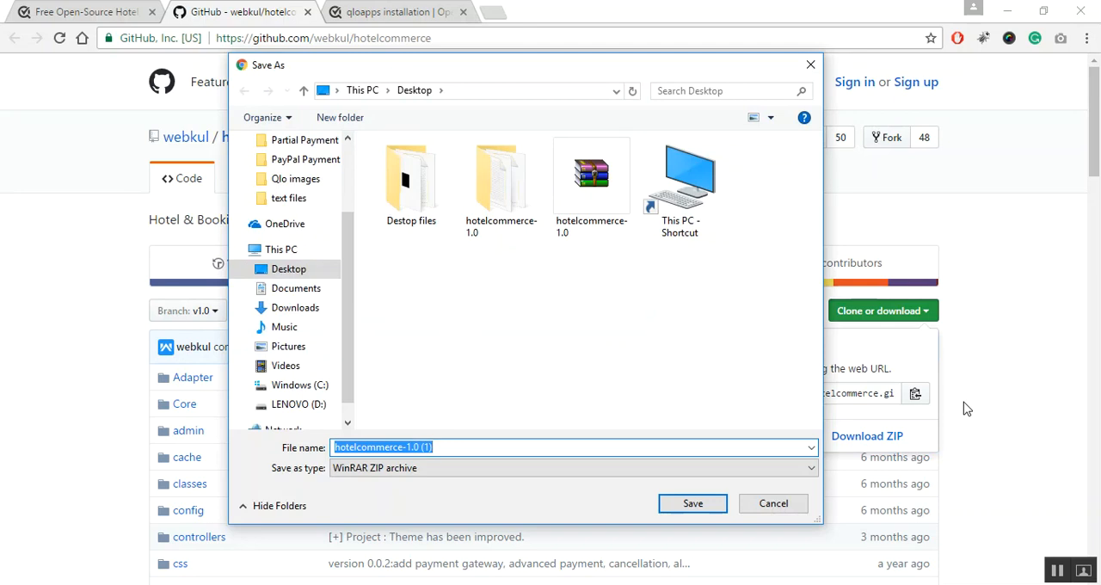
pyautogui.moveTo(637, 377)
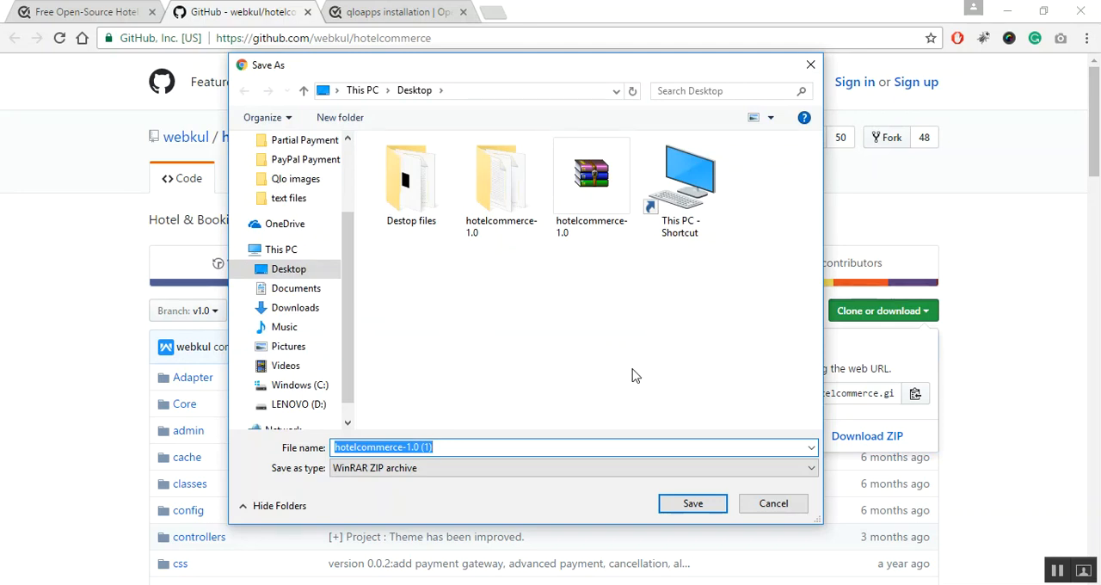
pyautogui.moveTo(692, 502)
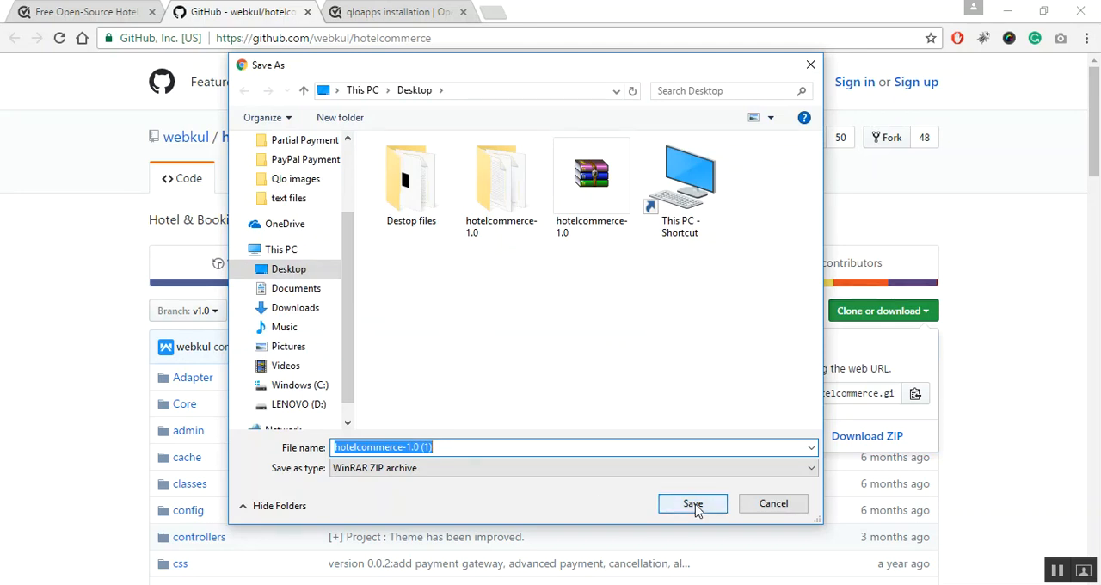
pyautogui.moveTo(777, 516)
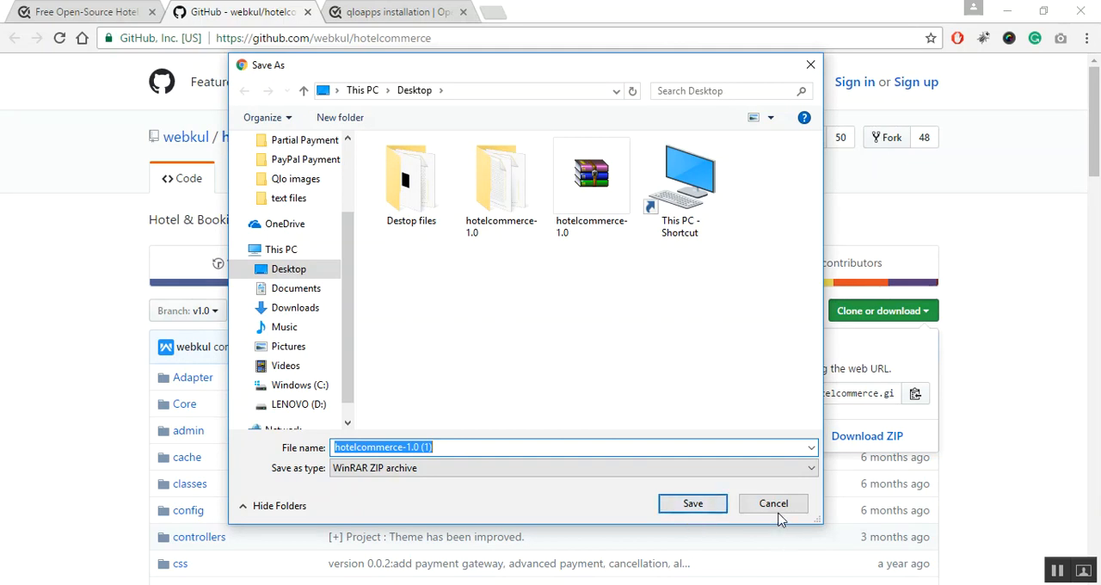
pyautogui.click(773, 502)
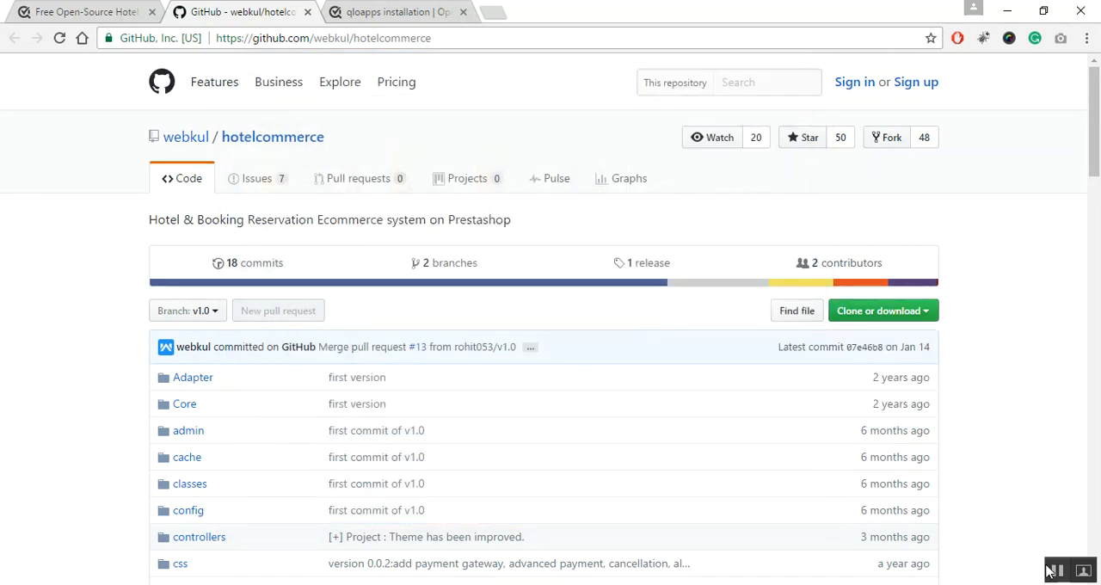
pyautogui.moveTo(679, 559)
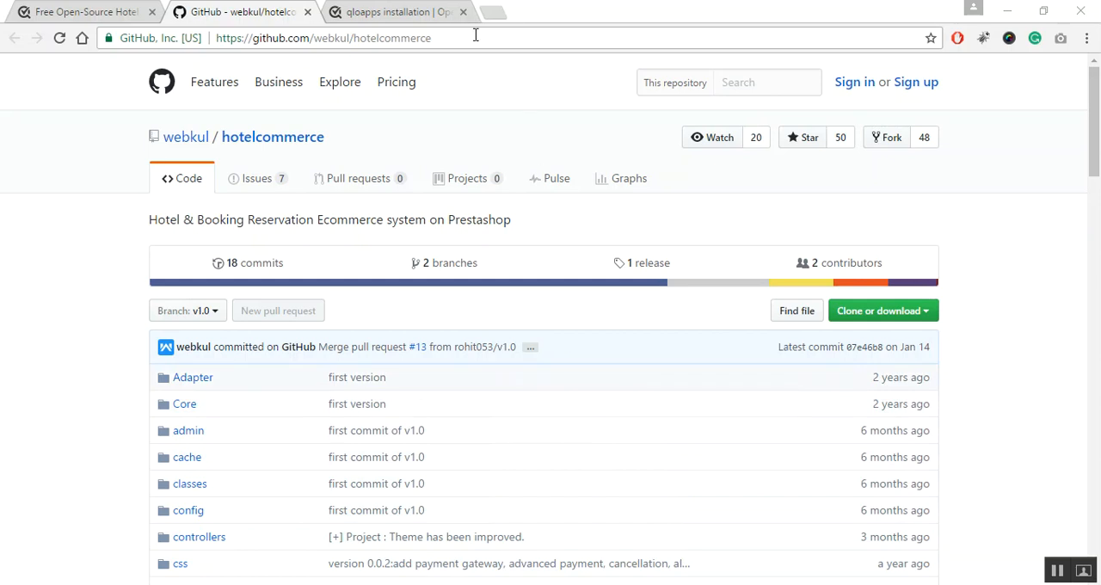
# Step: Load the site's /phpmyadmin login page in a new tab with username and password filled in
pyautogui.click(492, 12)
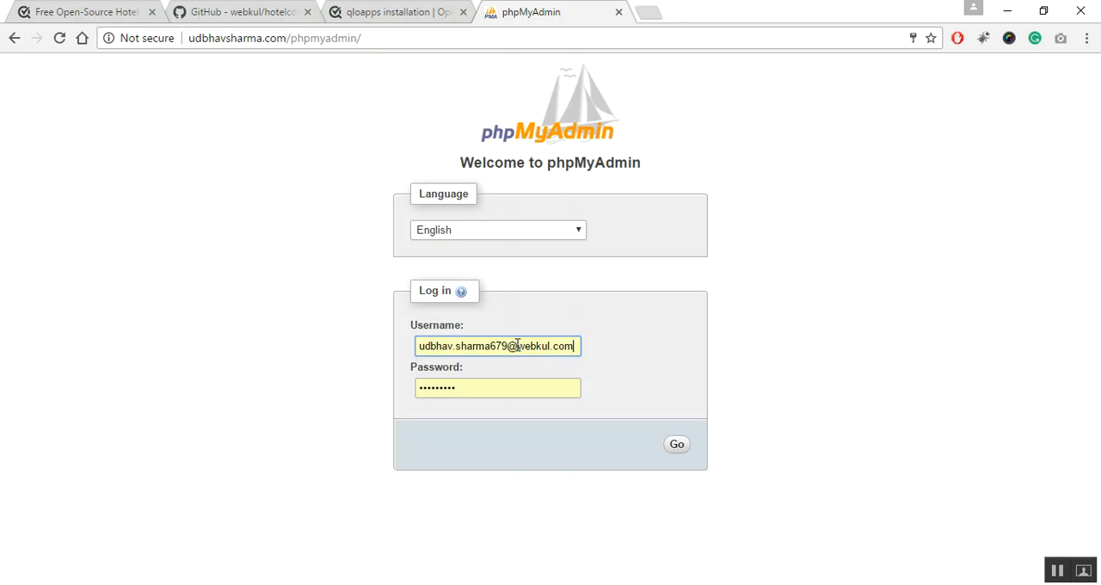
# Step: Log in to phpMyAdmin and create the new udbhavsharma_qlo_installation database
pyautogui.click(471, 385)
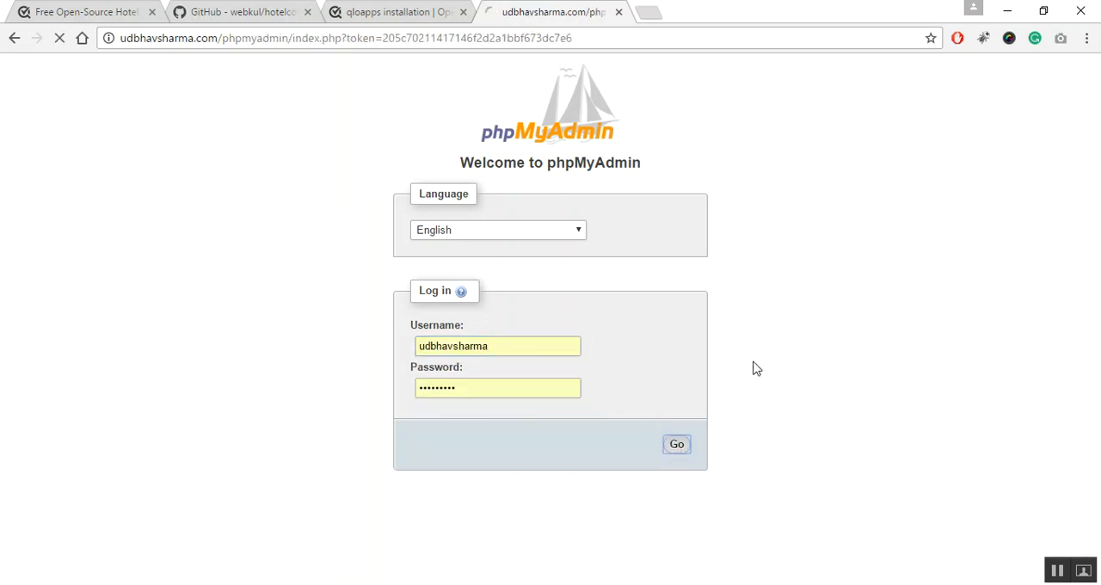
pyautogui.click(677, 444)
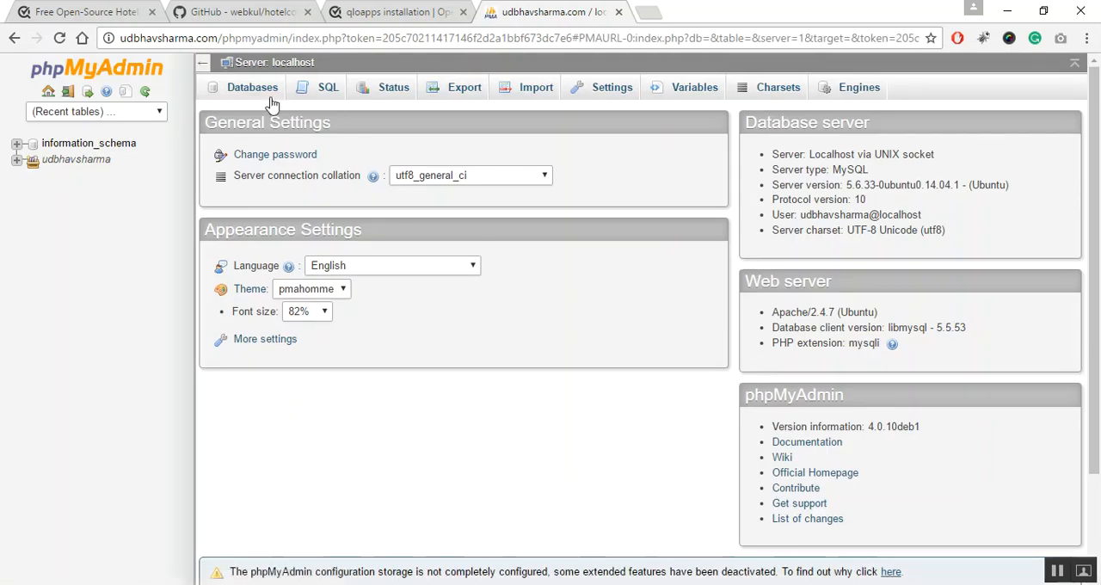
pyautogui.click(251, 86)
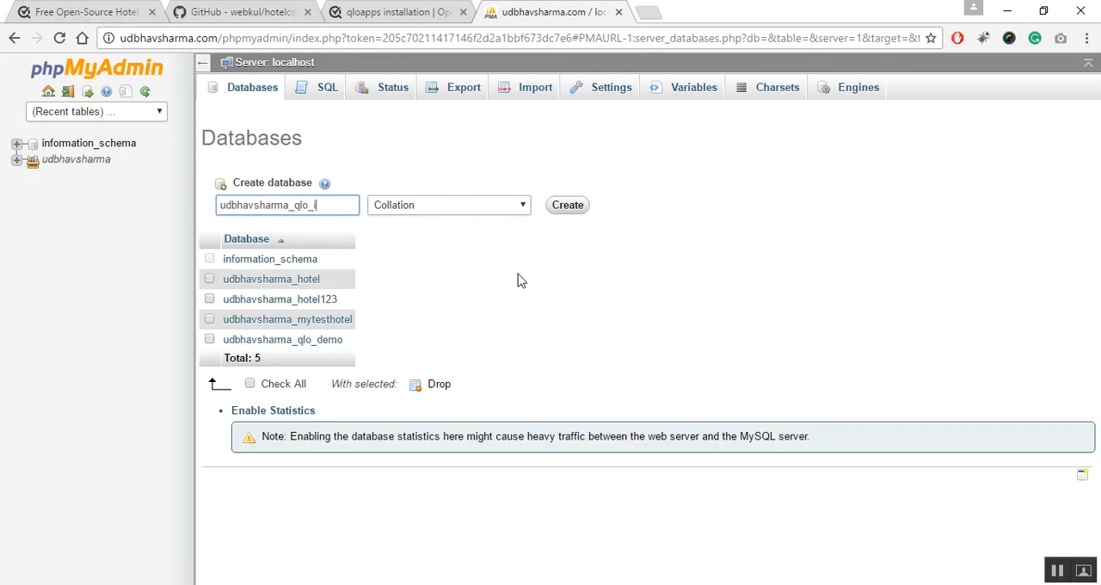
pyautogui.write('nstallation')
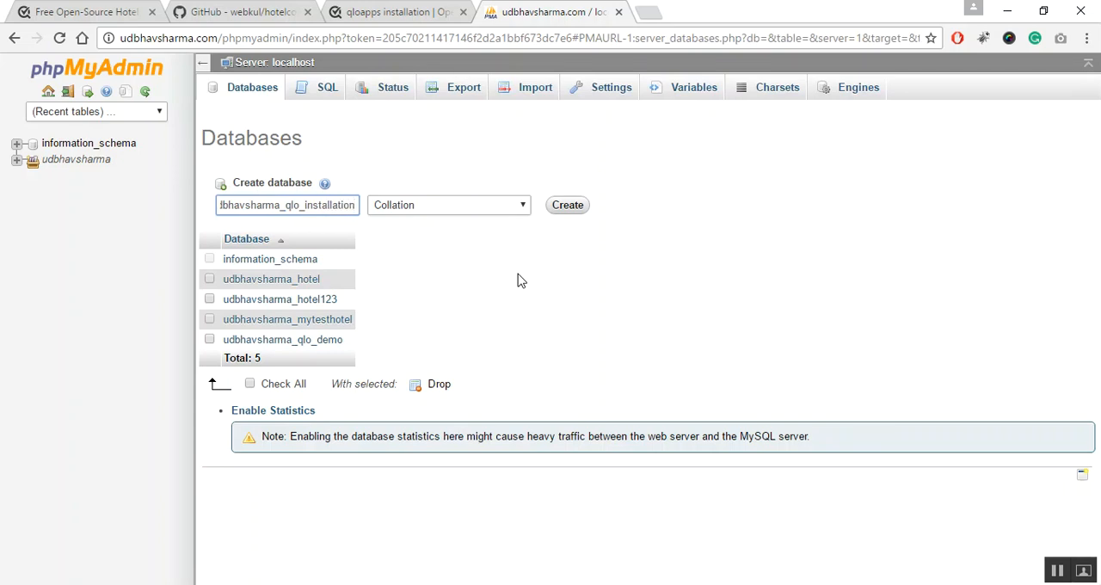
pyautogui.click(567, 205)
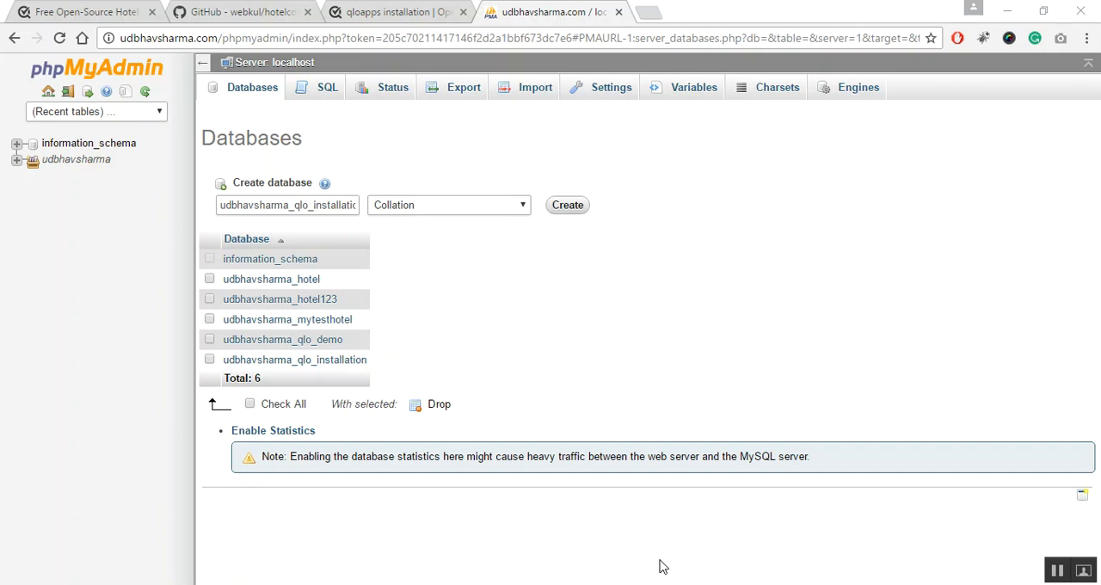
pyautogui.moveTo(824, 532)
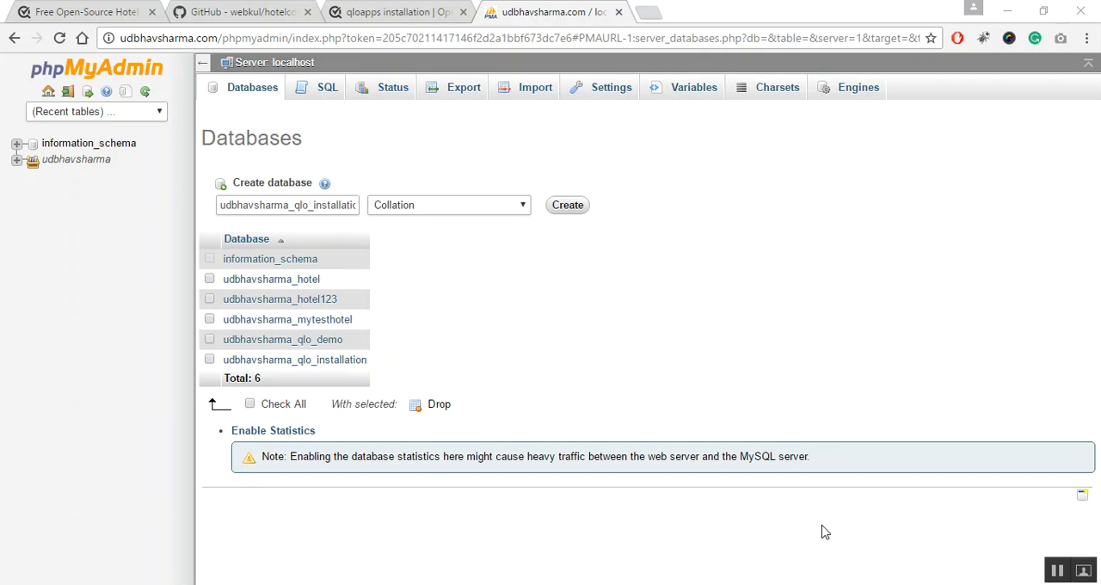
pyautogui.moveTo(1008, 10)
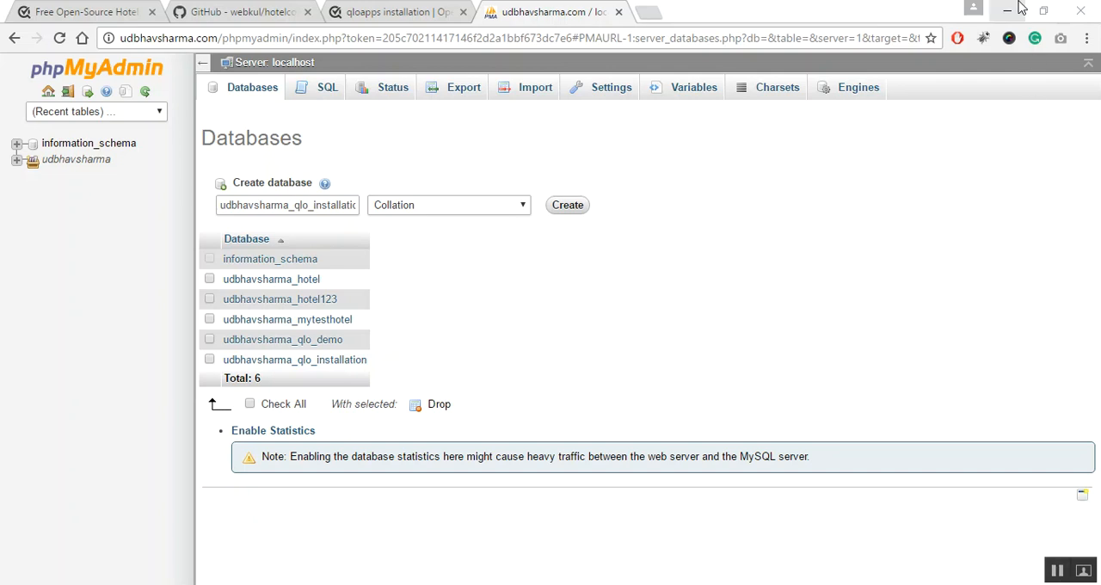
# Step: Minimize Chrome and select the hotelcommerce-1.0 archive on the desktop
pyautogui.click(1006, 10)
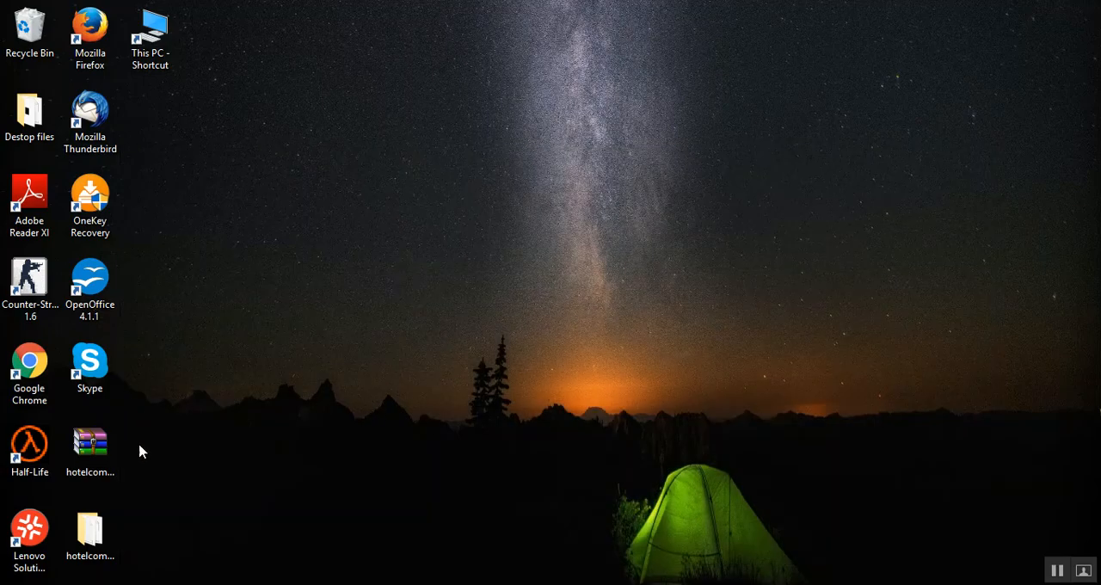
pyautogui.click(90, 444)
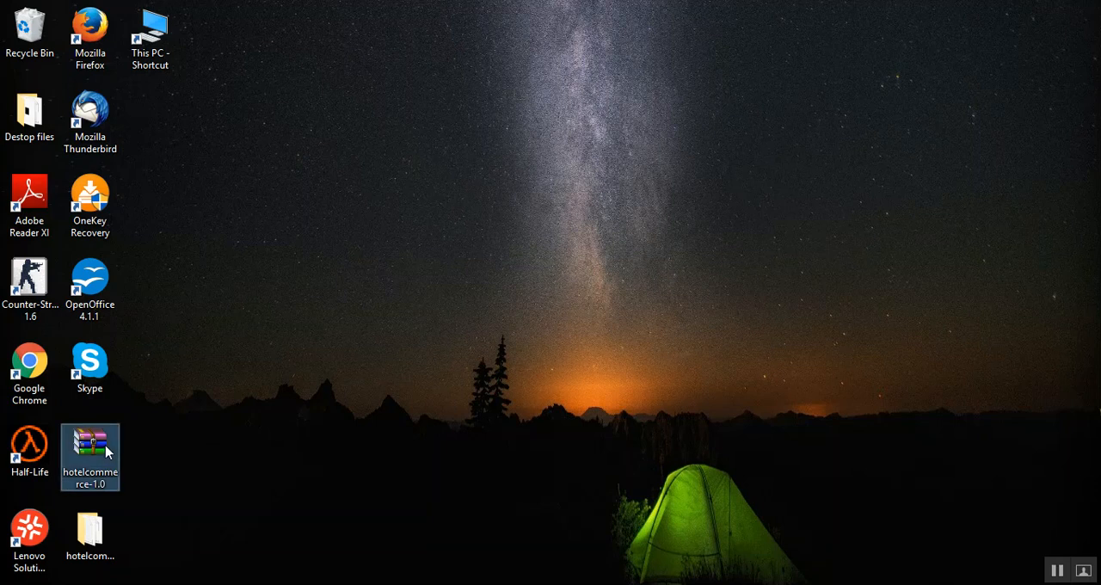
pyautogui.moveTo(234, 443)
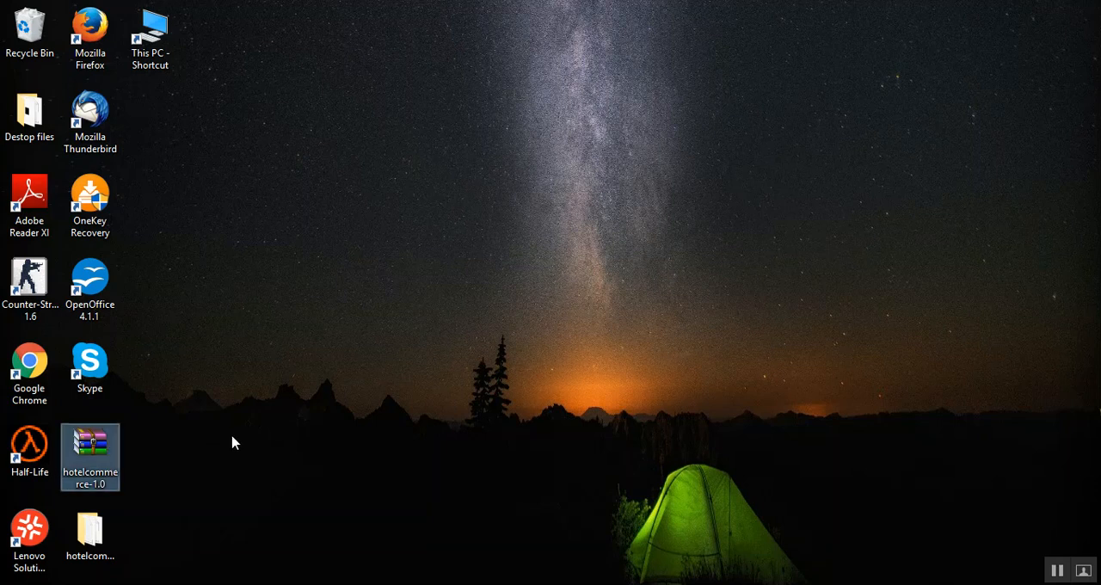
pyautogui.moveTo(189, 465)
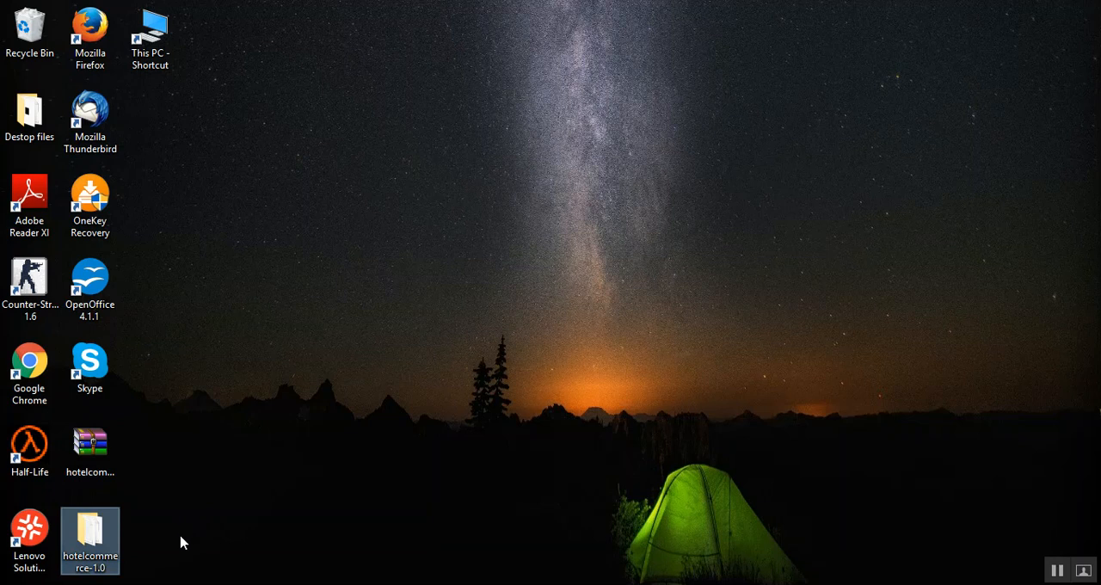
pyautogui.moveTo(178, 540)
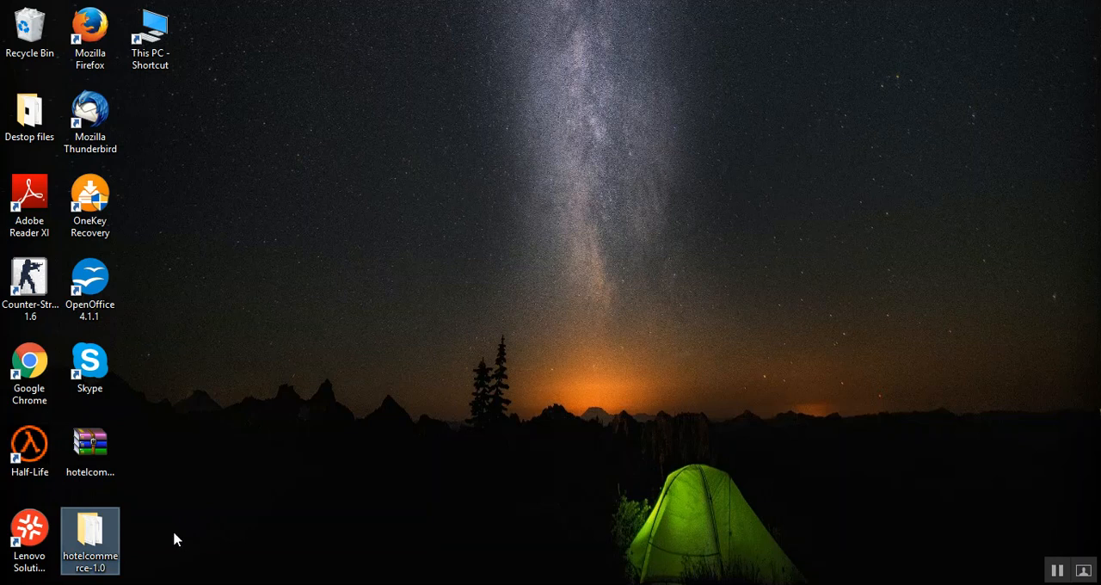
# Step: Browse the extracted hotelcommerce-1.0 folder in File Explorer, then close it back to the desktop
pyautogui.doubleClick(90, 534)
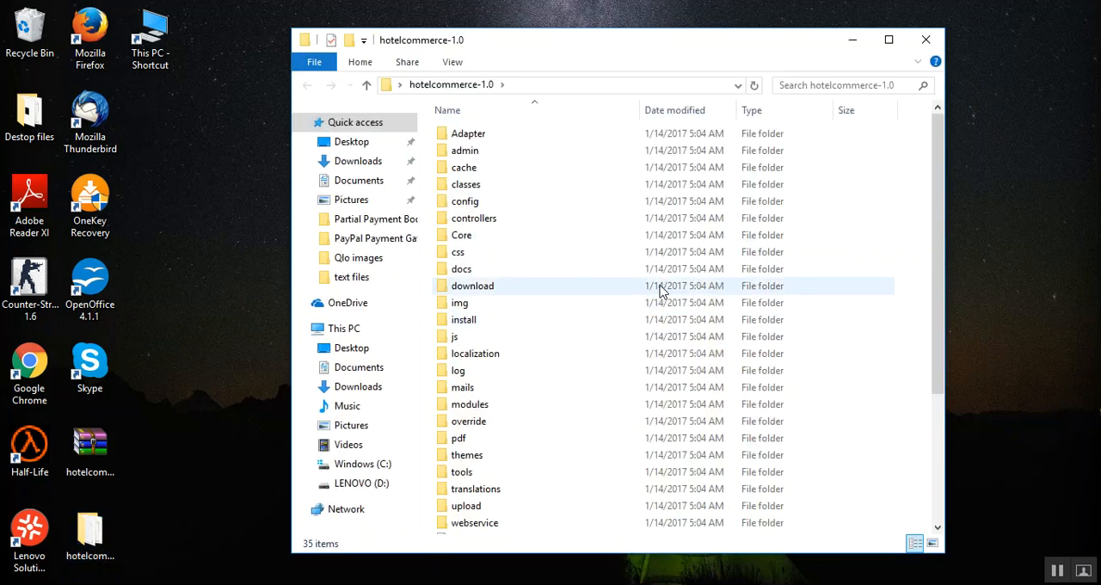
pyautogui.moveTo(846, 255)
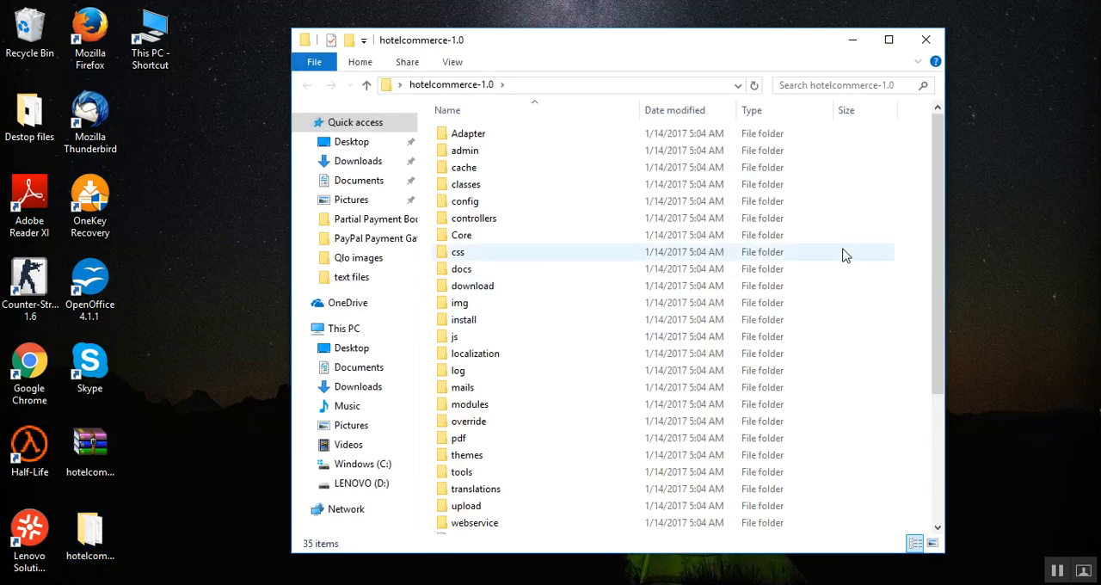
pyautogui.moveTo(903, 253)
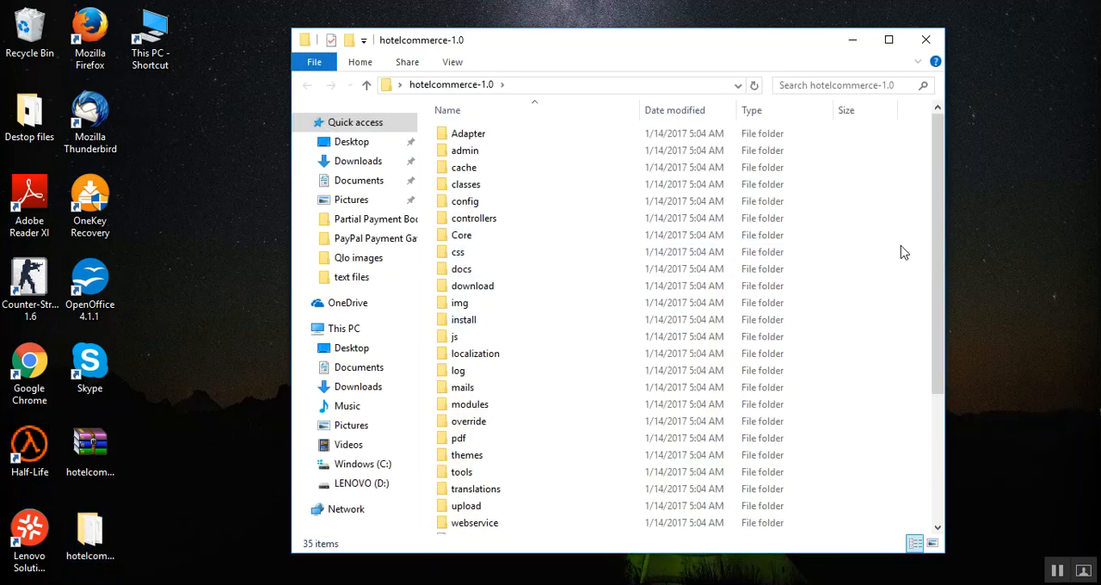
pyautogui.scroll(-3)
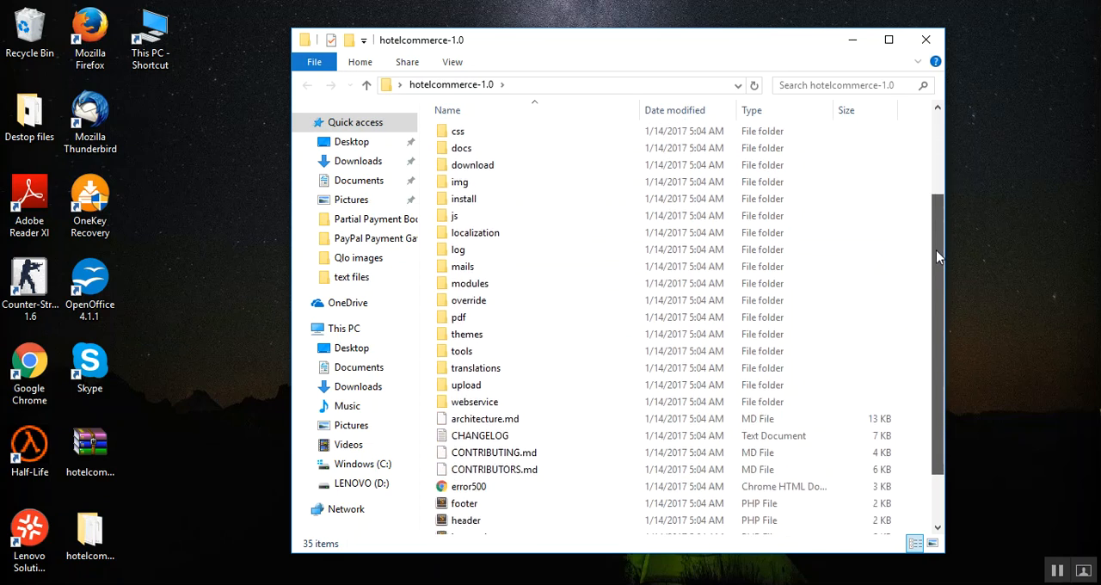
pyautogui.scroll(3)
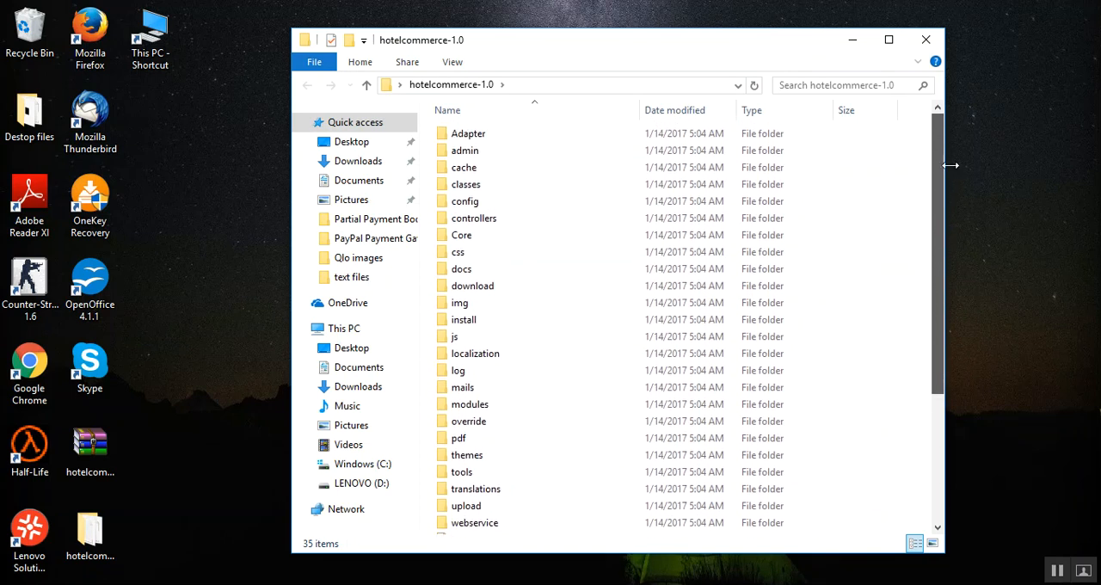
pyautogui.click(926, 39)
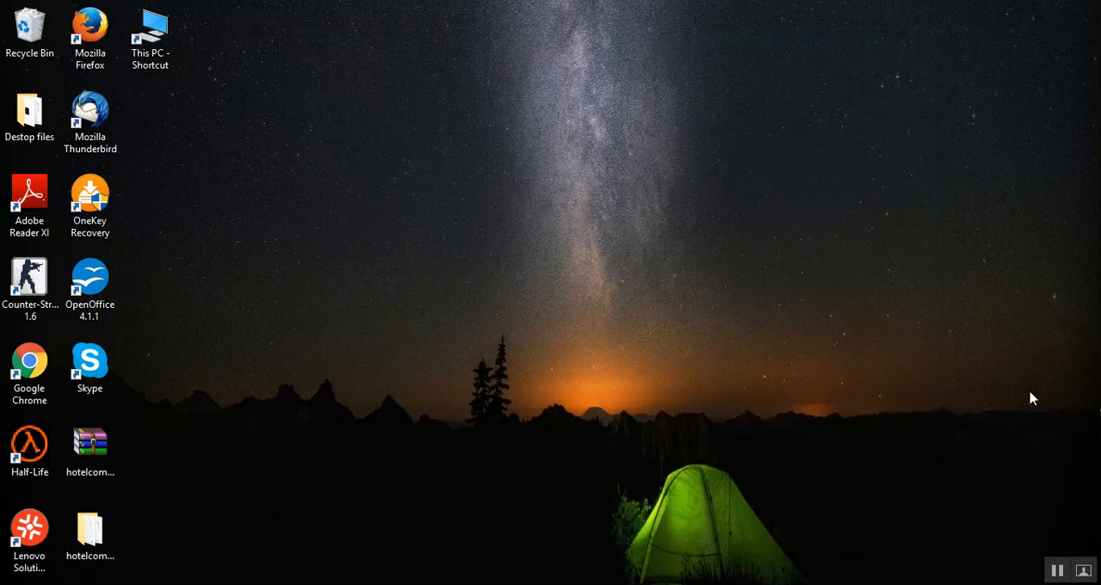
pyautogui.moveTo(671, 557)
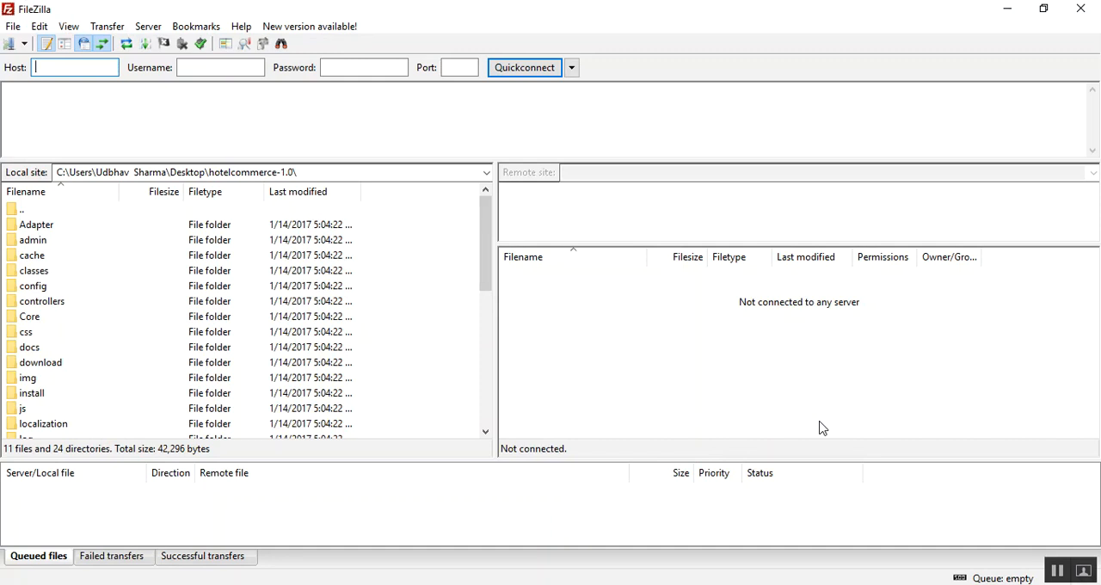
pyautogui.moveTo(986, 428)
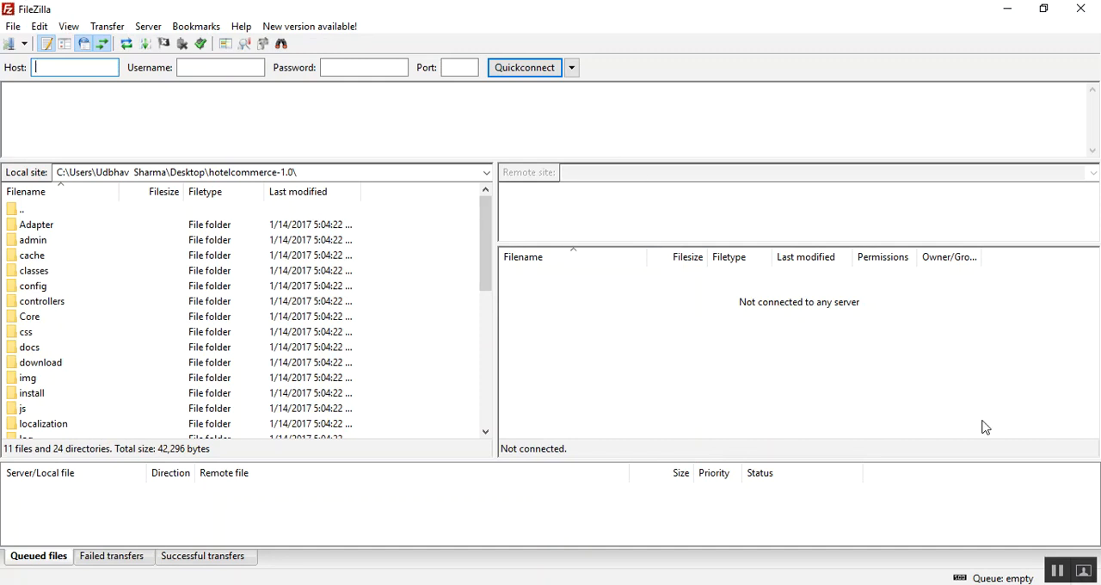
# Step: Connect FileZilla to udbhavsharma.com via SFTP, listing /home/udbhavsharma beside the local hotelcommerce-1.0 folder
pyautogui.click(523, 68)
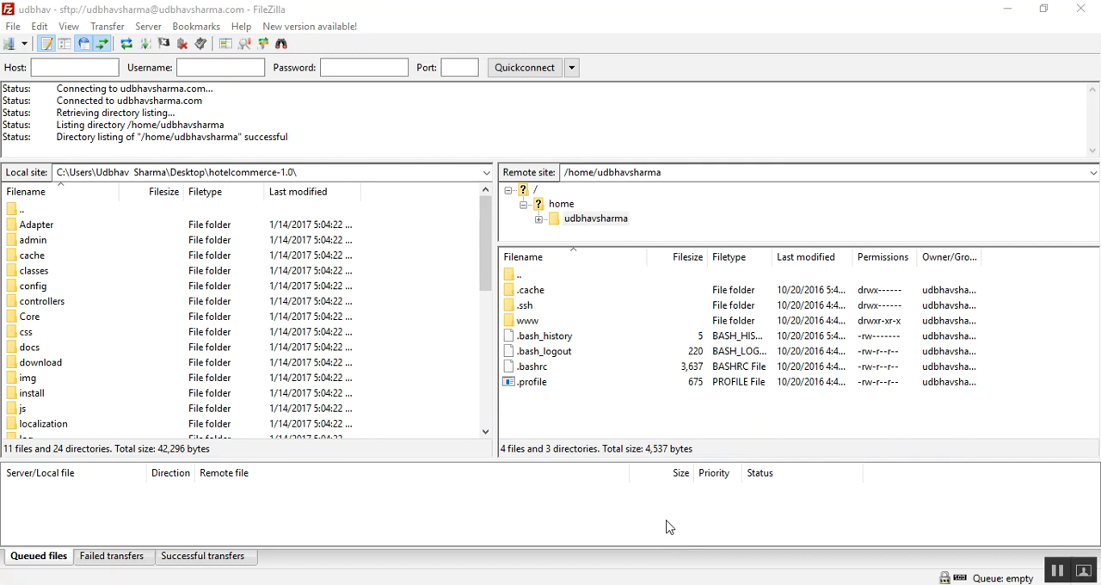
pyautogui.moveTo(584, 325)
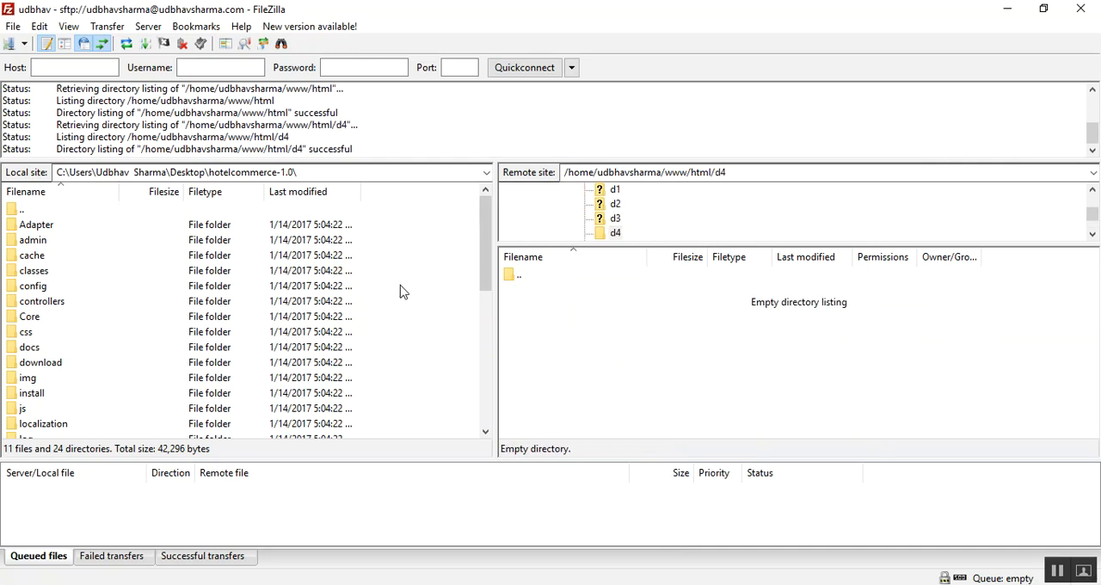
pyautogui.moveTo(421, 263)
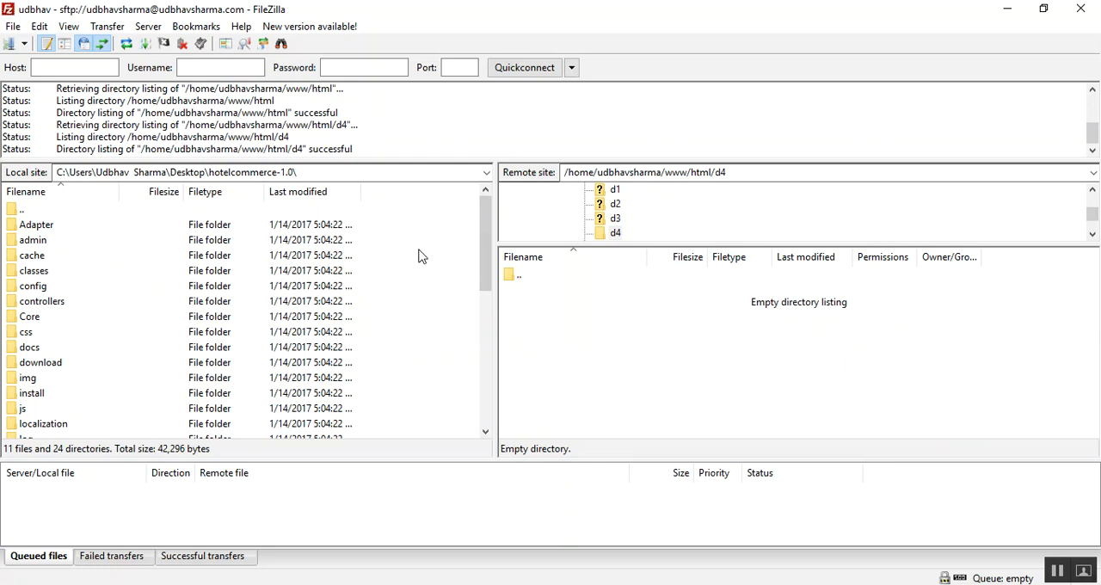
pyautogui.moveTo(385, 241)
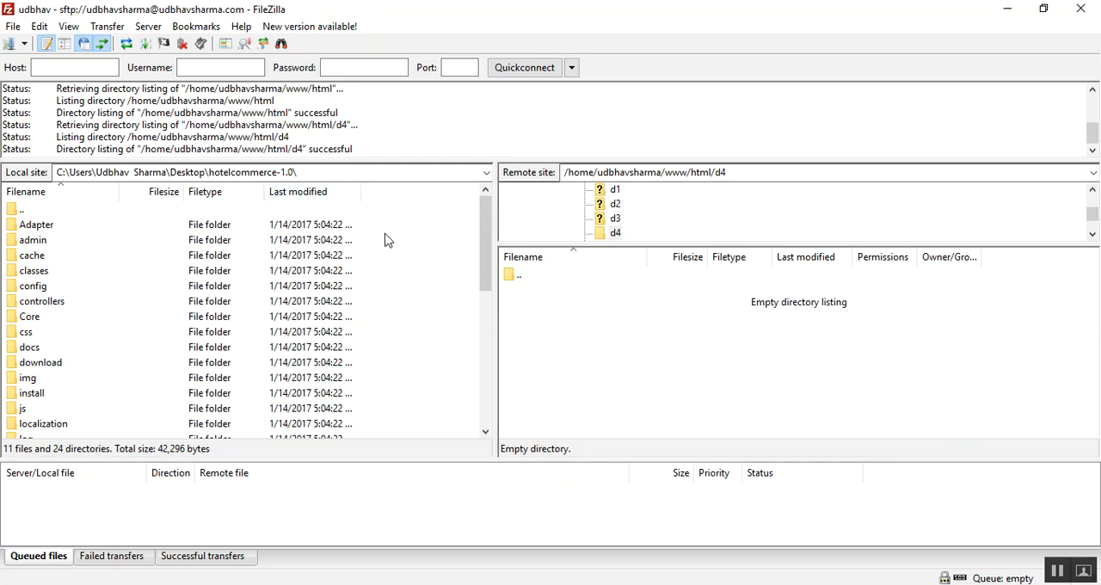
pyautogui.moveTo(392, 258)
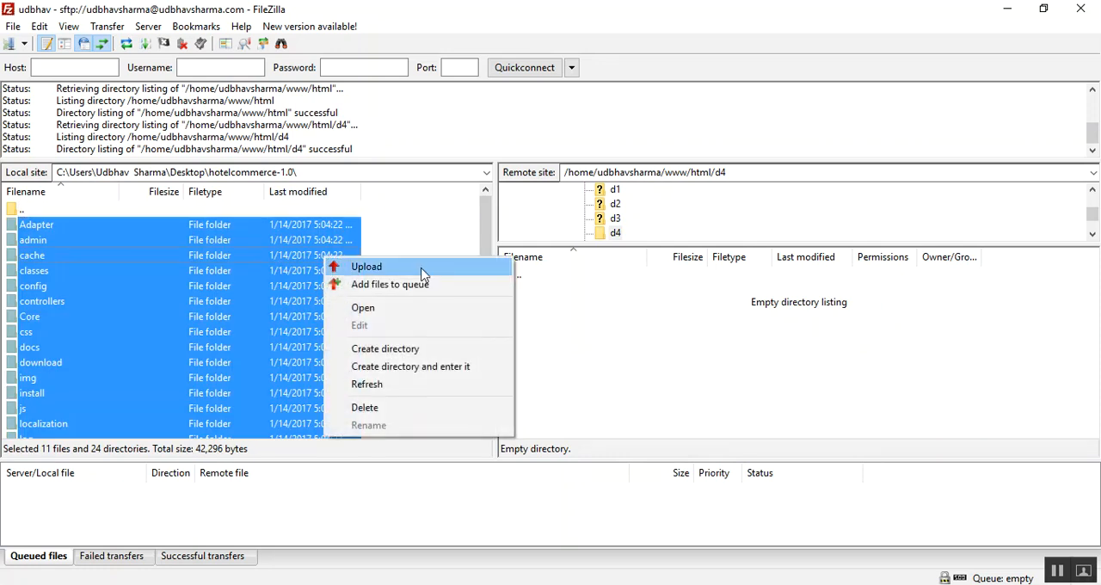
# Step: Upload all hotelcommerce-1.0 files into /home/udbhavsharma/www/html/d4, confirming the SSH password
pyautogui.click(367, 265)
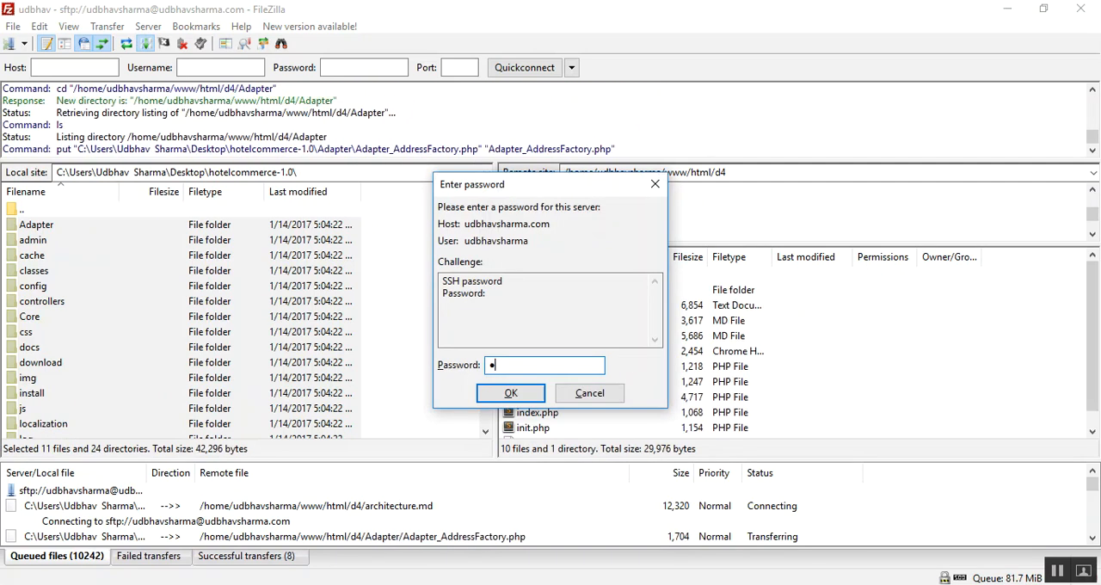
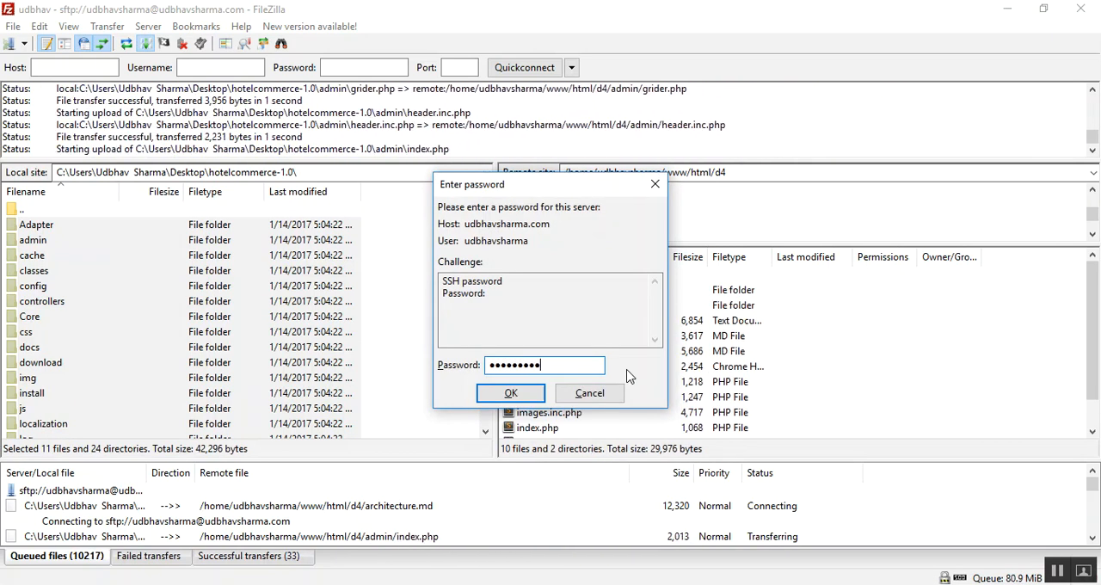
pyautogui.click(509, 392)
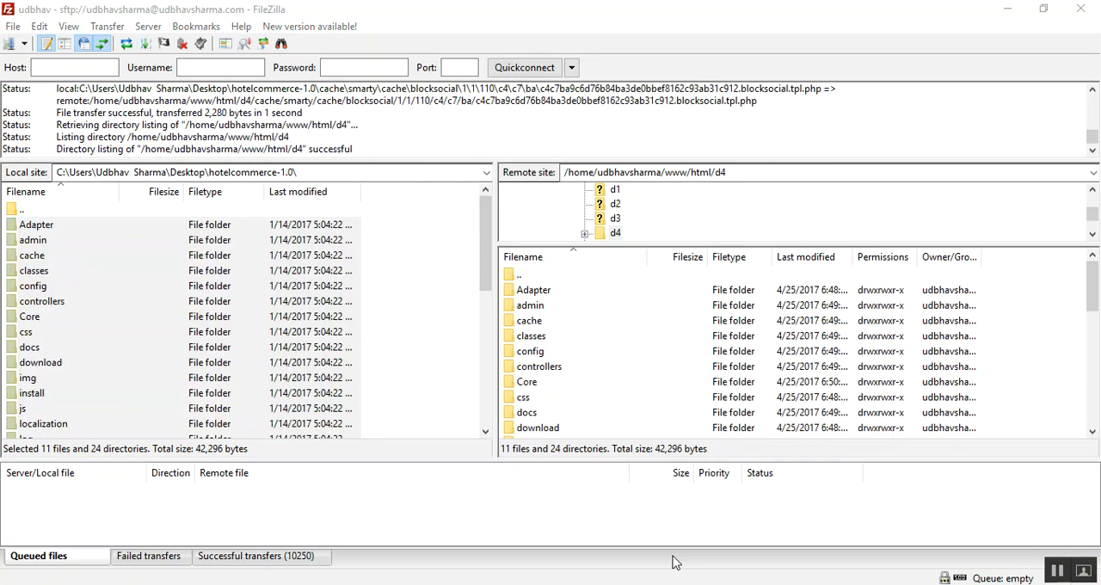
pyautogui.moveTo(681, 534)
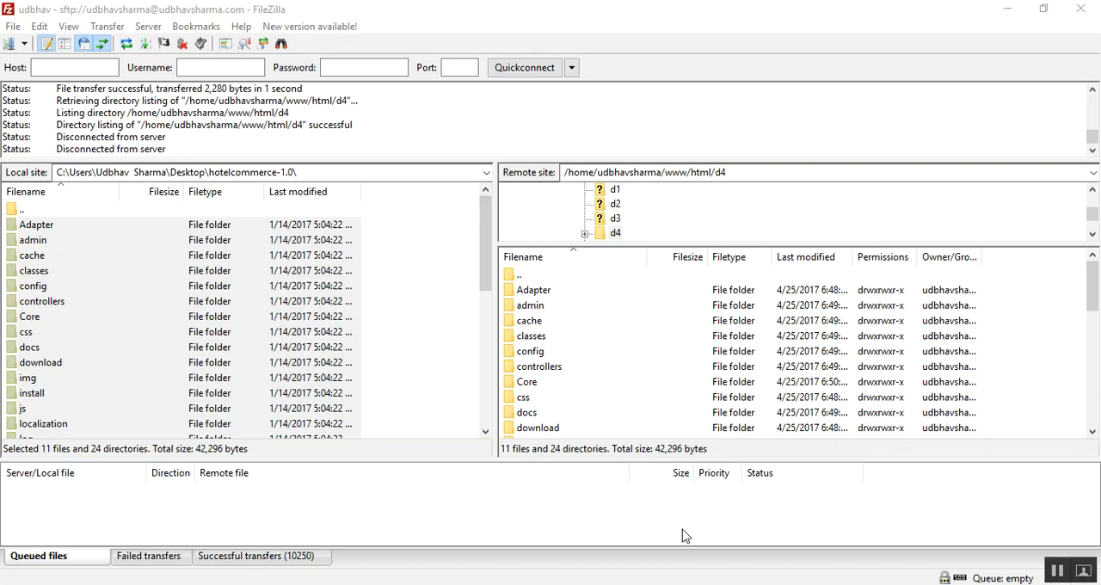
pyautogui.moveTo(1053, 571)
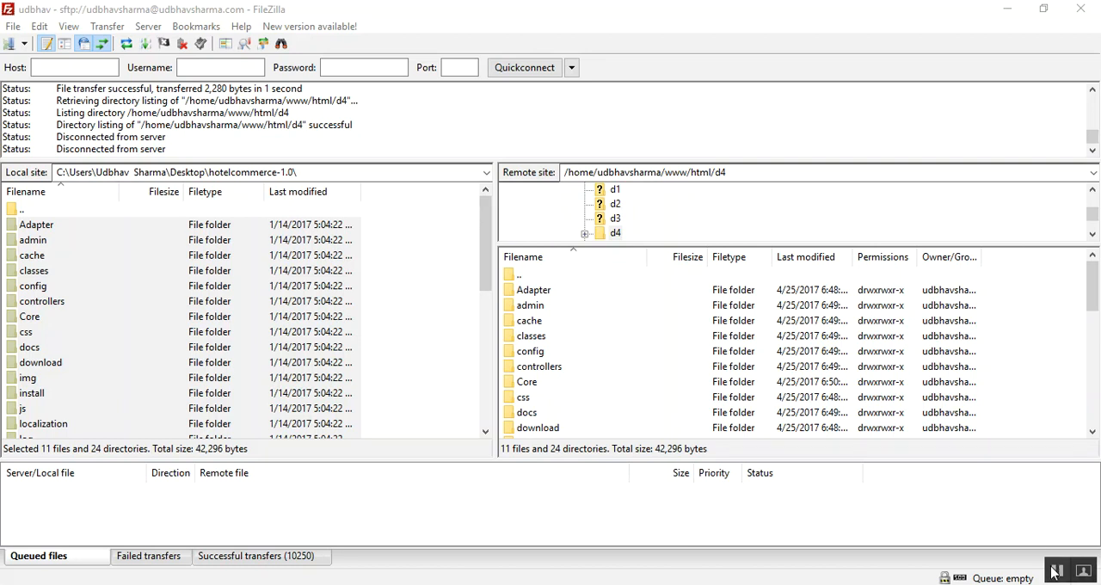
pyautogui.moveTo(681, 541)
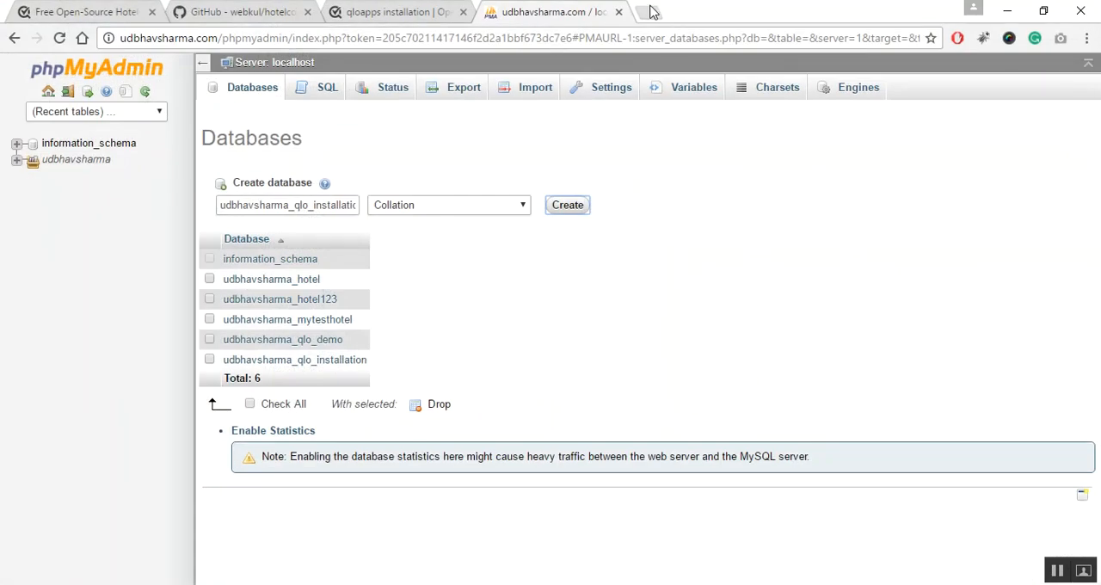
# Step: Load udbhavsharma.com/d4 in a new tab to reach the PrestaShop Installation Assistant
pyautogui.click(643, 12)
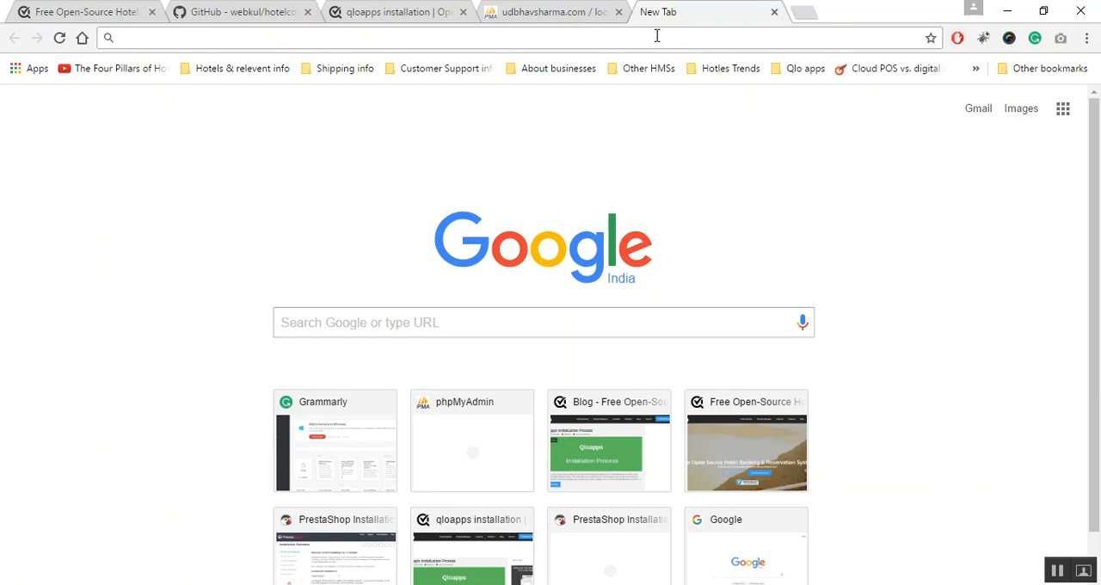
pyautogui.write('udbhavsharma.com/phpmyadmin')
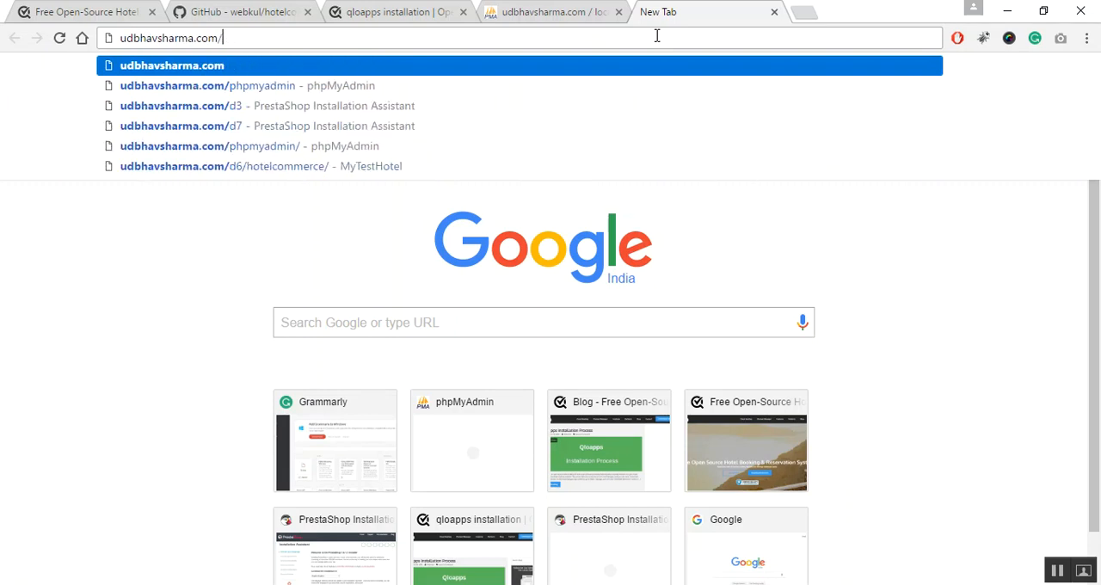
pyautogui.write('d4/install/')
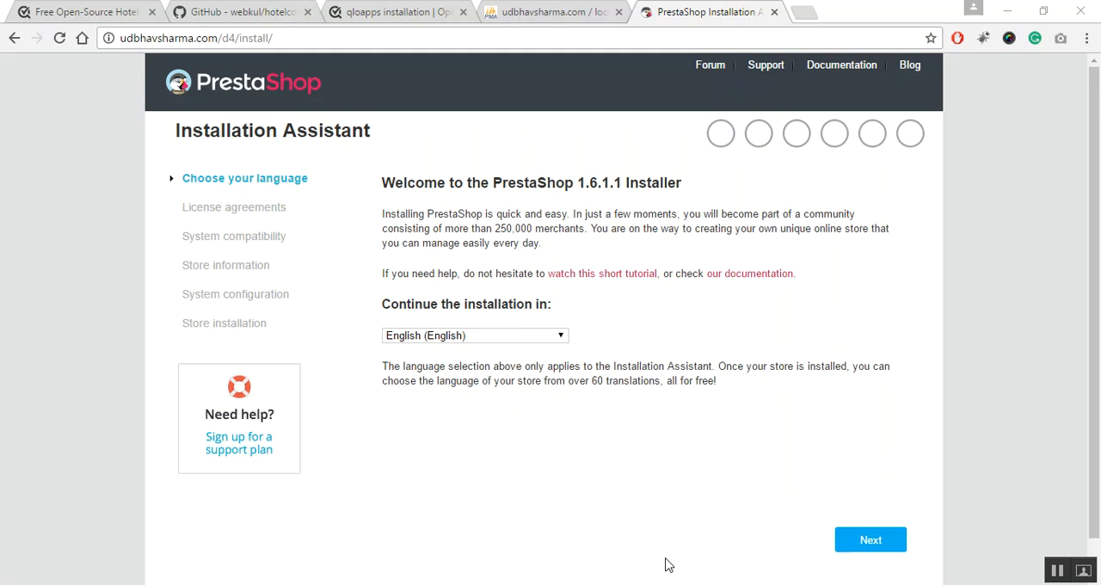
pyautogui.moveTo(602, 346)
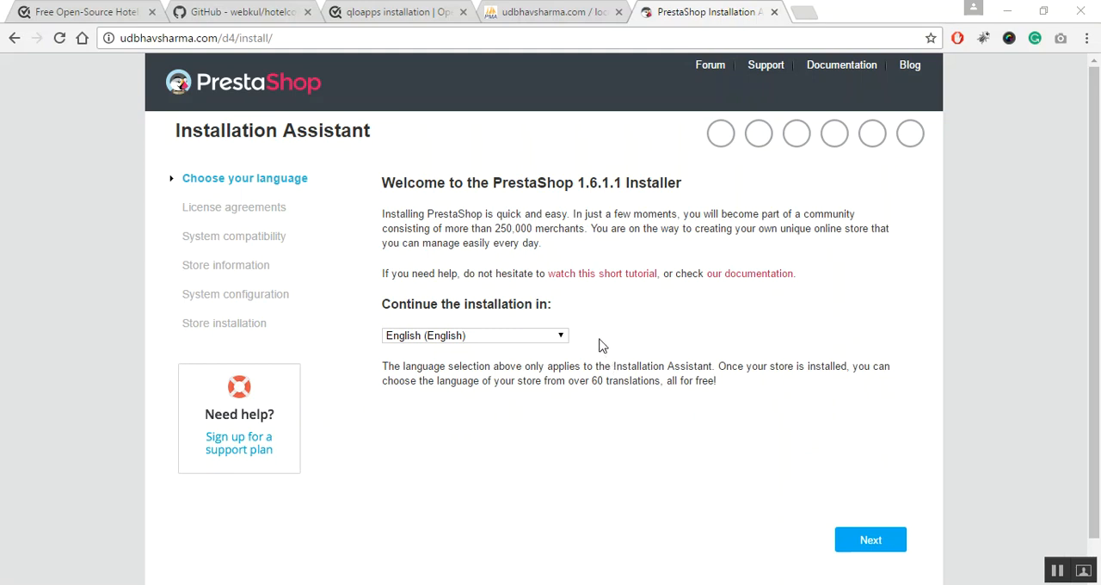
# Step: Keep English (English) as the installer language and continue to License Agreements
pyautogui.click(475, 335)
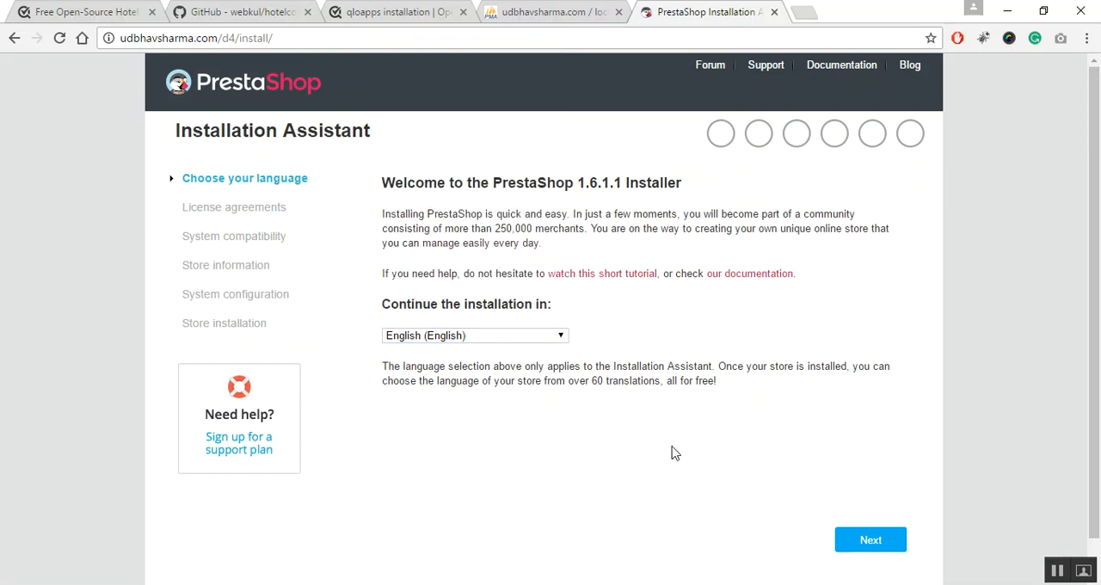
pyautogui.moveTo(678, 468)
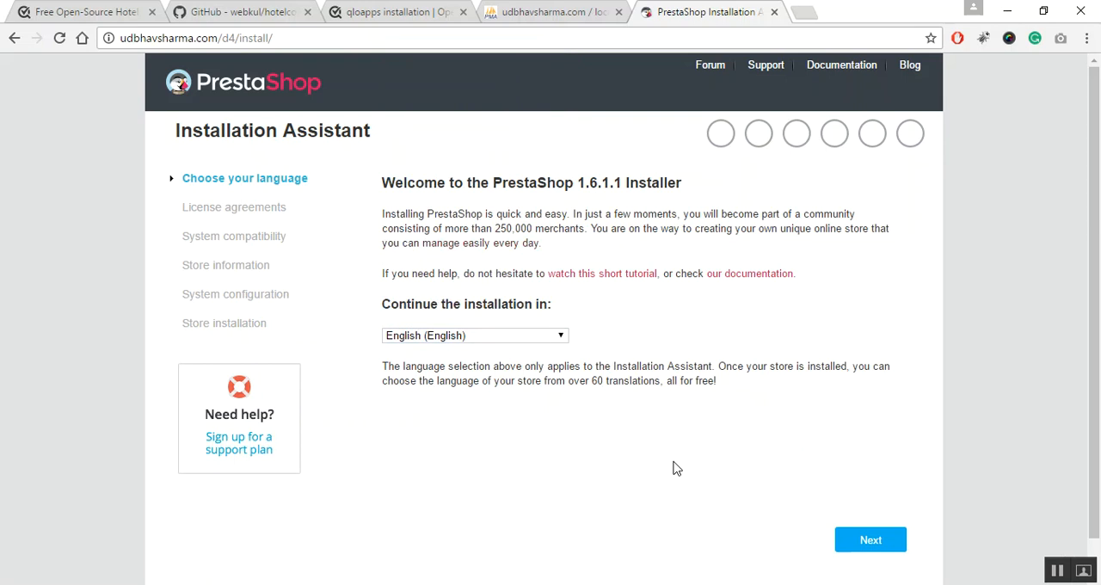
pyautogui.moveTo(871, 540)
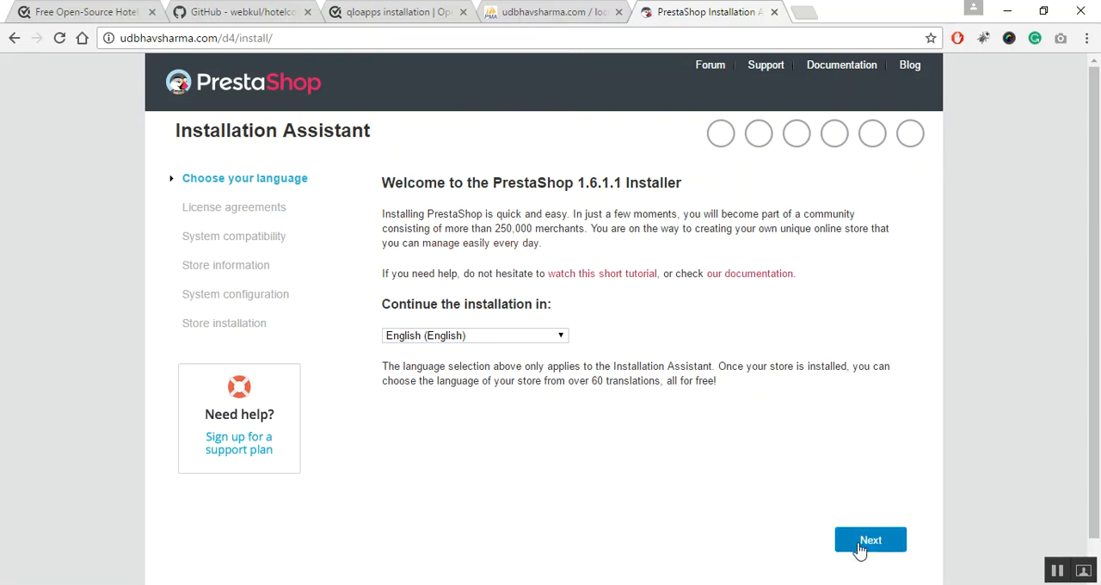
pyautogui.click(870, 540)
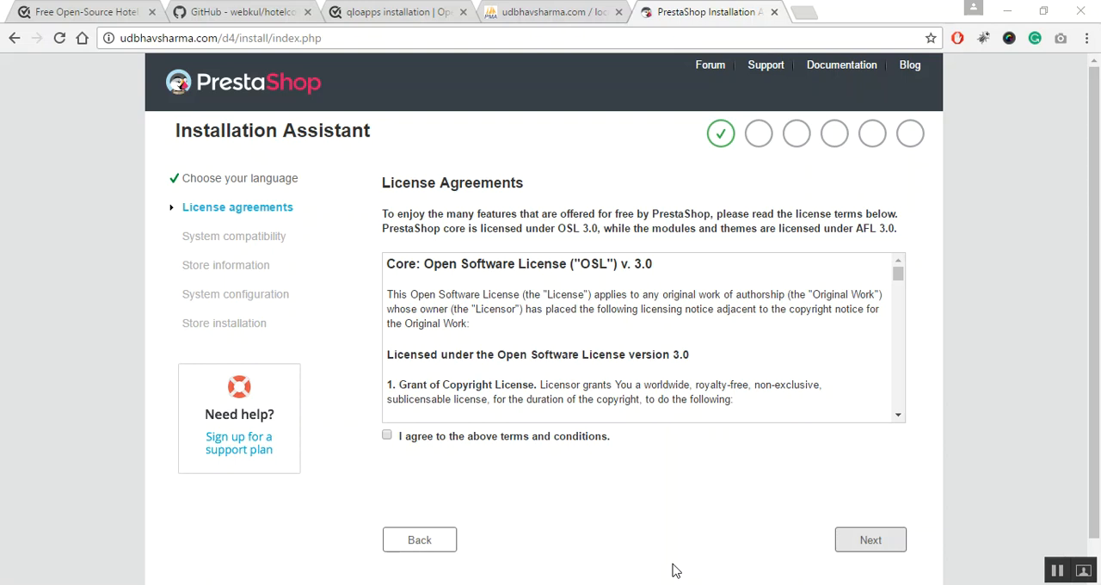
# Step: Agree to the license terms and conditions and continue past the license step
pyautogui.scroll(-3)
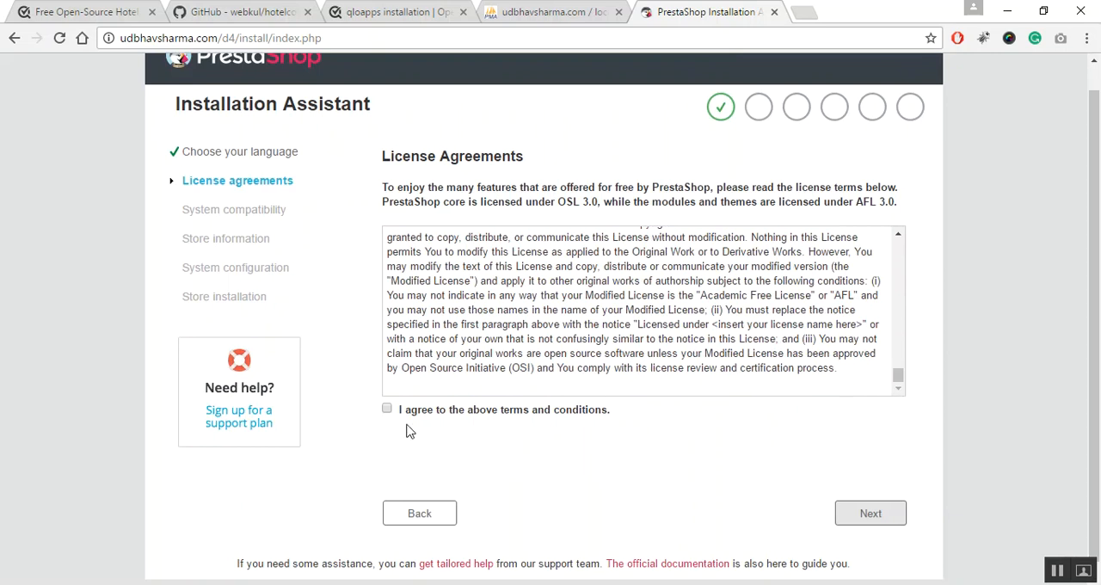
pyautogui.click(385, 409)
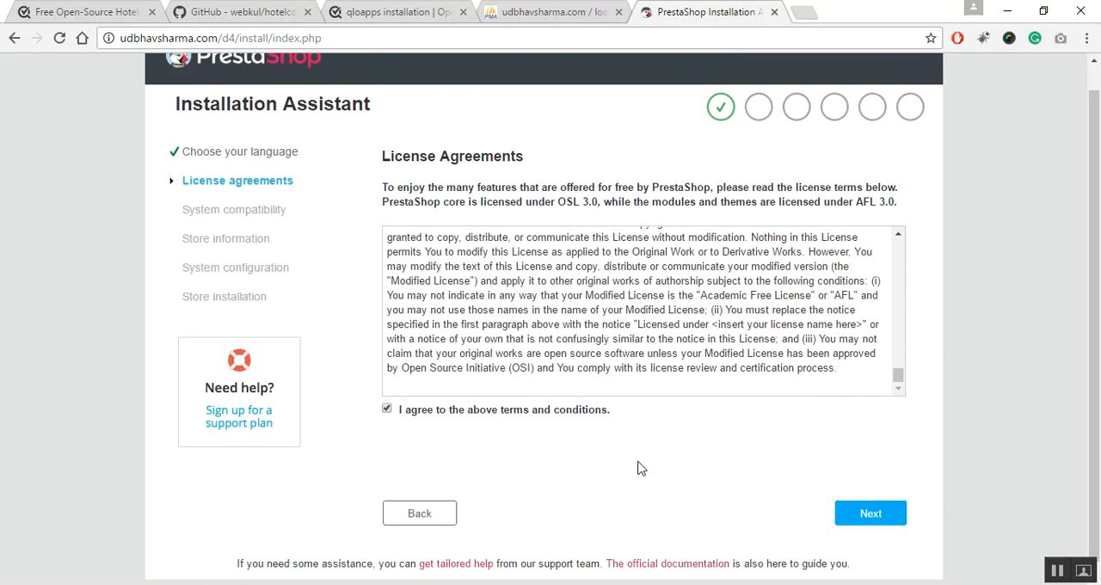
pyautogui.moveTo(733, 461)
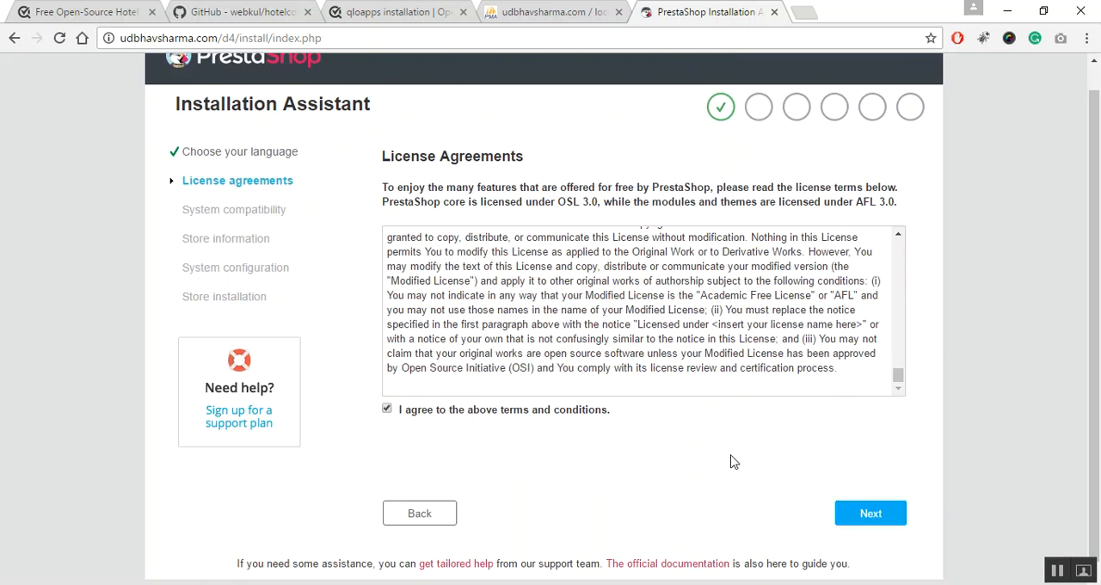
pyautogui.moveTo(871, 513)
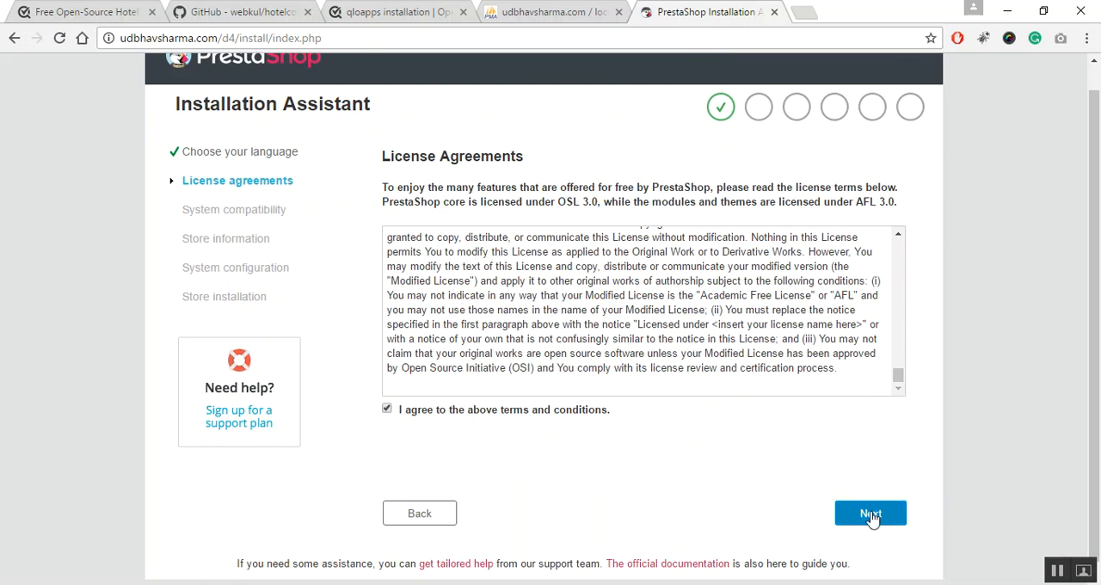
pyautogui.click(870, 512)
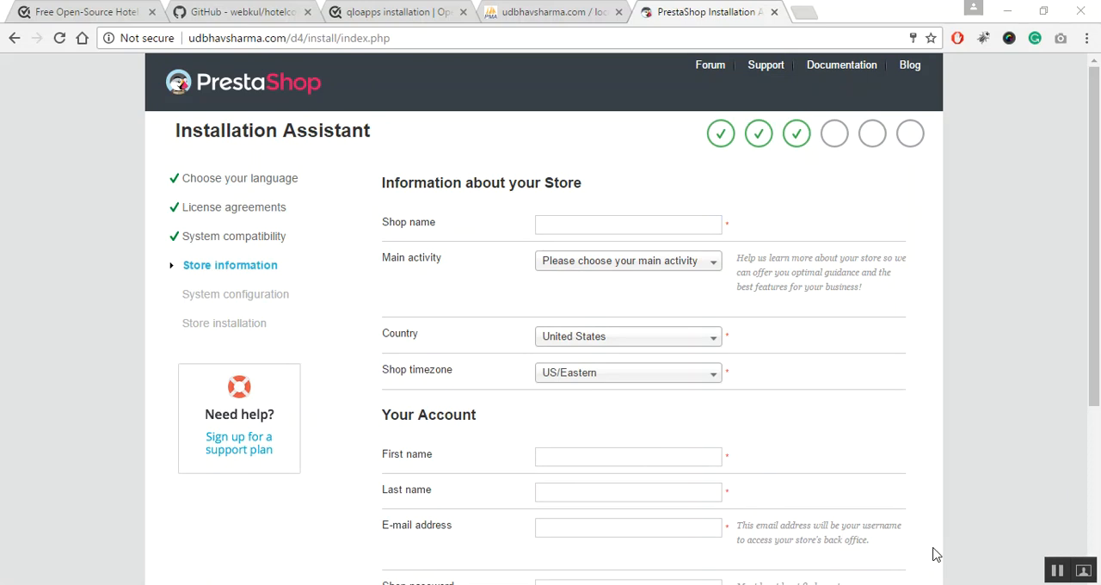
pyautogui.moveTo(984, 389)
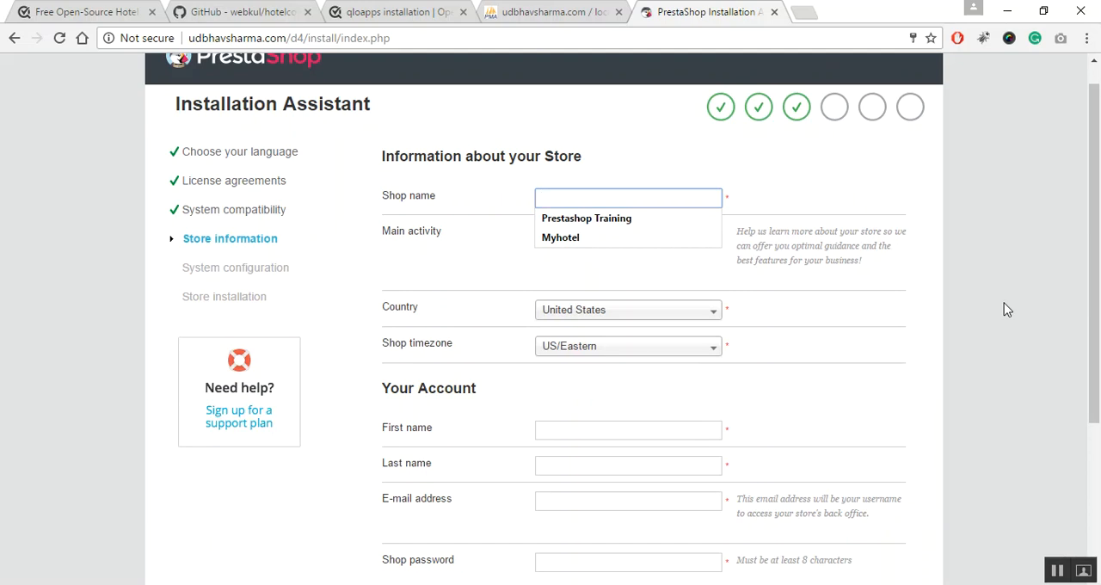
# Step: Name the shop Myhotel, set Main activity to Other activity and keep United States as country
pyautogui.click(561, 237)
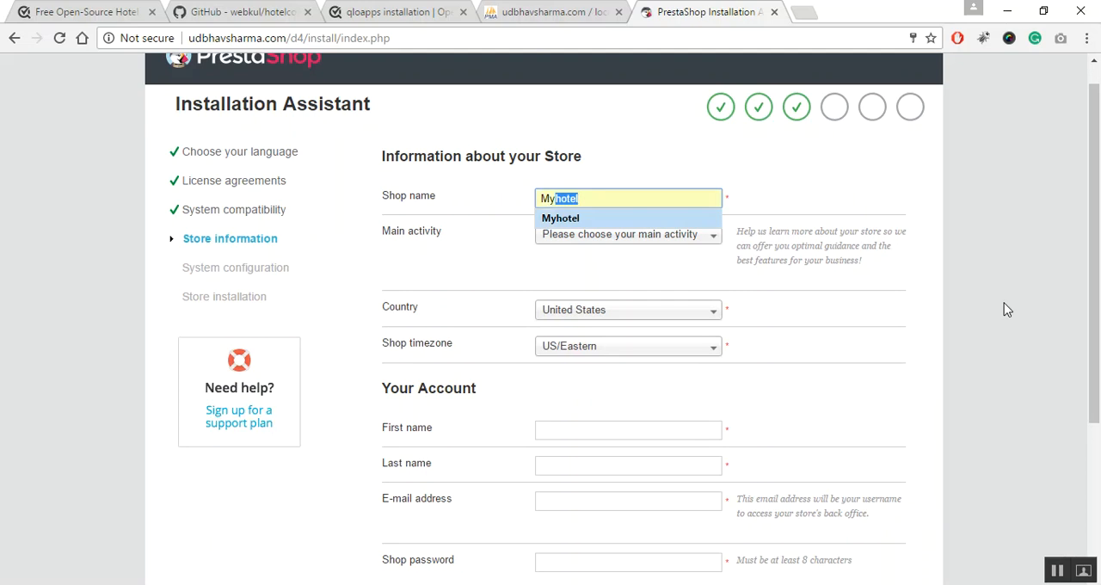
pyautogui.click(561, 217)
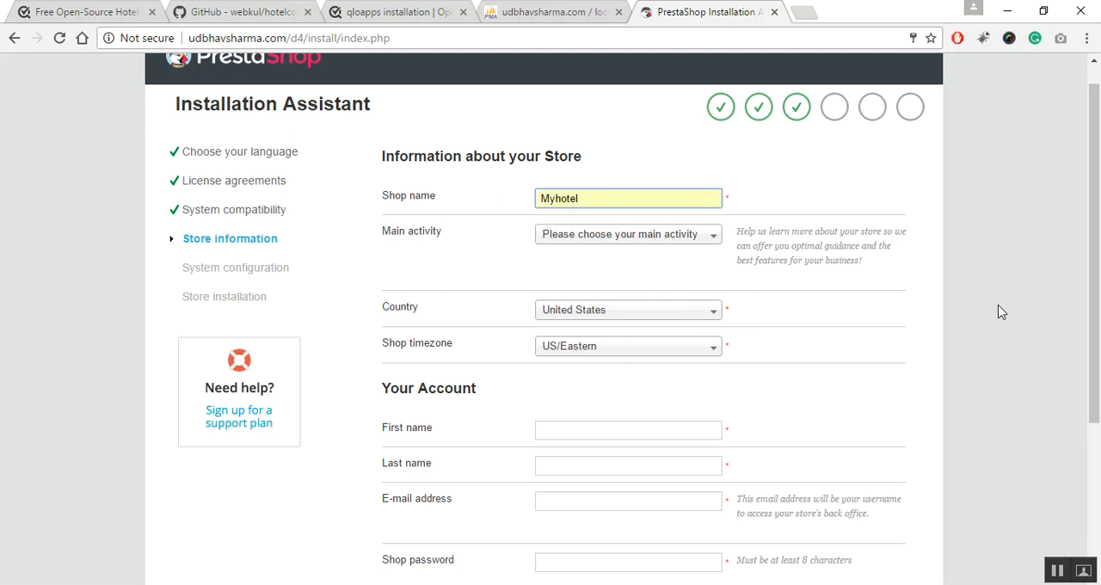
pyautogui.scroll(-3)
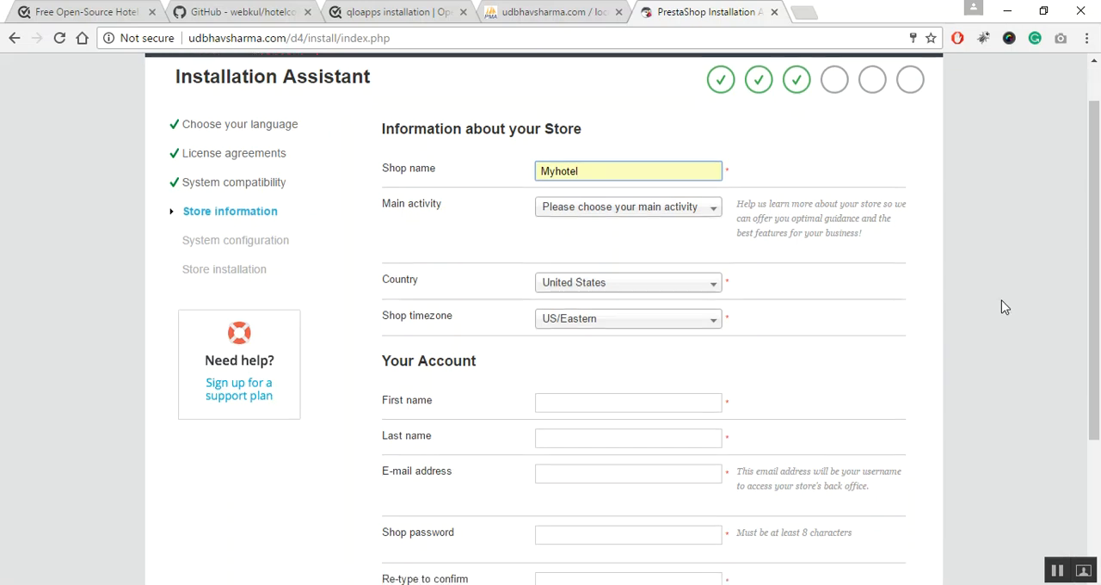
pyautogui.click(628, 206)
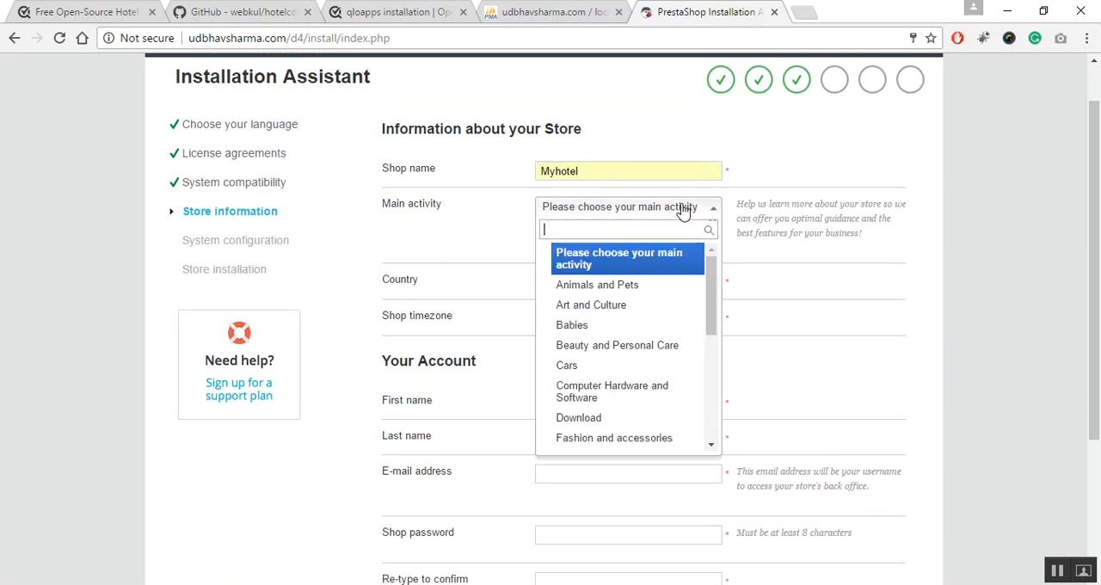
pyautogui.scroll(-3)
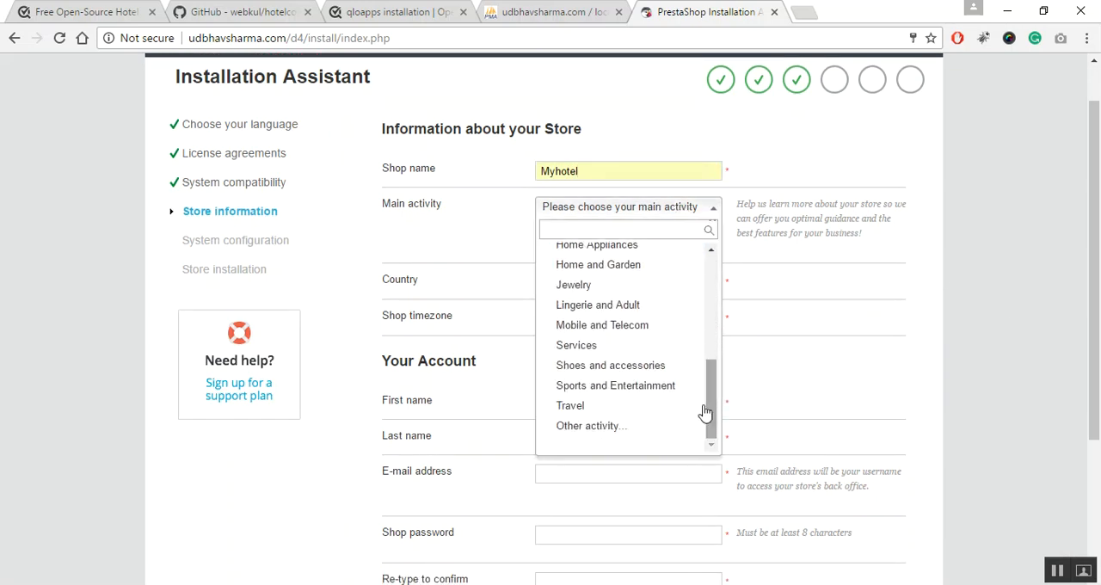
pyautogui.click(592, 427)
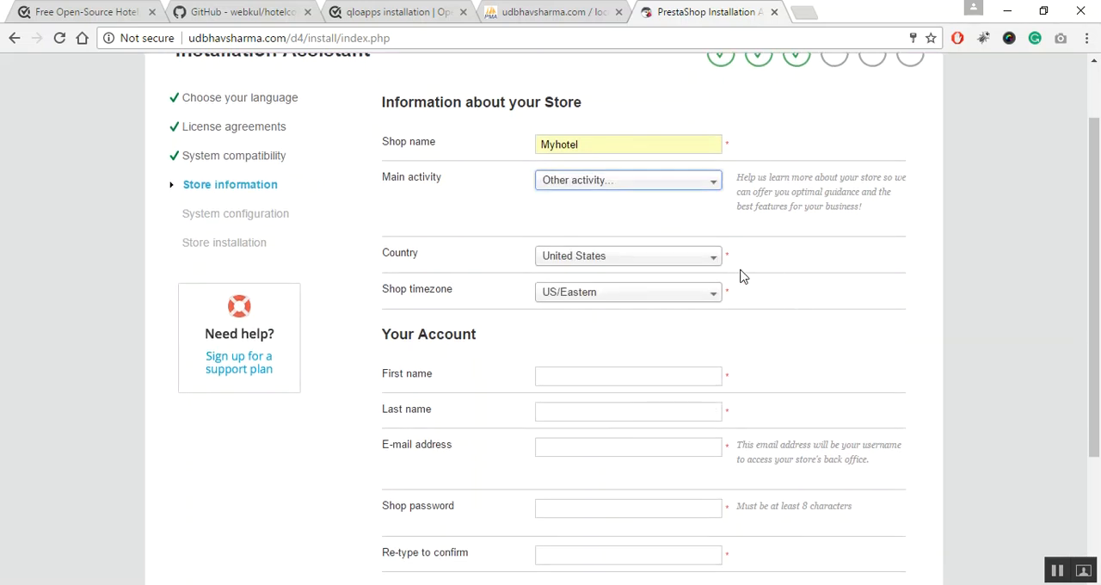
pyautogui.click(628, 254)
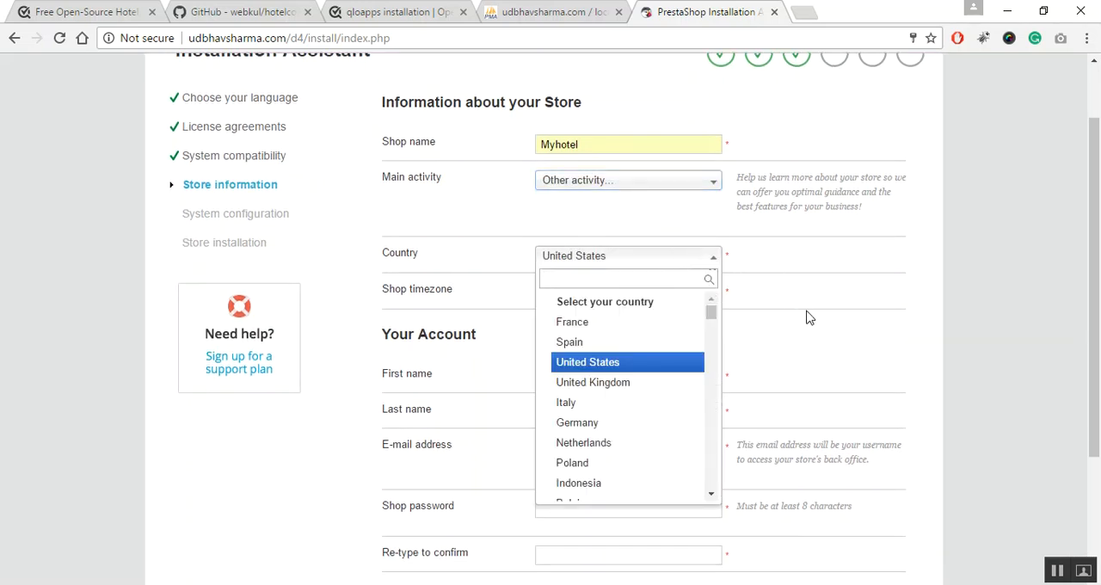
pyautogui.click(589, 362)
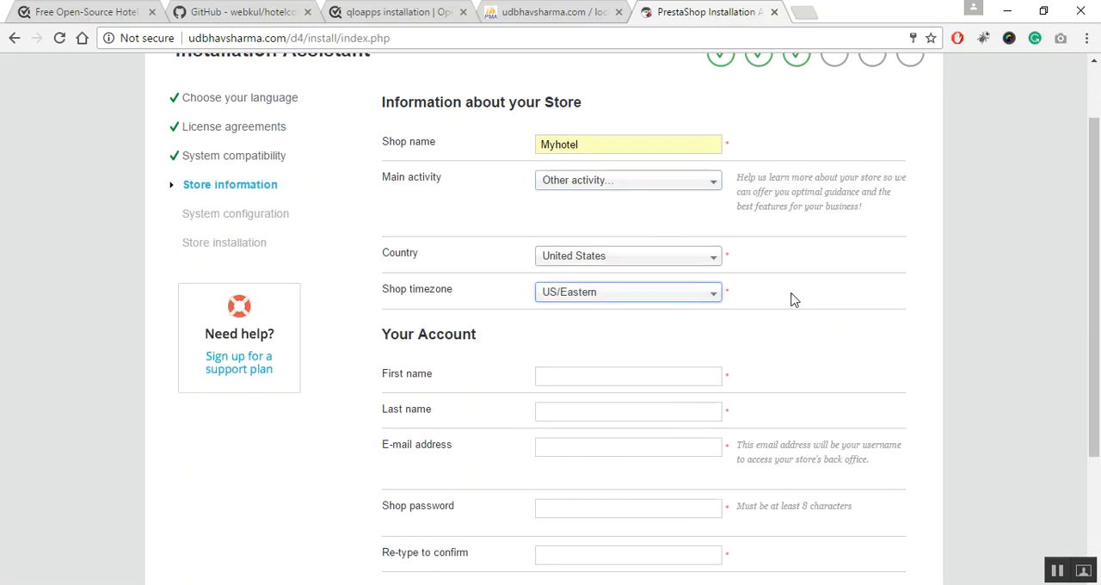
pyautogui.scroll(-3)
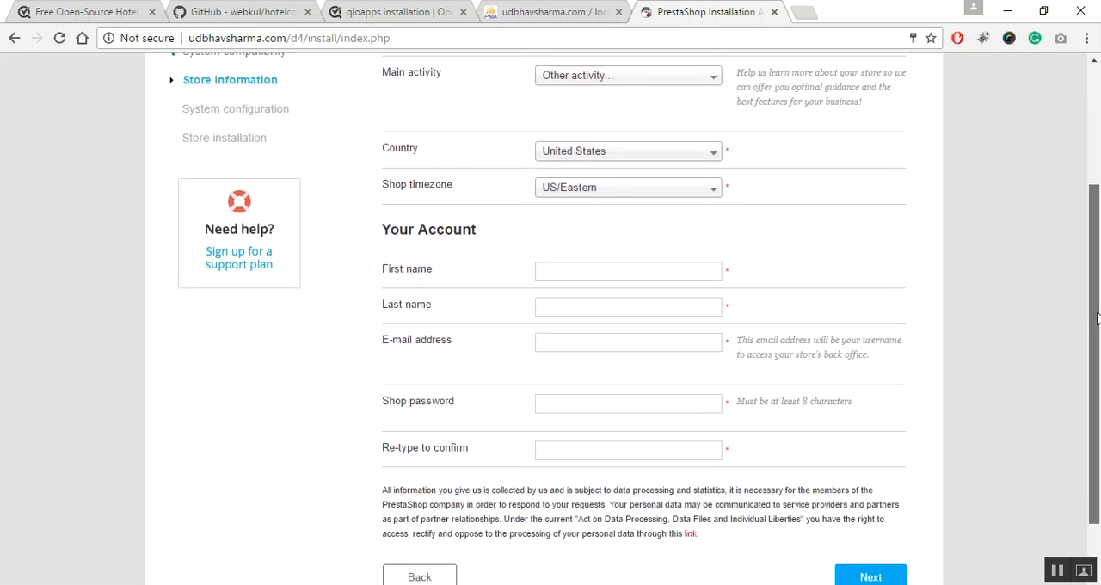
pyautogui.moveTo(953, 309)
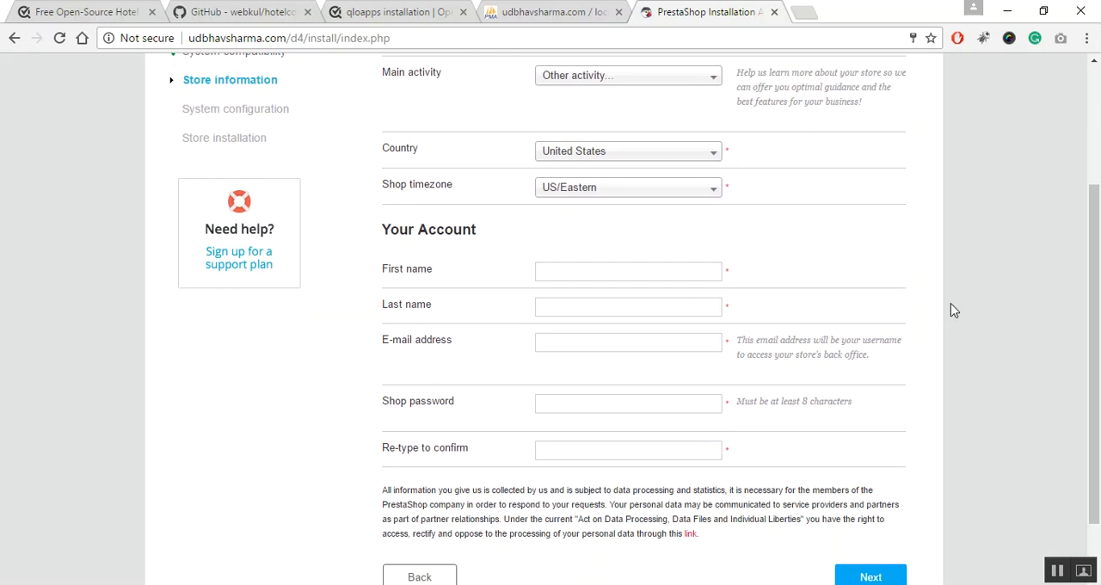
pyautogui.moveTo(997, 286)
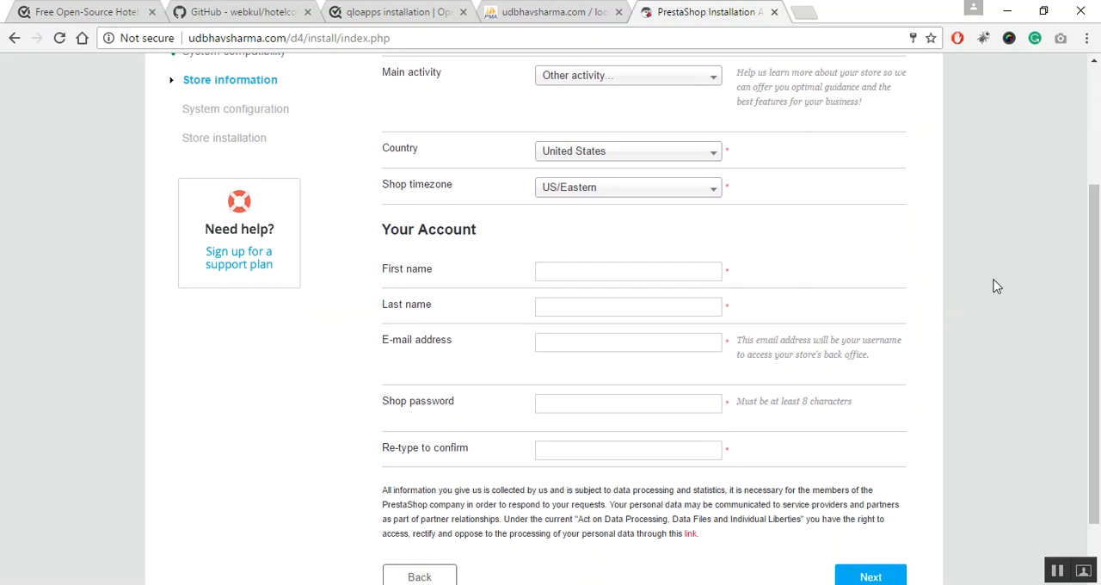
pyautogui.scroll(-3)
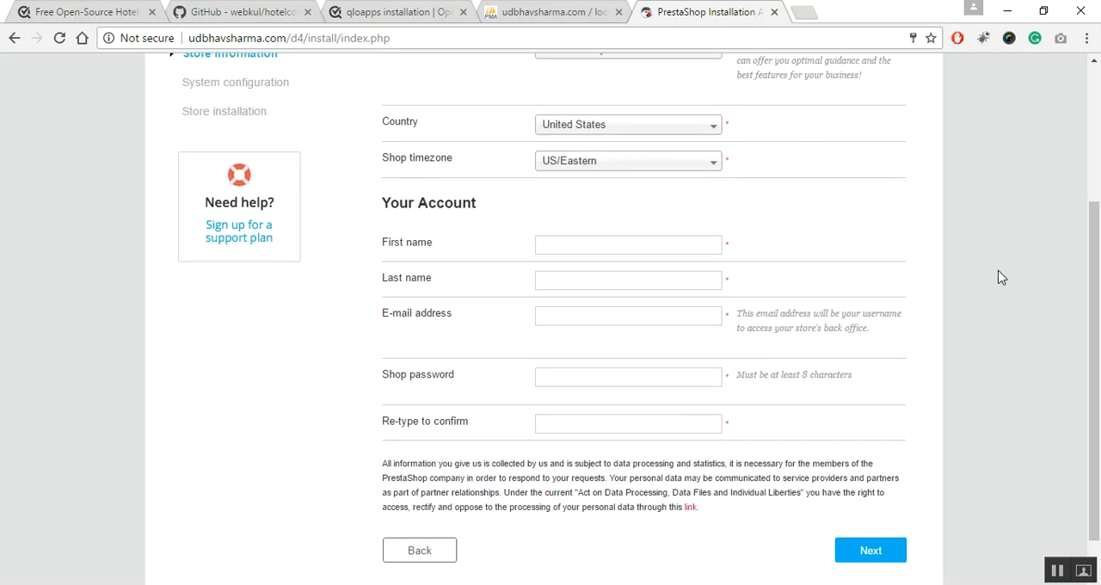
# Step: Enter admin first name Udbhav, last name Sharma, the saved e-mail, and submit the store details
pyautogui.click(628, 244)
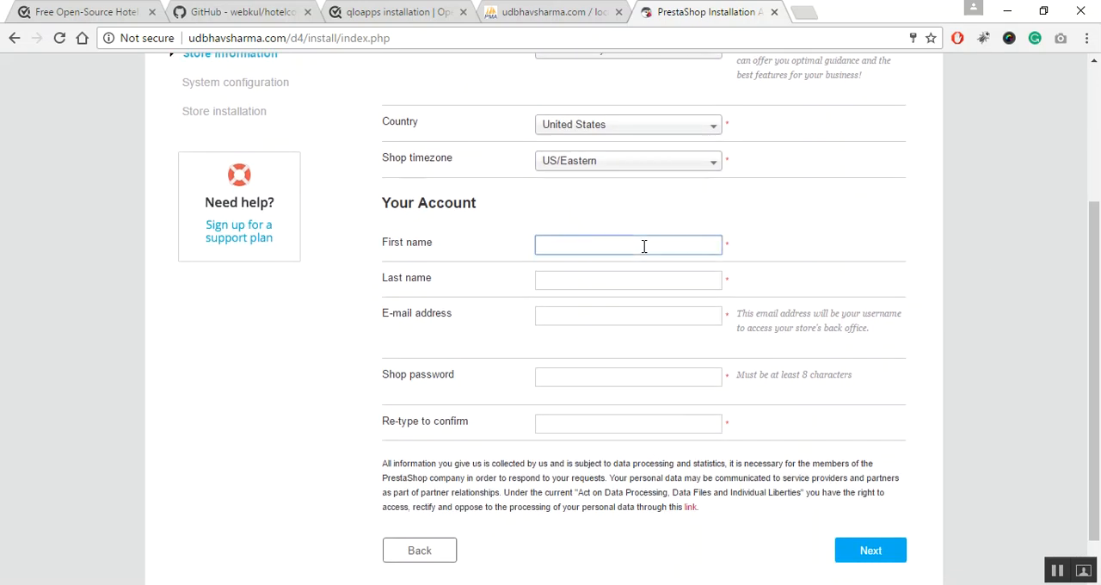
pyautogui.click(628, 245)
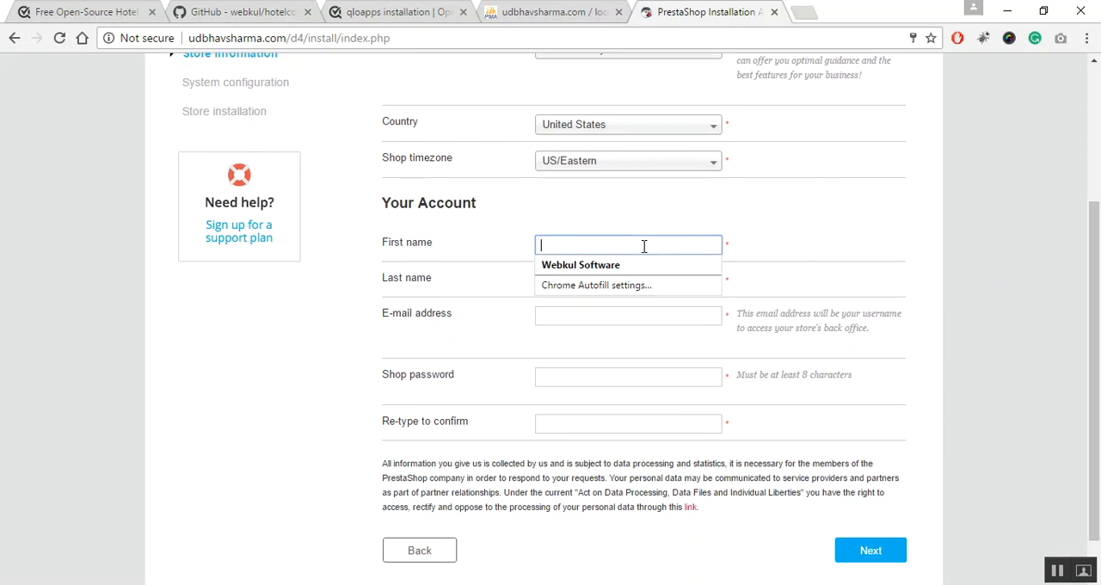
pyautogui.write('Udbhav')
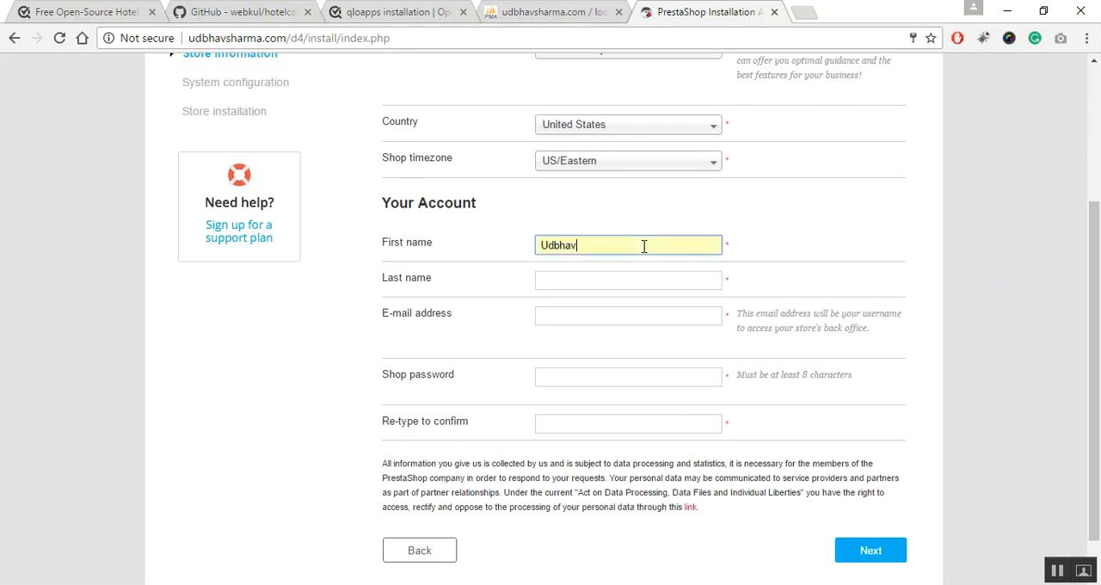
pyautogui.click(628, 278)
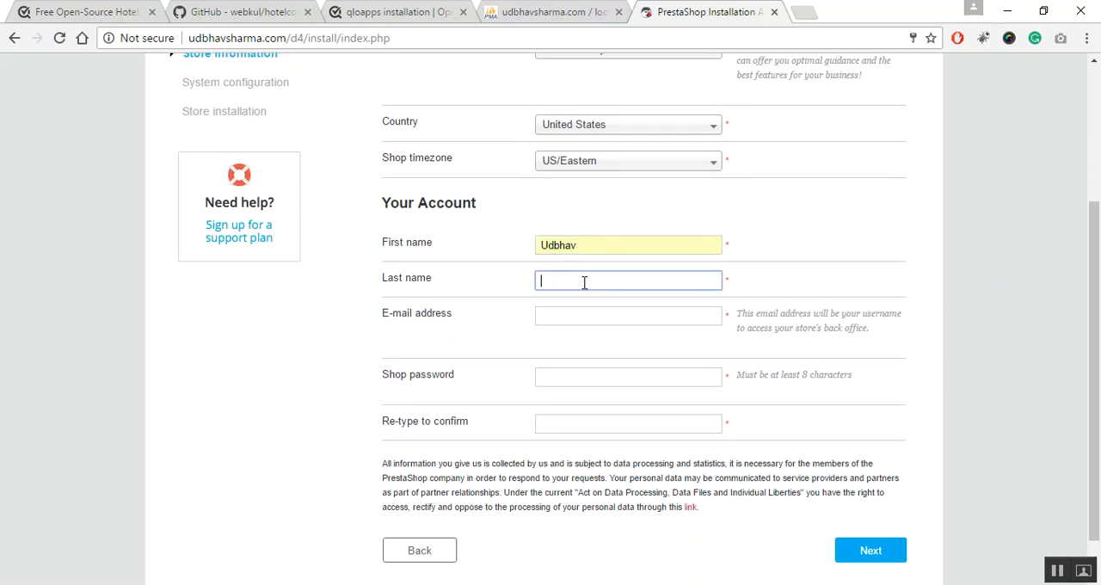
pyautogui.write('Sharma')
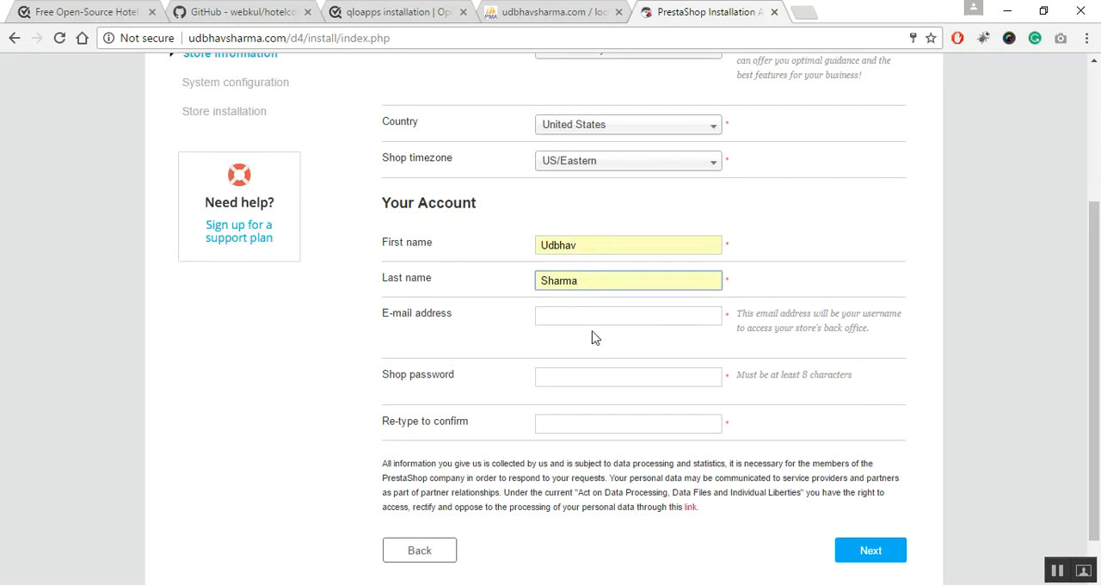
pyautogui.click(628, 316)
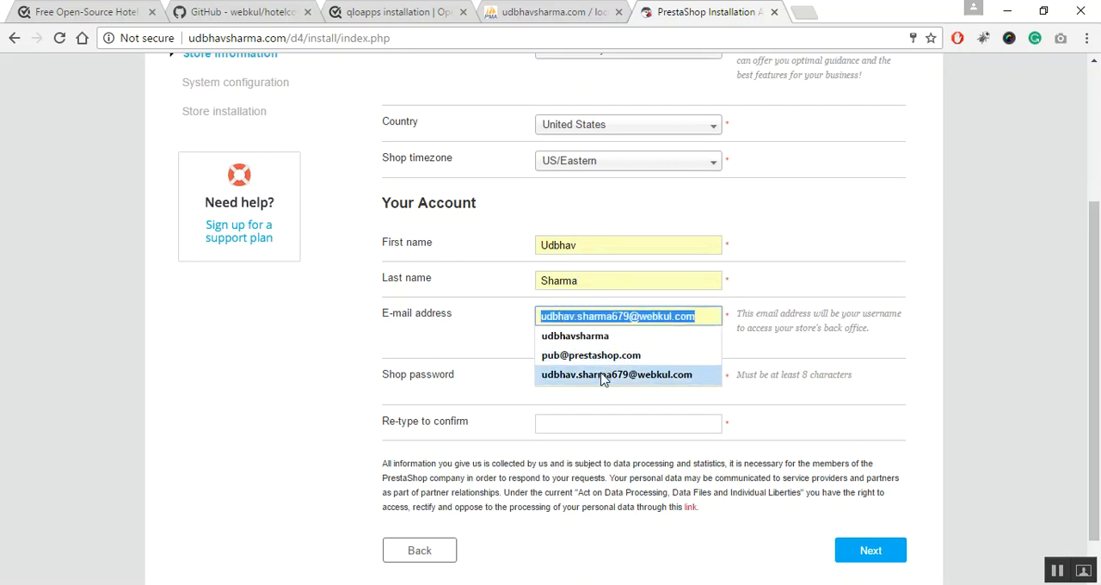
pyautogui.click(616, 373)
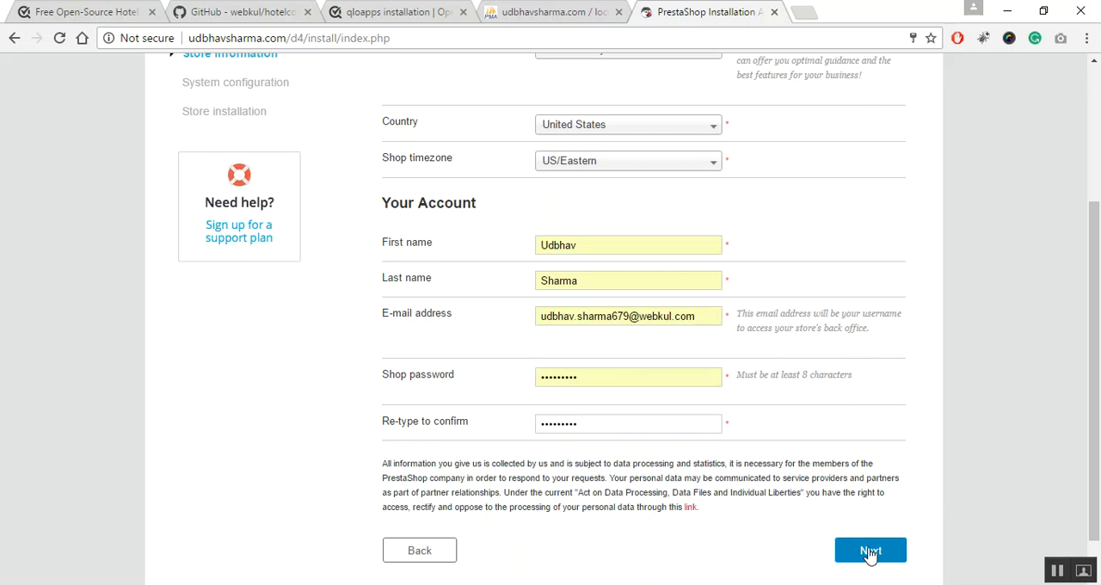
pyautogui.moveTo(870, 550)
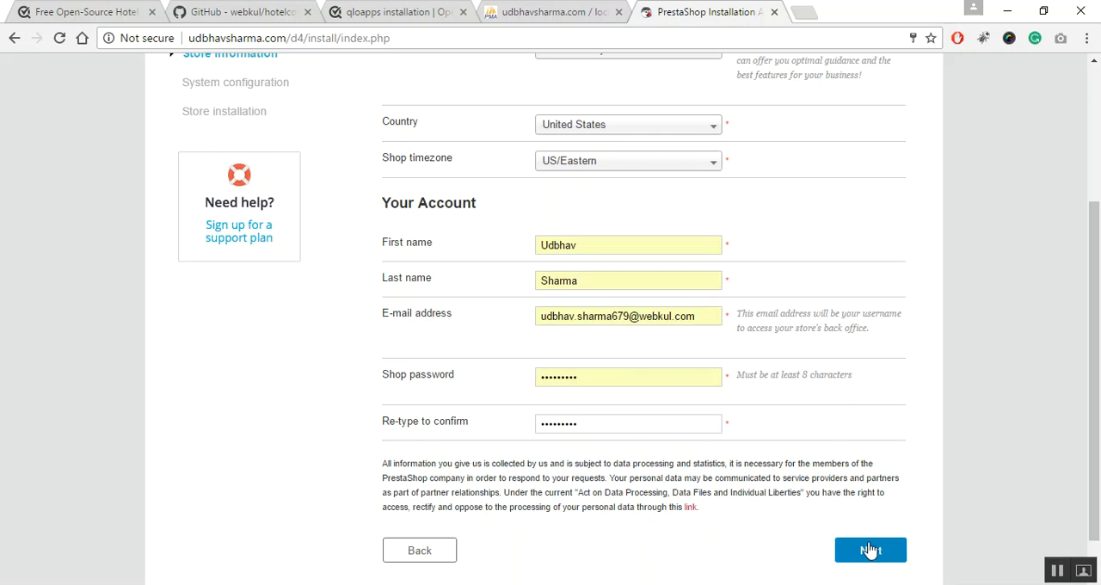
pyautogui.click(870, 550)
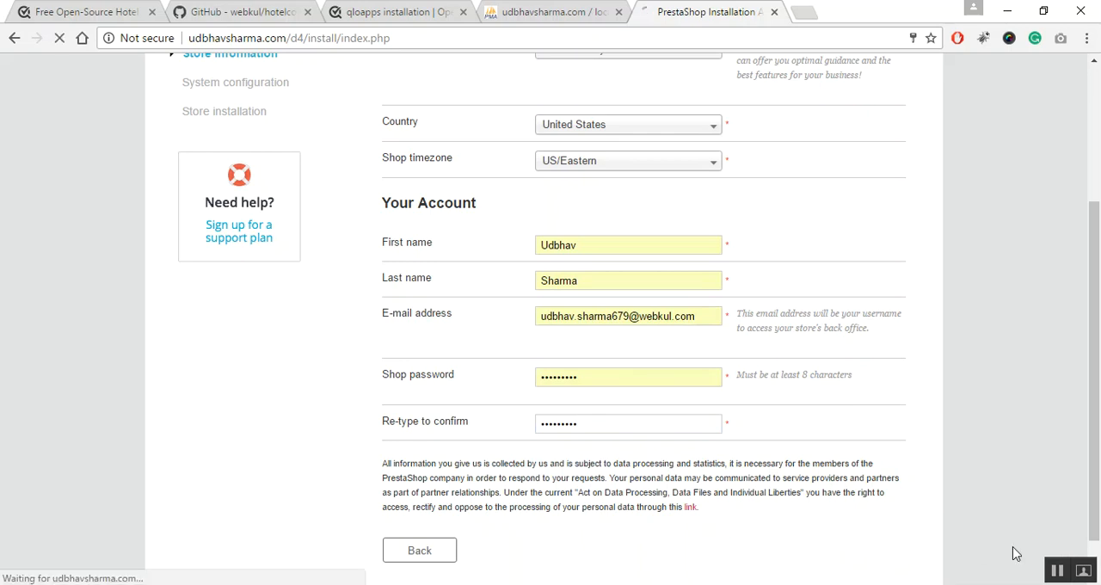
# Step: Advance to the System configuration page with prefilled database fields (localhost, prestashop, root, ps_)
pyautogui.click(870, 547)
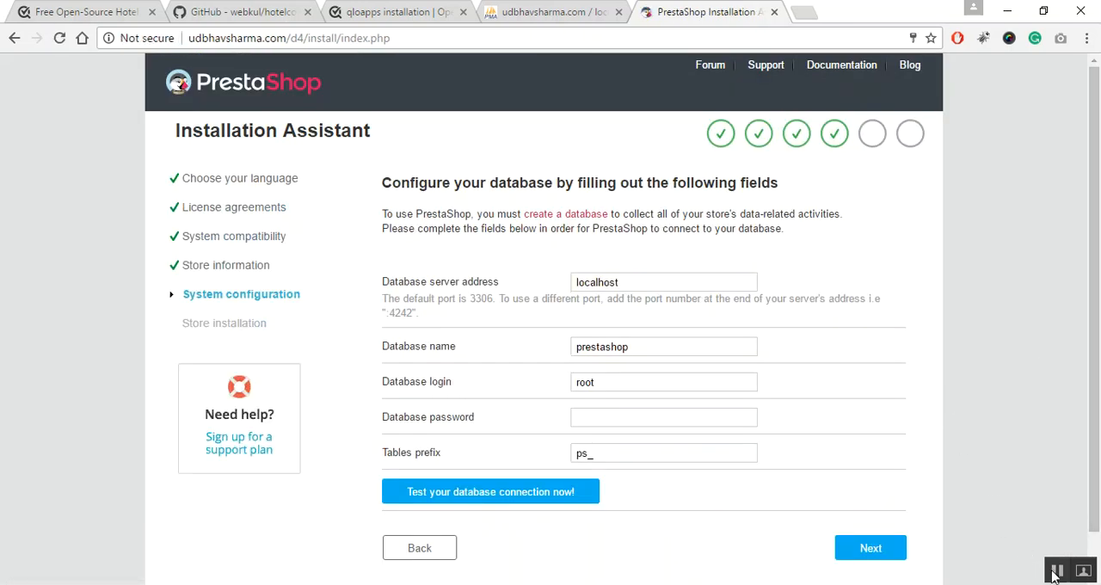
pyautogui.moveTo(650, 557)
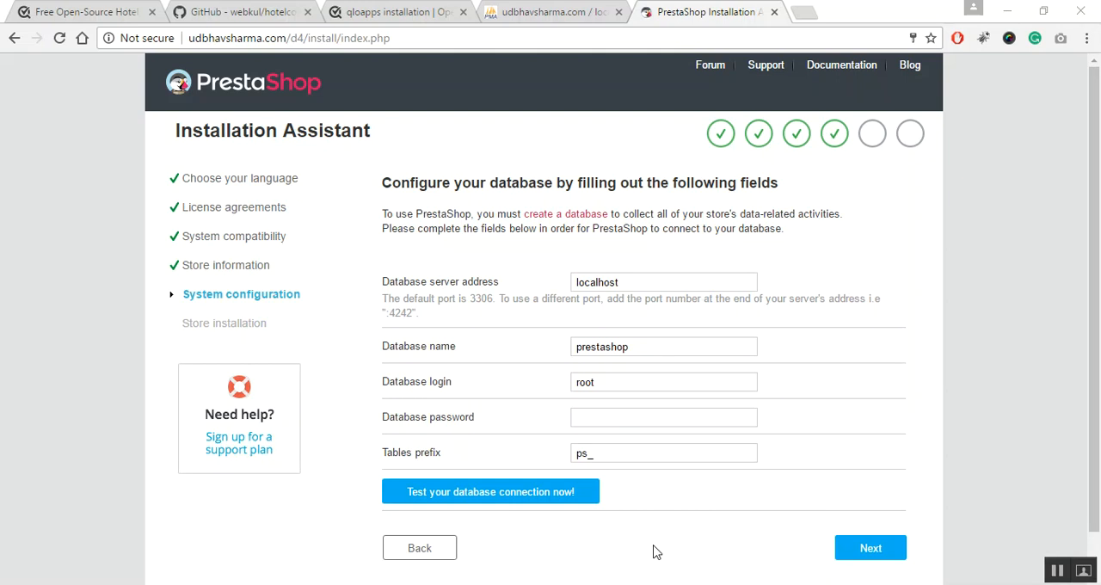
pyautogui.moveTo(1070, 578)
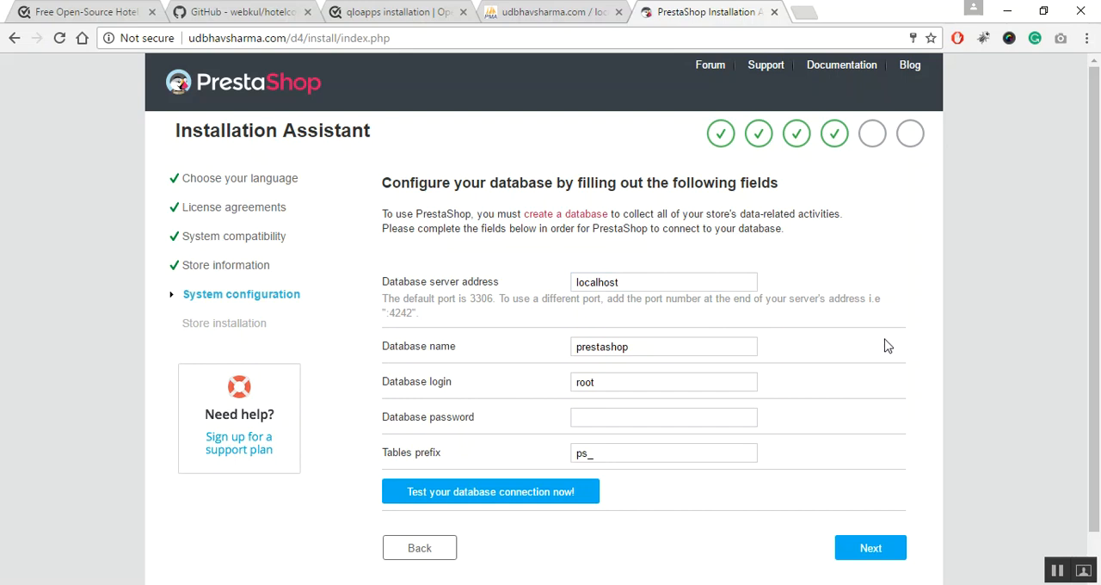
pyautogui.moveTo(614, 90)
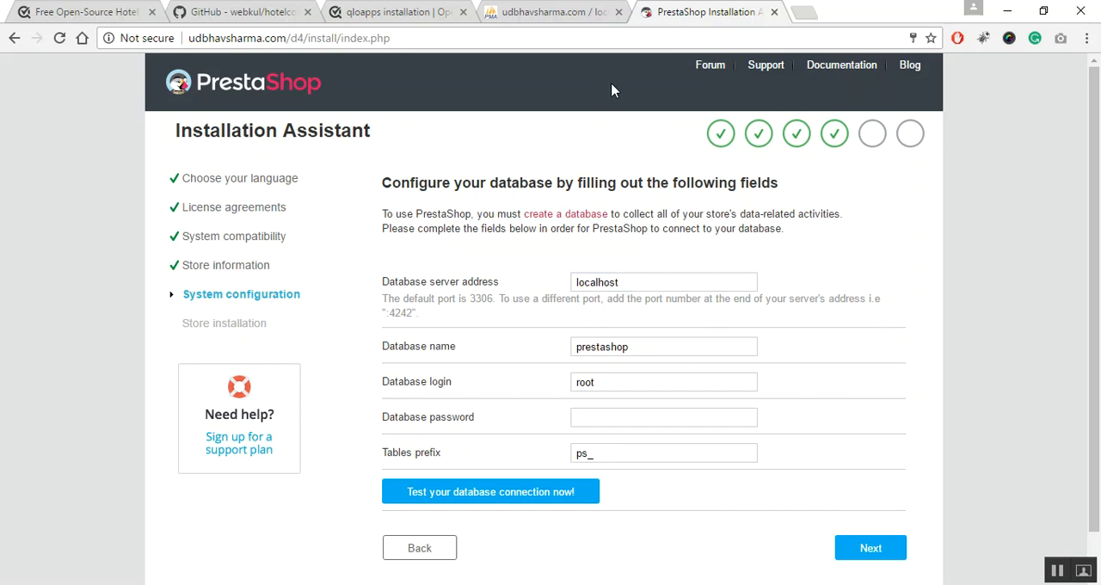
pyautogui.moveTo(695, 337)
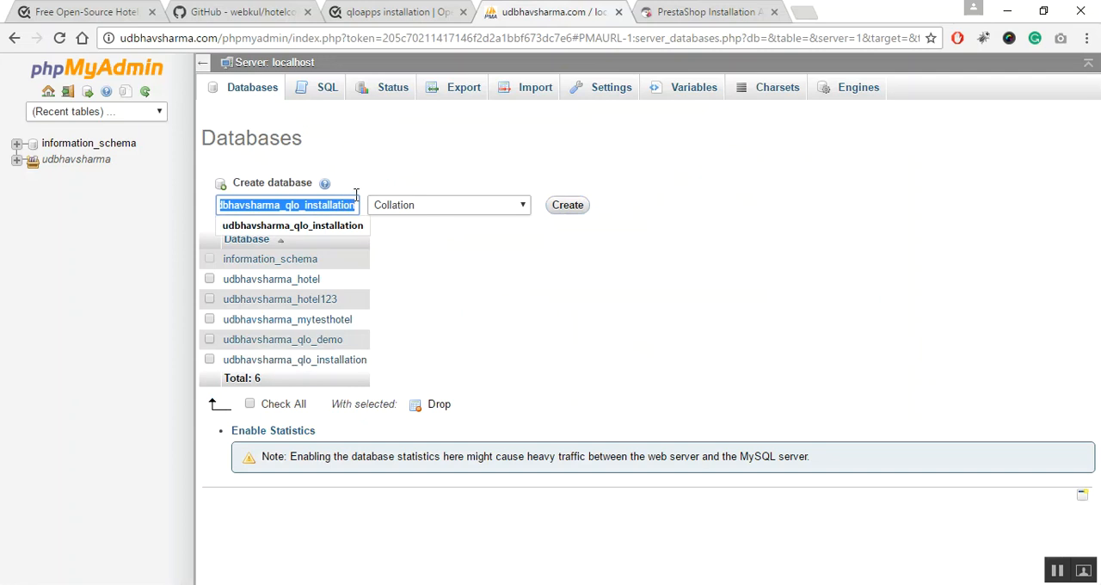
# Step: Select the udbhavsharma_qlo_installation database name in phpMyAdmin to copy it
pyautogui.click(705, 12)
pyautogui.write('udbh')
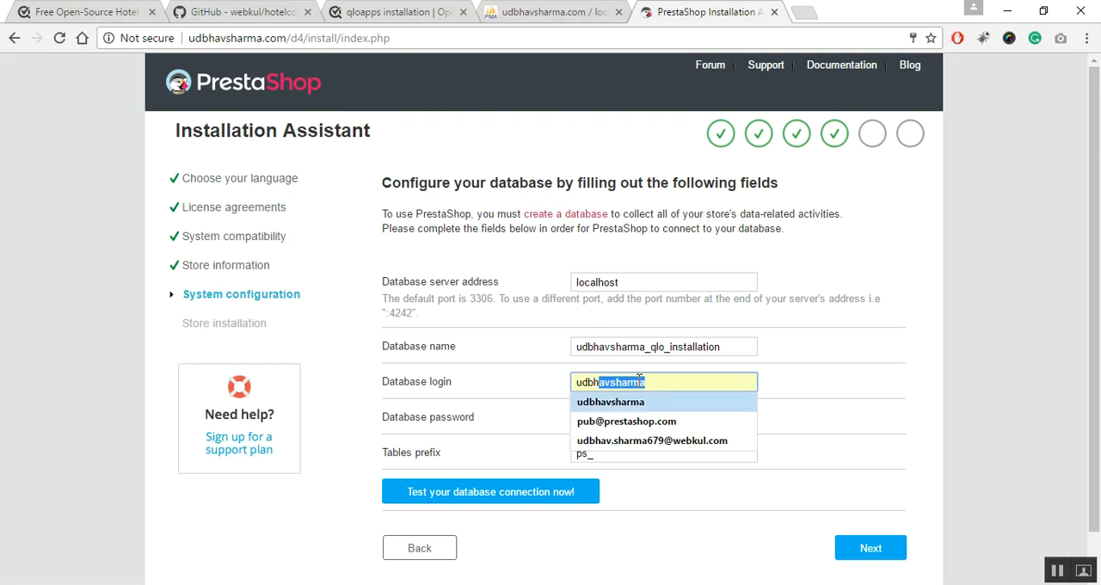
# Step: Fill in the saved database login and password and test the database connection successfully
pyautogui.click(609, 403)
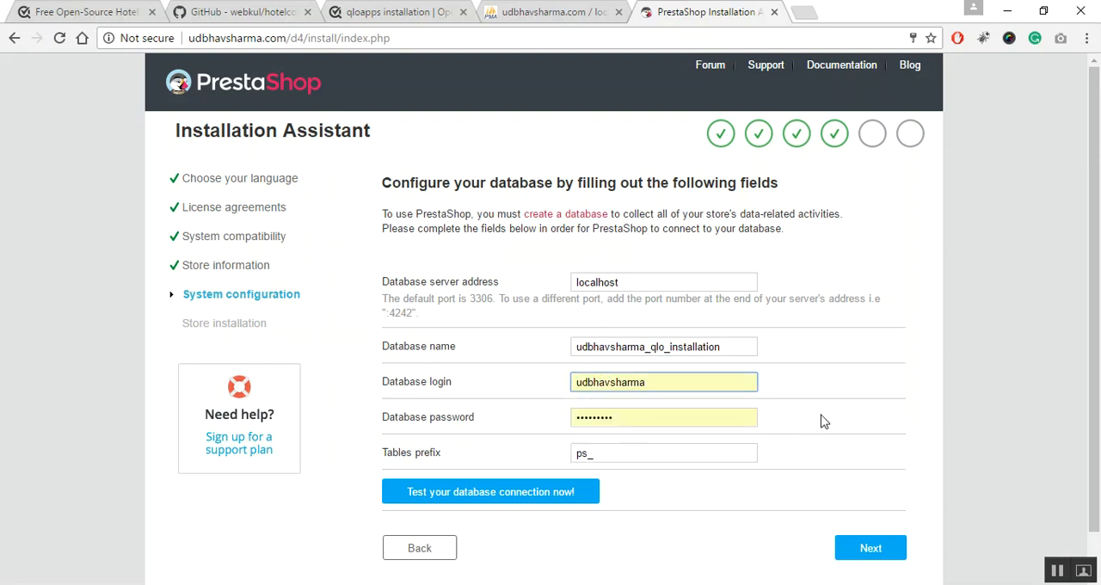
pyautogui.scroll(-3)
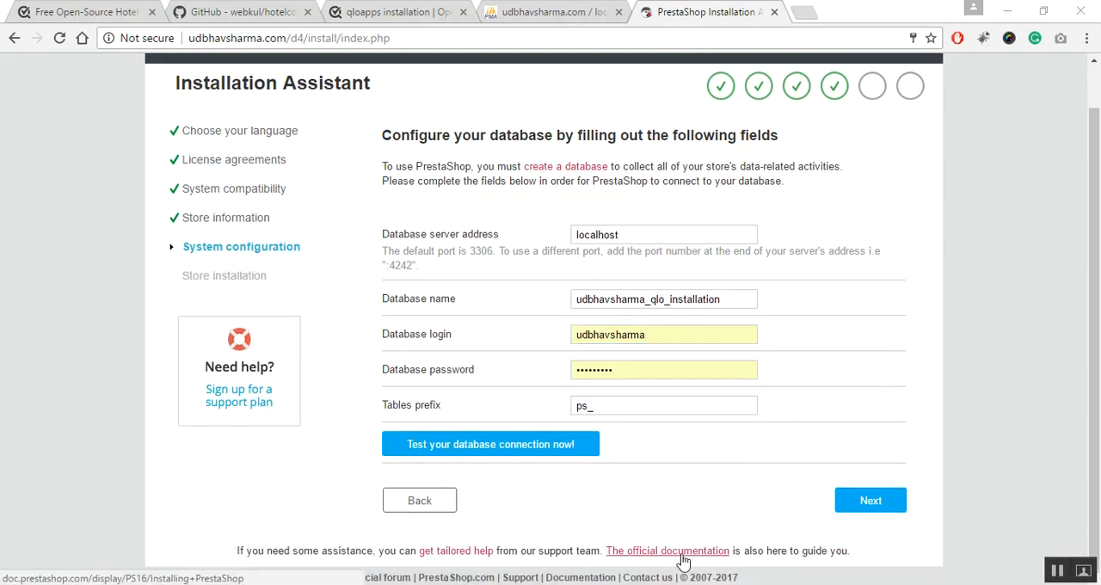
pyautogui.moveTo(719, 533)
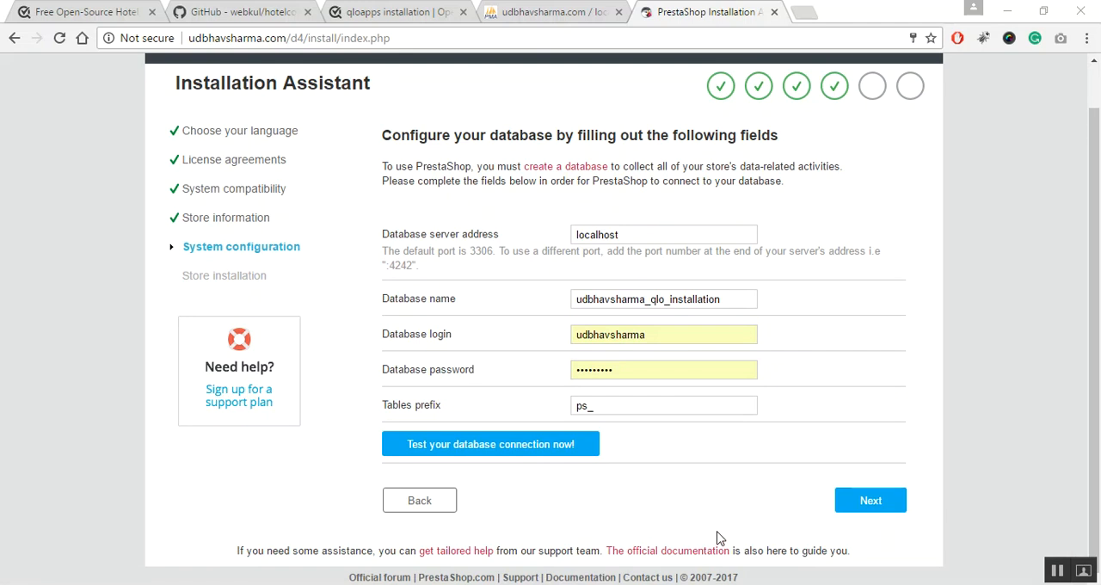
pyautogui.moveTo(674, 515)
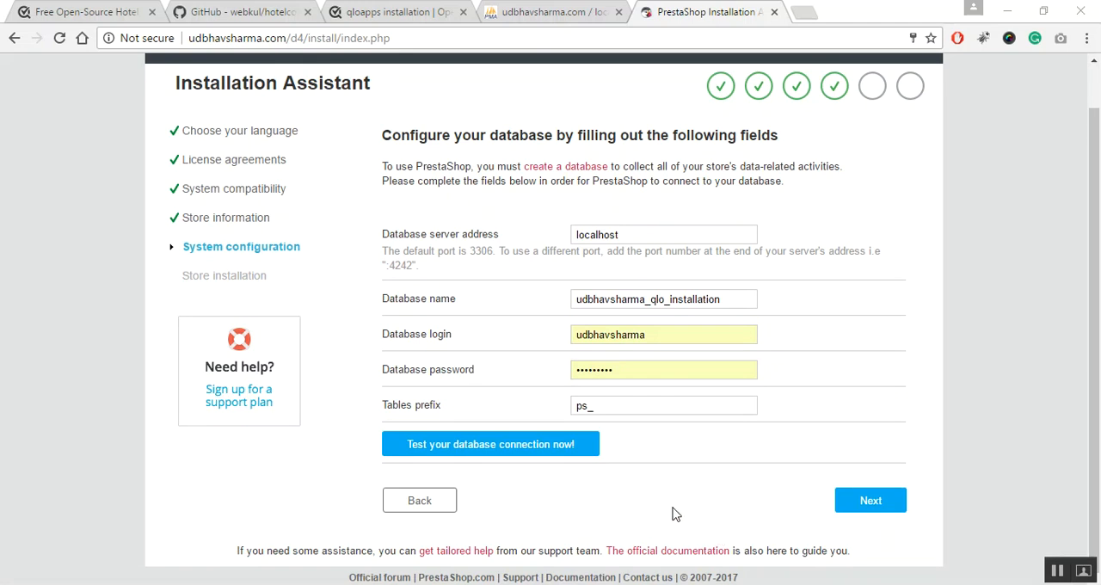
pyautogui.click(490, 444)
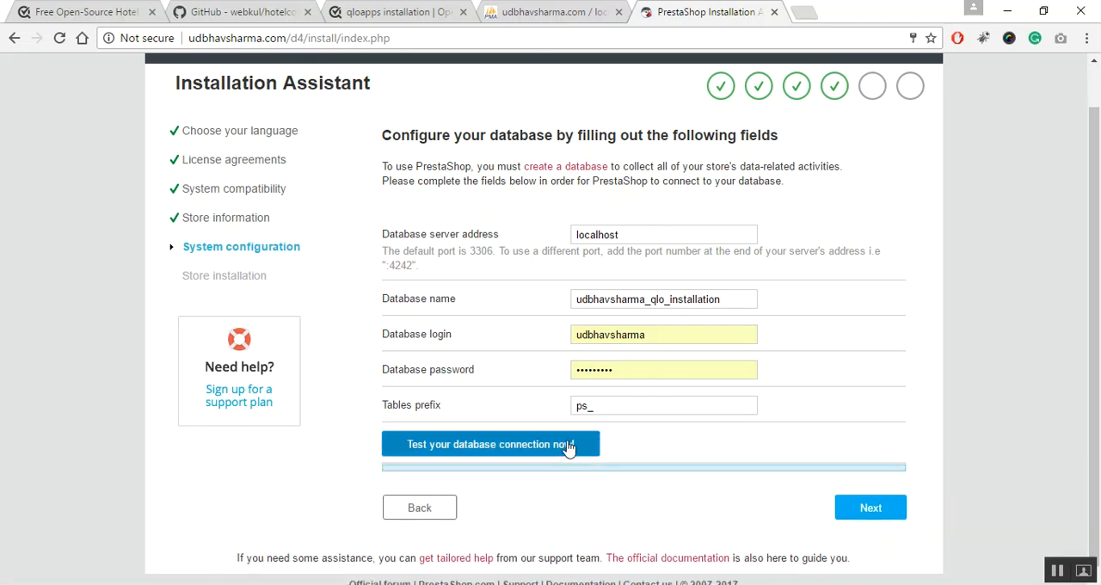
pyautogui.click(490, 444)
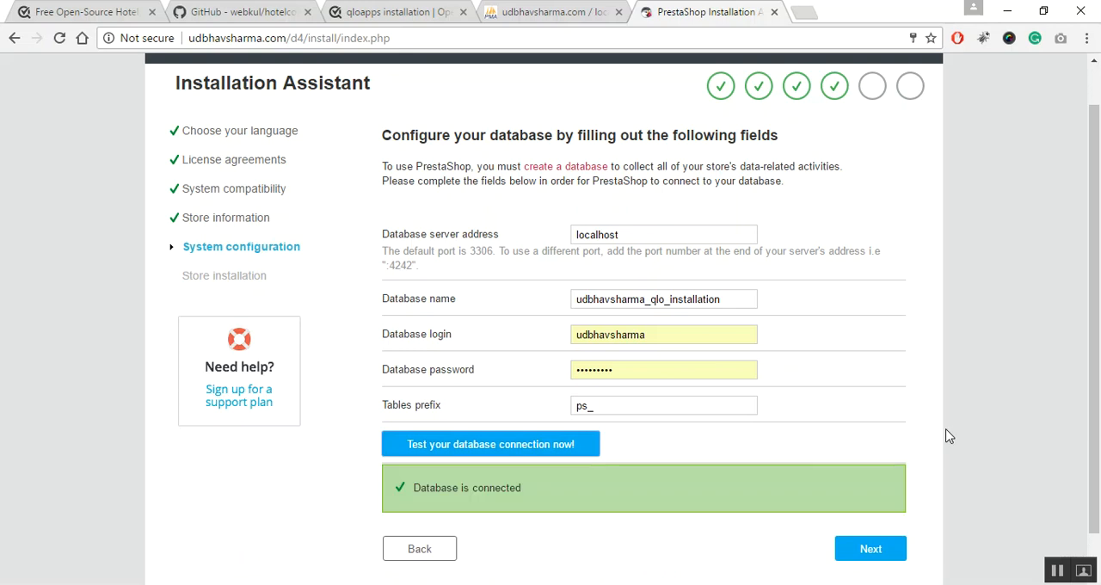
# Step: Start the store installation, which begins creating the database tables
pyautogui.scroll(-3)
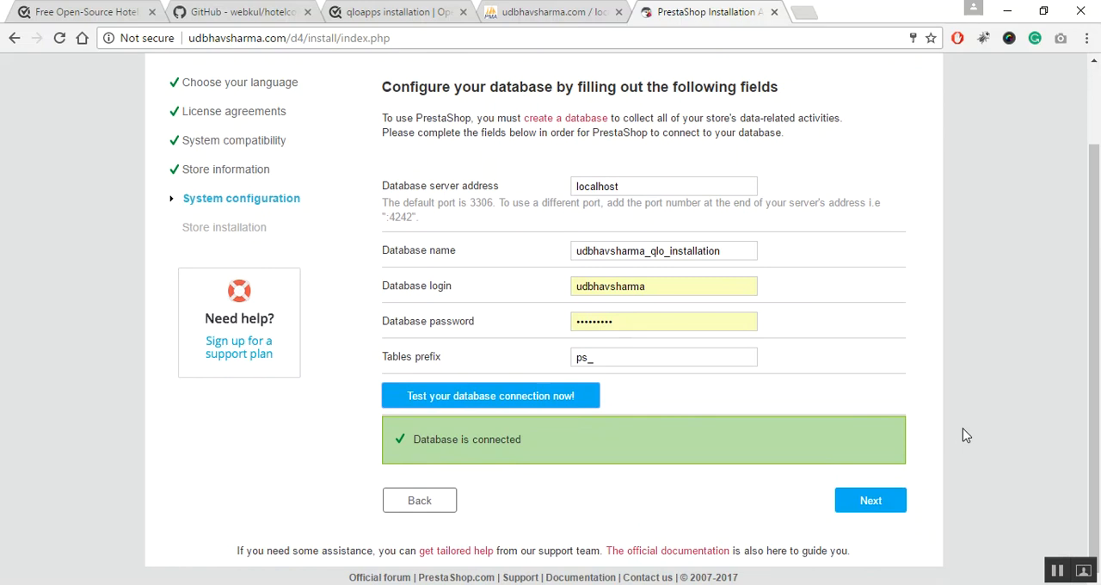
pyautogui.click(871, 499)
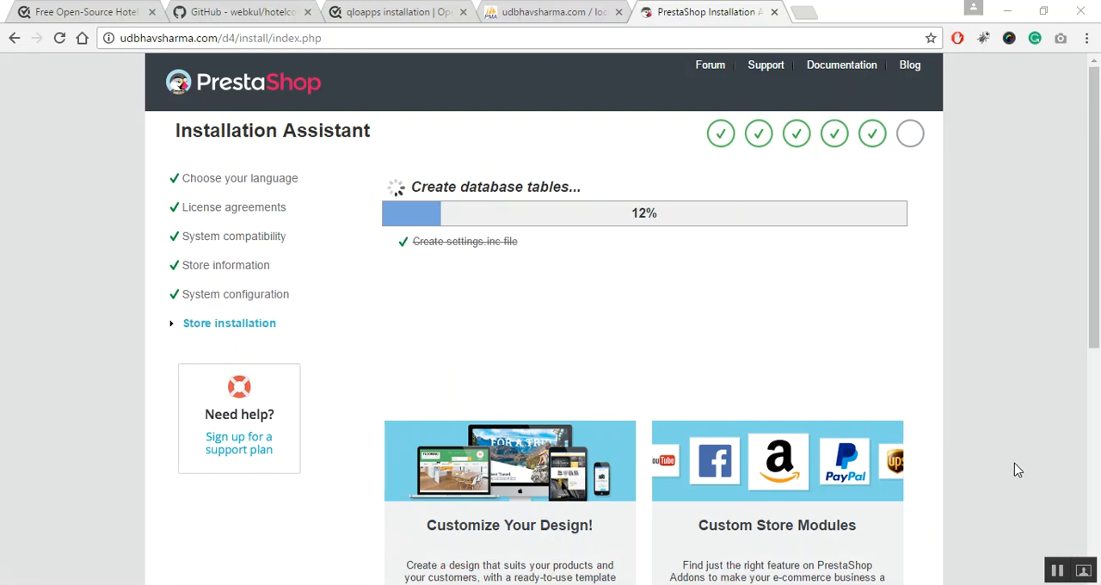
pyautogui.moveTo(1026, 492)
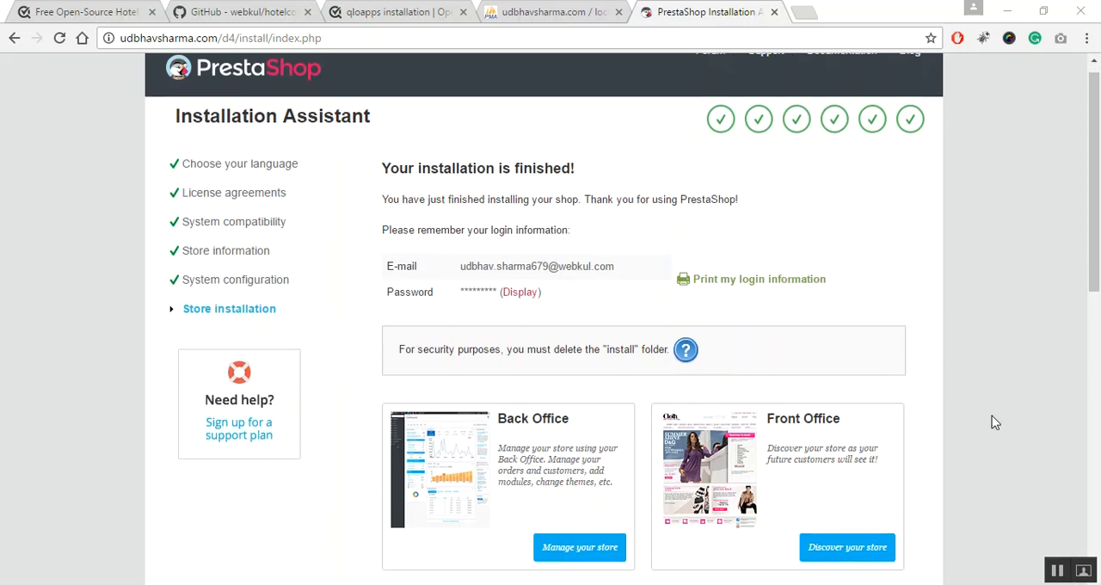
# Step: Choose 'Manage your store' under Back Office, reaching the Myhotel admin login blocked by the install folder
pyautogui.scroll(-3)
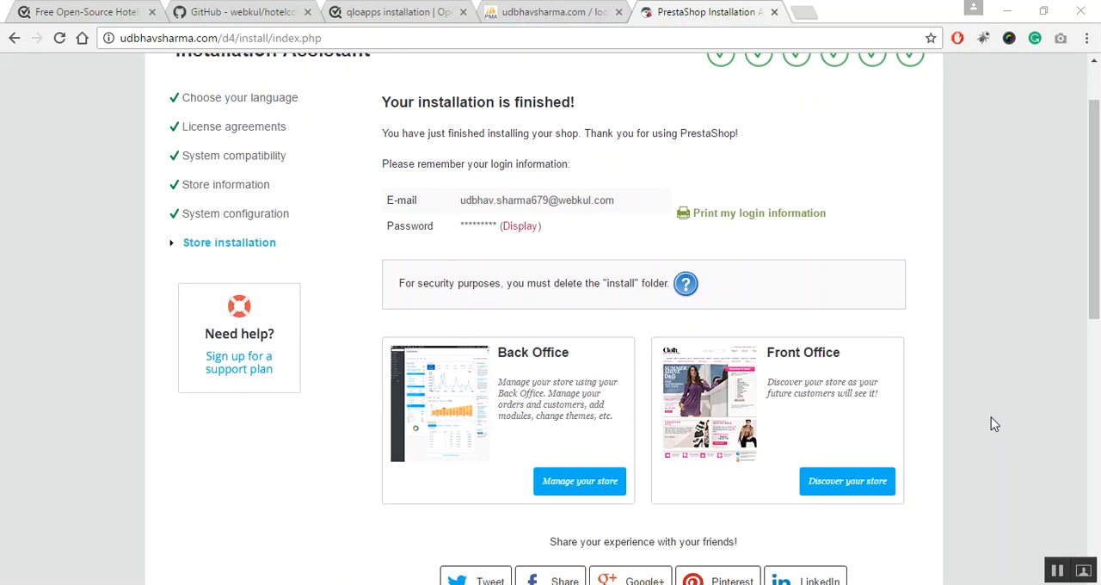
pyautogui.scroll(3)
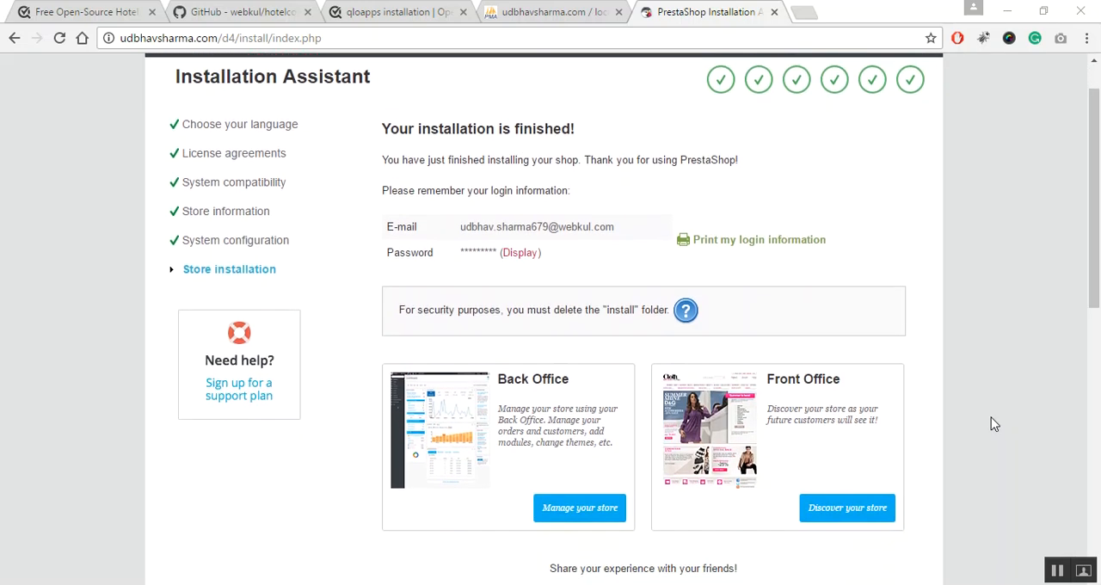
pyautogui.scroll(3)
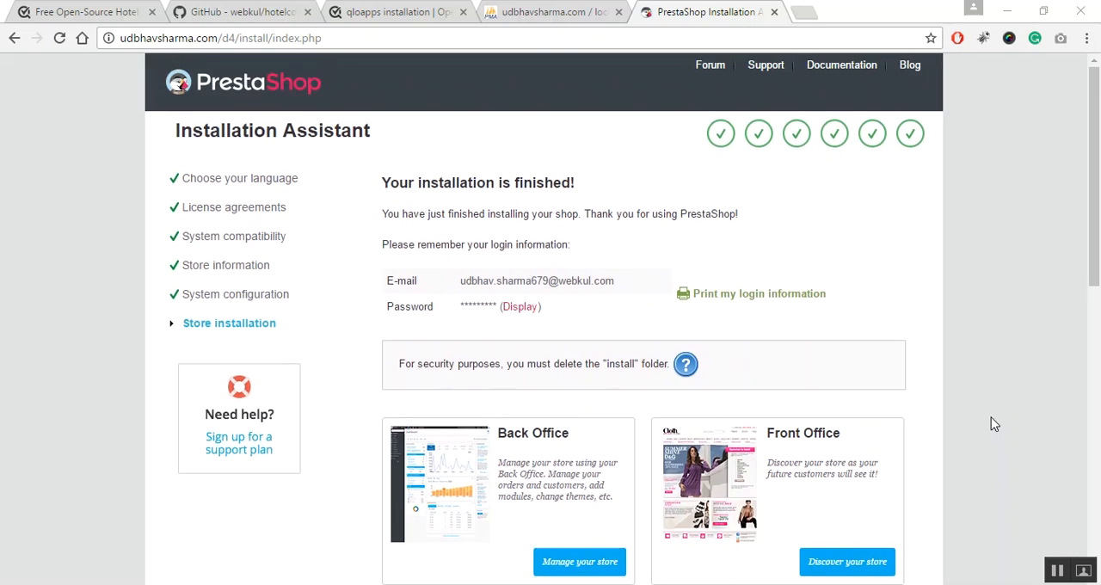
pyautogui.scroll(-3)
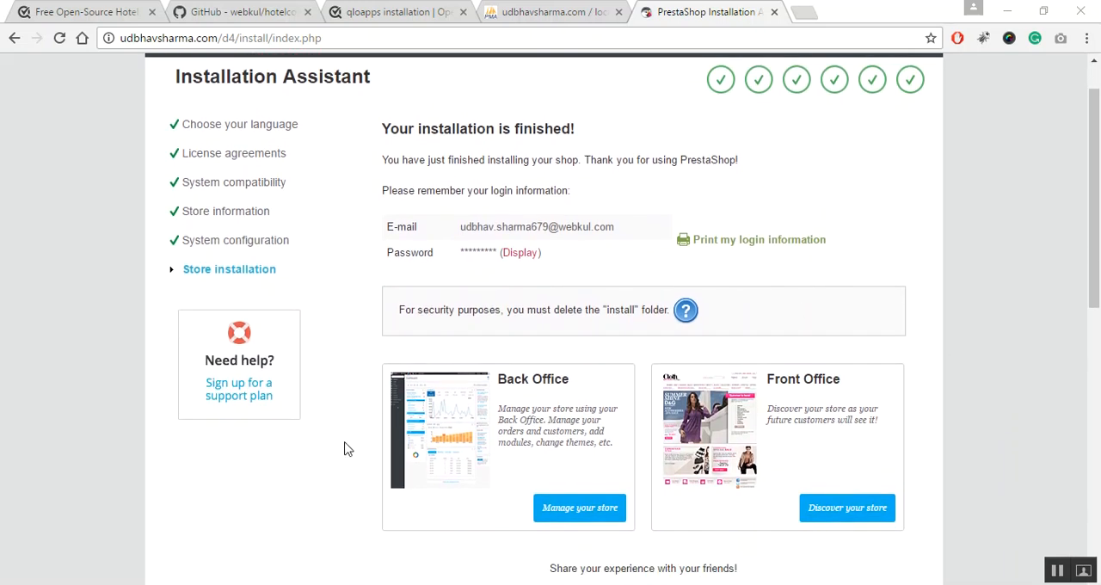
pyautogui.moveTo(580, 508)
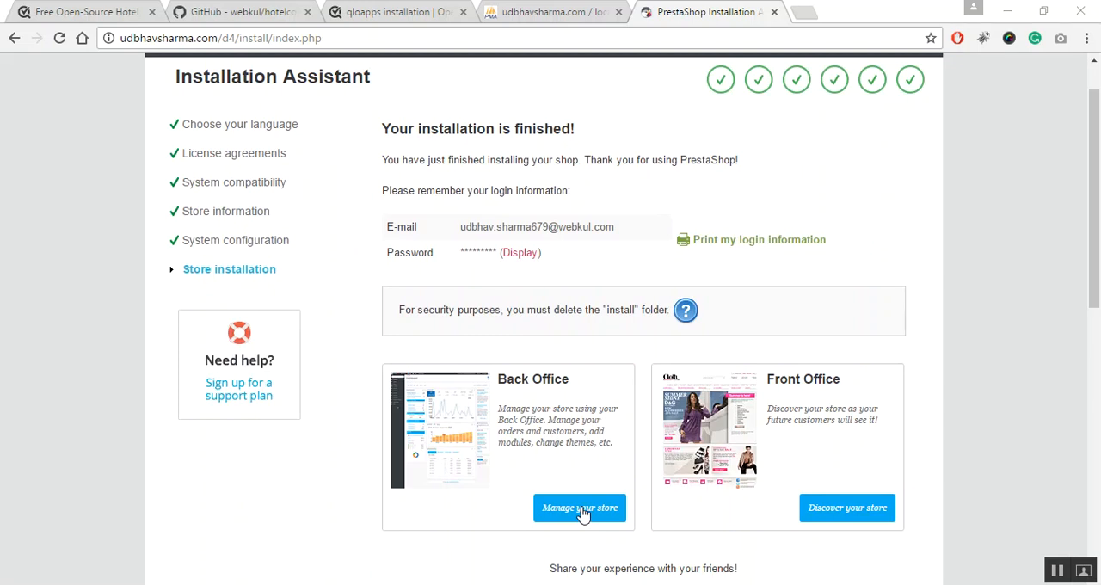
pyautogui.click(578, 507)
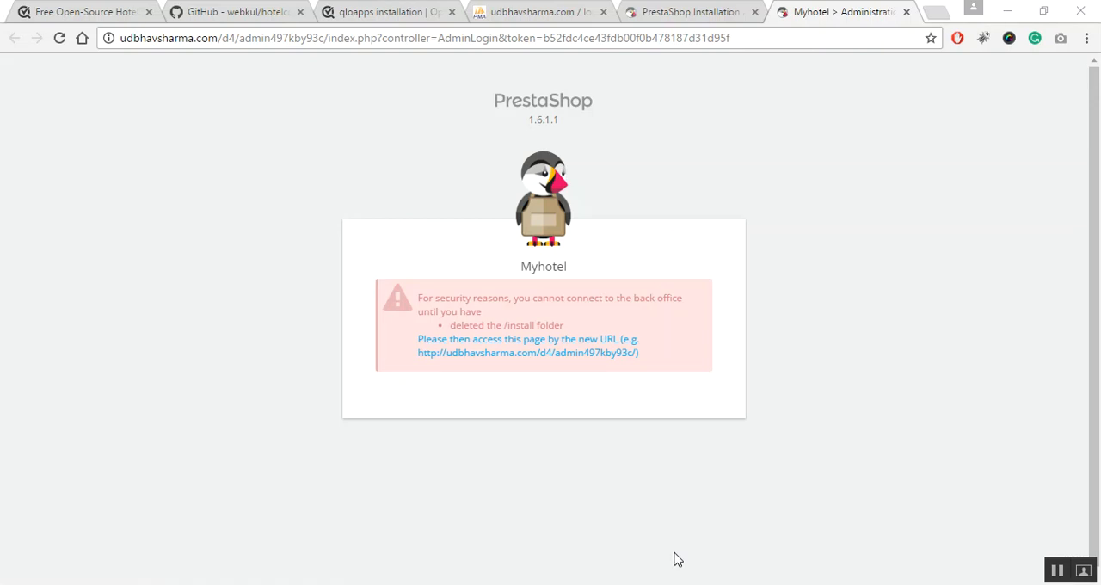
pyautogui.moveTo(856, 478)
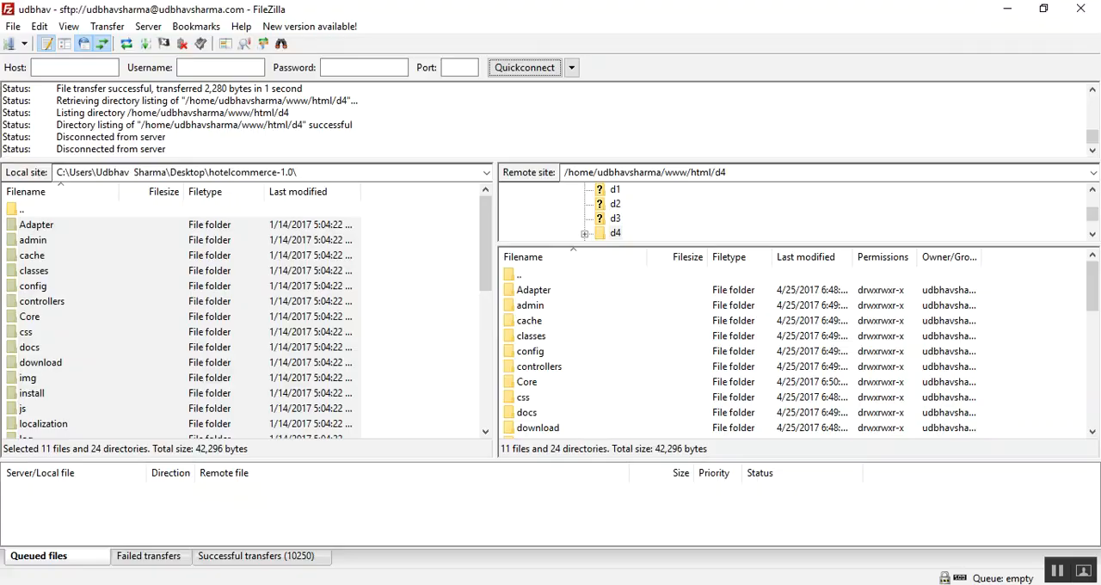
pyautogui.moveTo(547, 423)
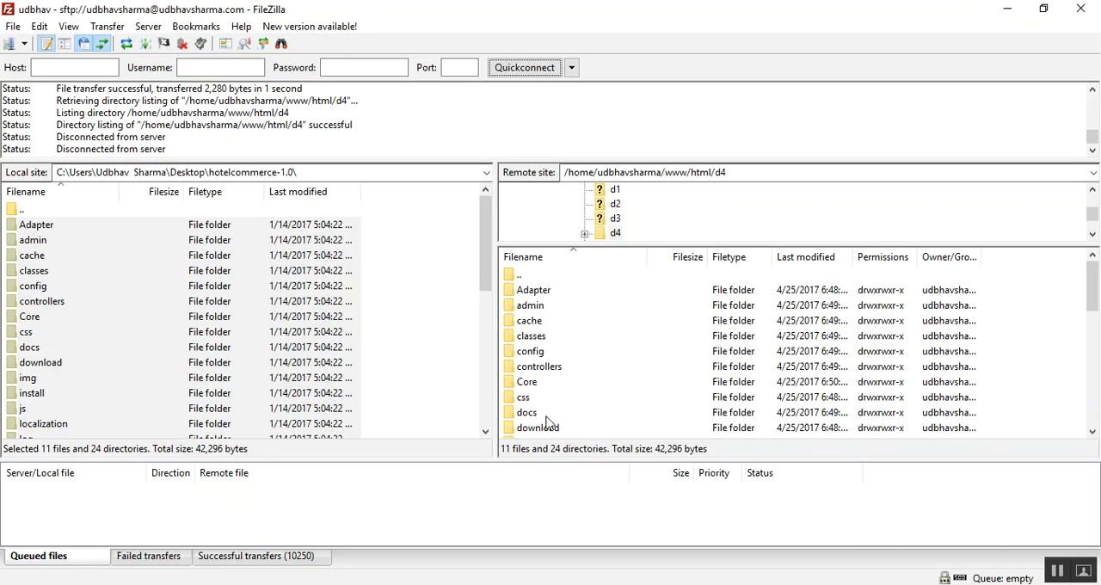
# Step: Select the install folder in the d4 server listing in FileZilla for deletion
pyautogui.scroll(-3)
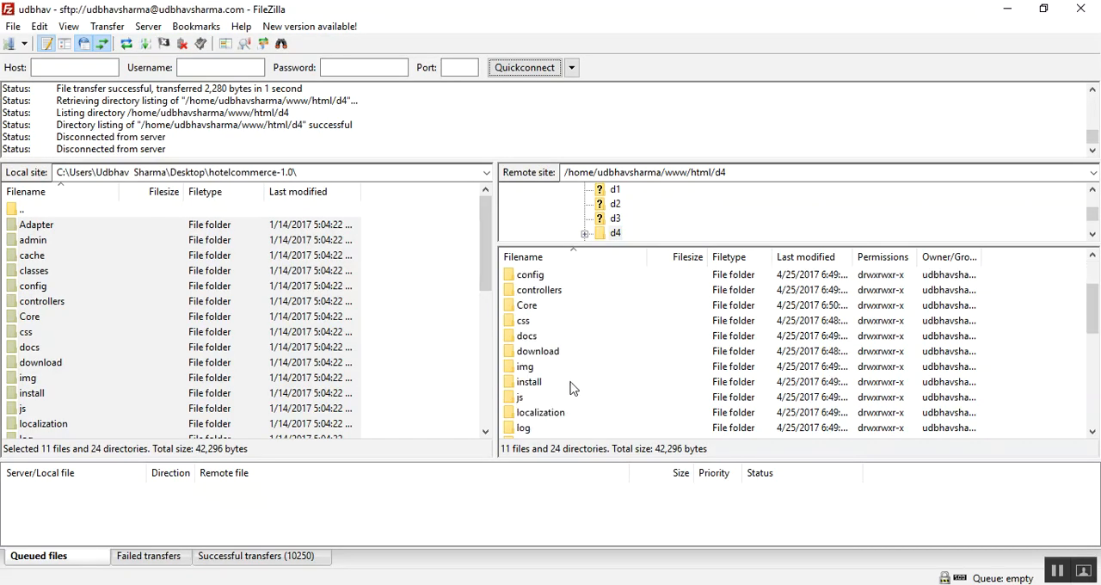
pyautogui.click(530, 382)
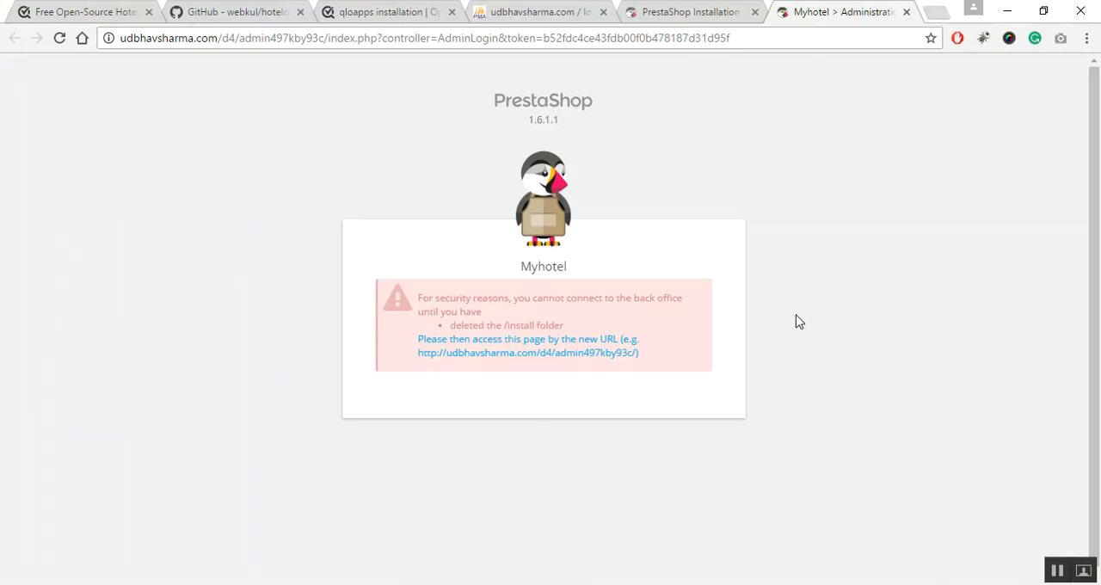
pyautogui.moveTo(596, 352)
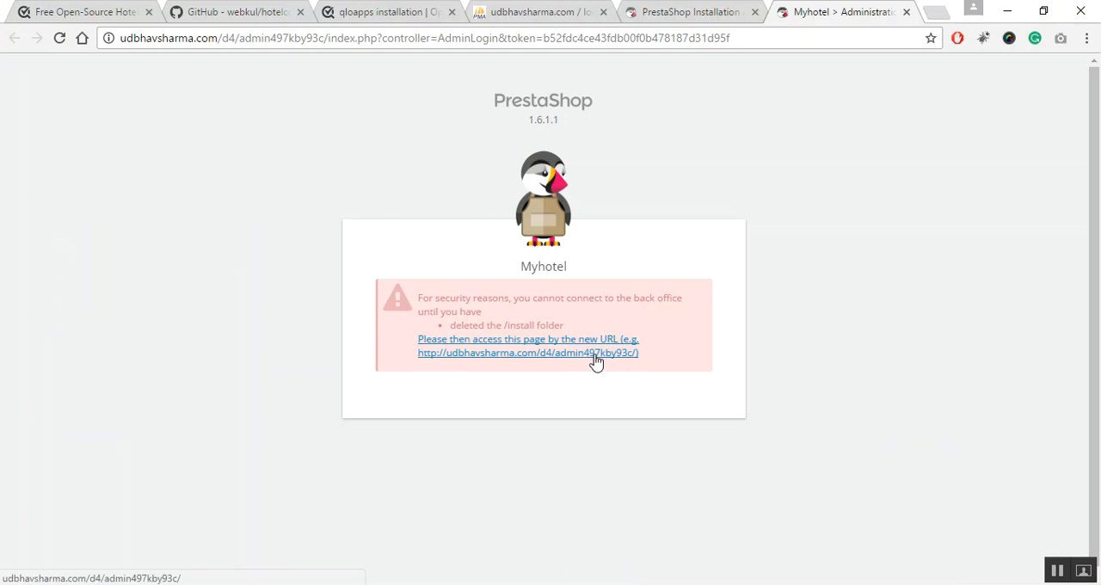
# Step: Load the back office at the new admin URL and log in to Myhotel with the filled credentials
pyautogui.click(527, 353)
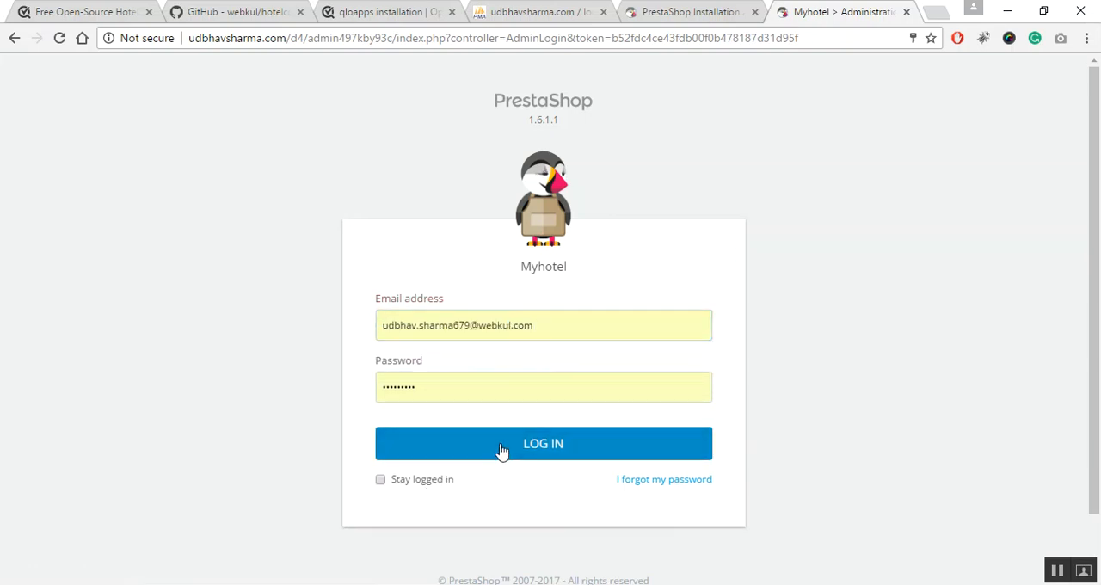
pyautogui.click(544, 443)
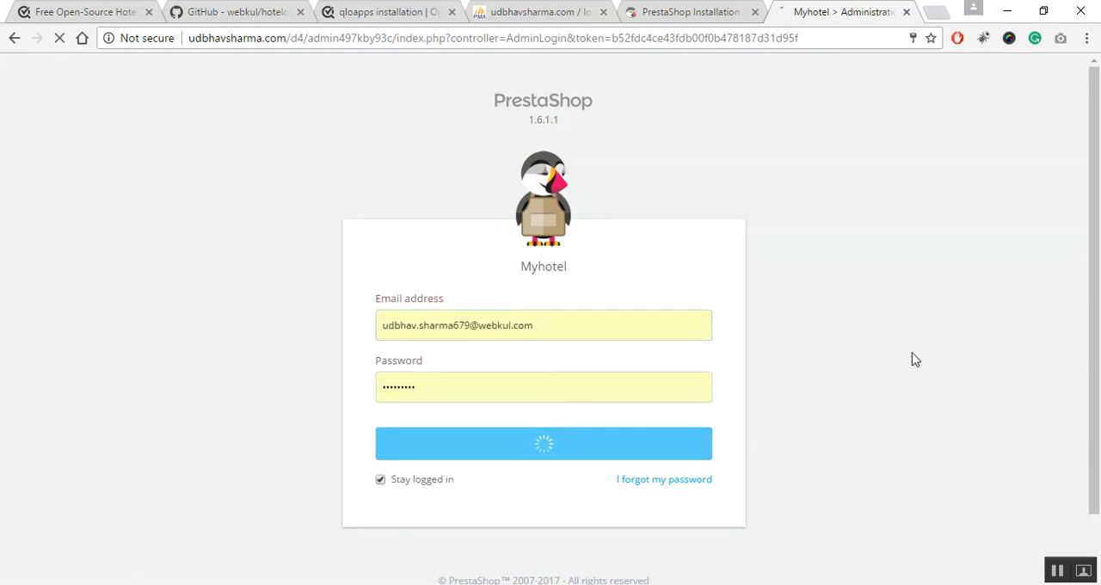